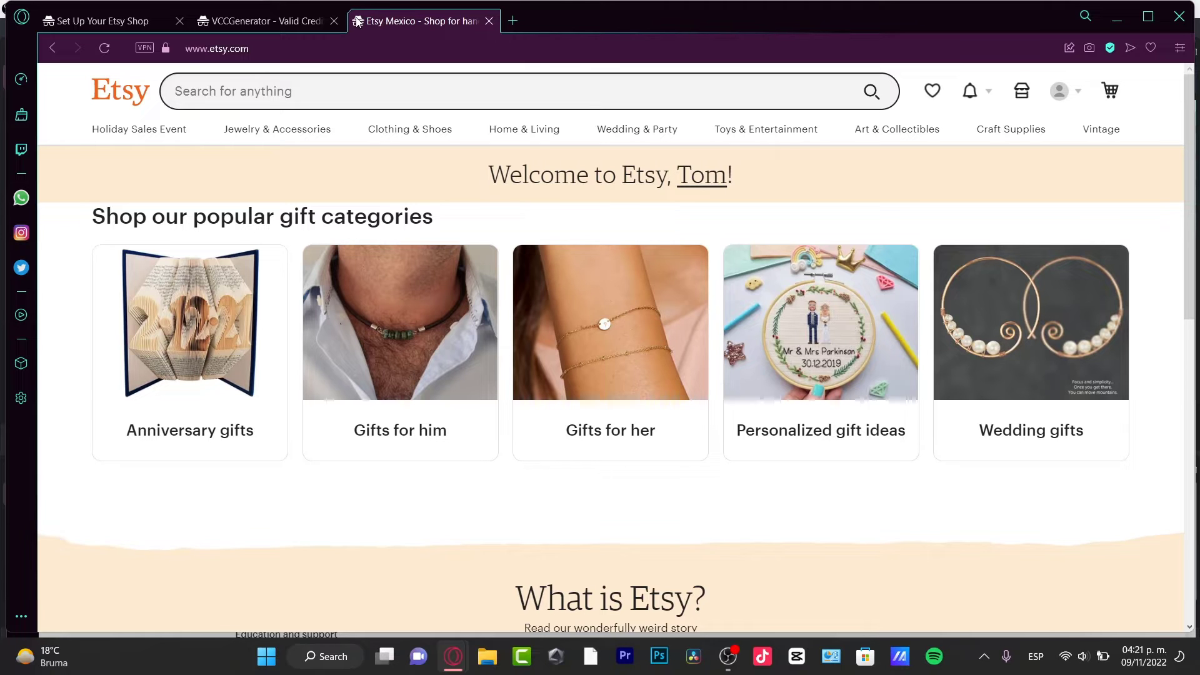
mouse_move(460, 664)
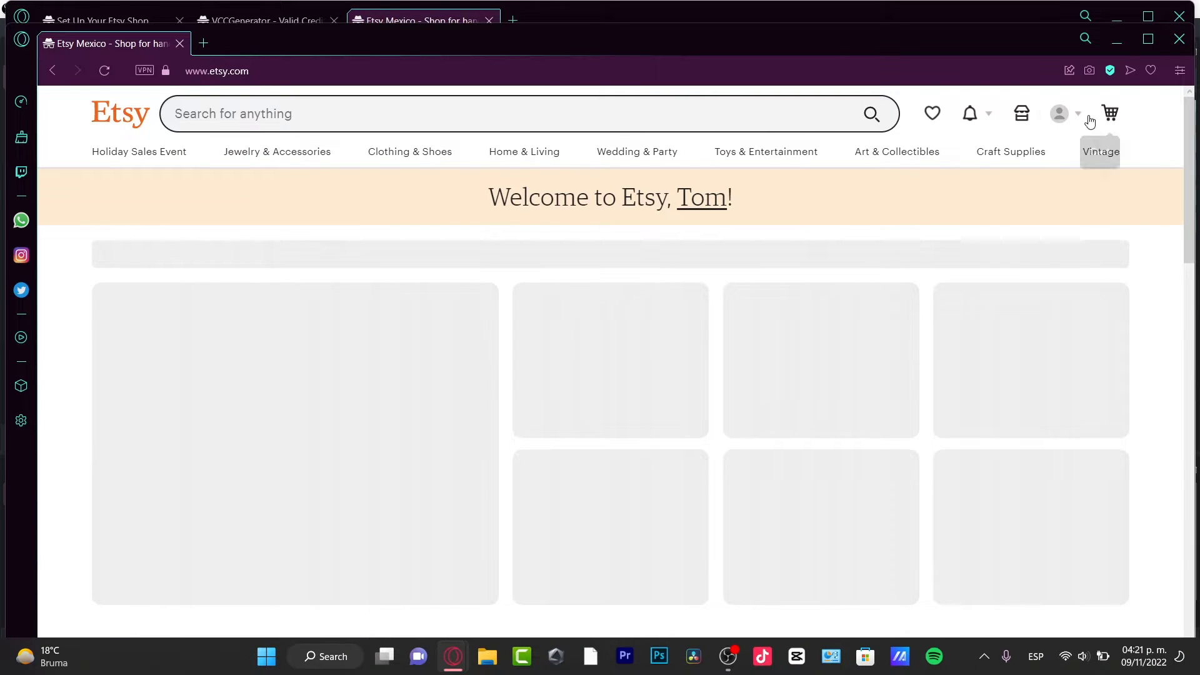
Step: Sign out of the Etsy account from the avatar dropdown menu
left_click(1058, 113)
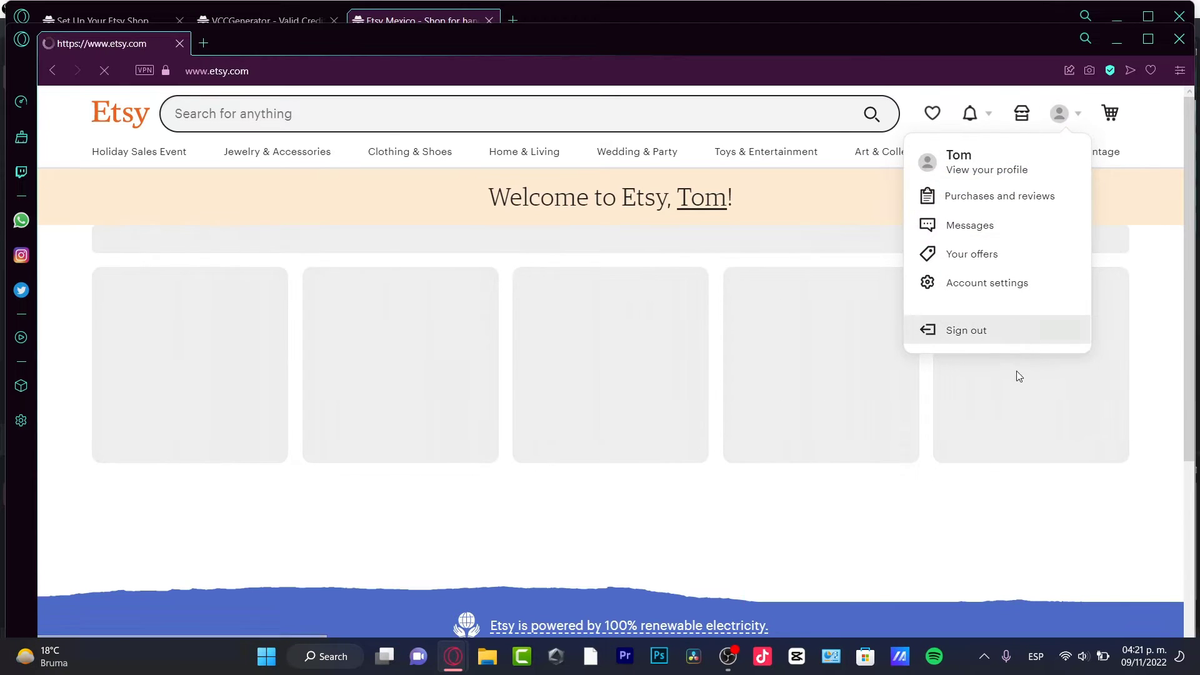
left_click(965, 330)
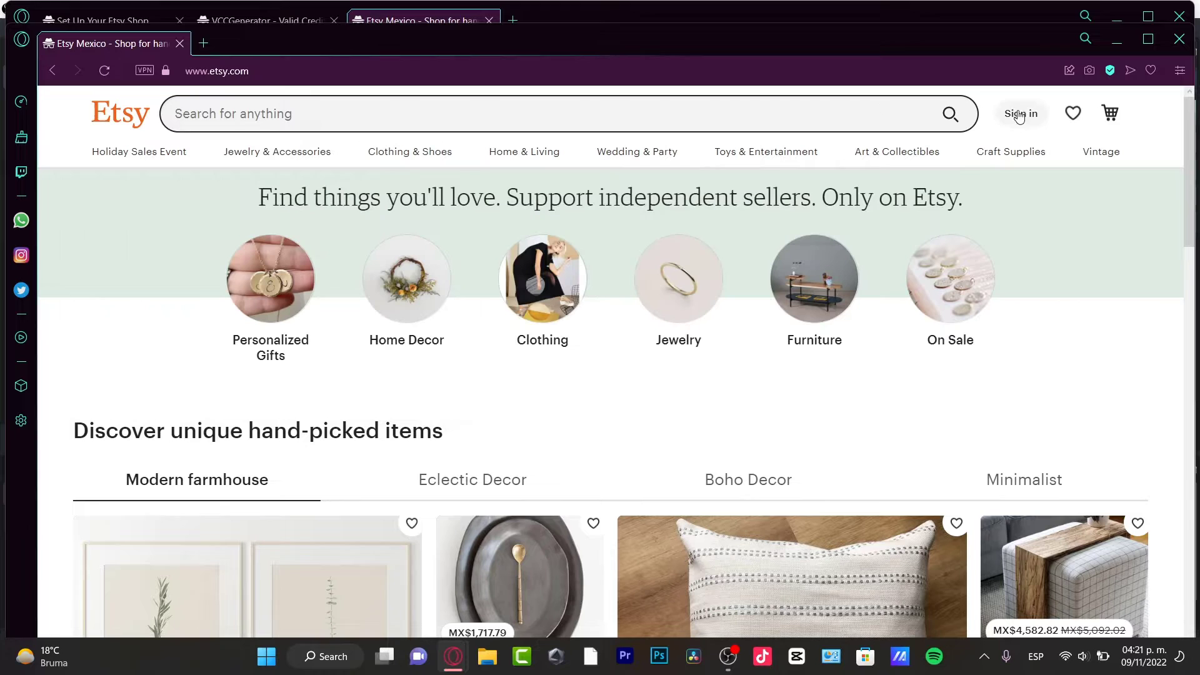
Step: Open Sign in, switch to Register, and begin filling the Create your account form
left_click(1019, 113)
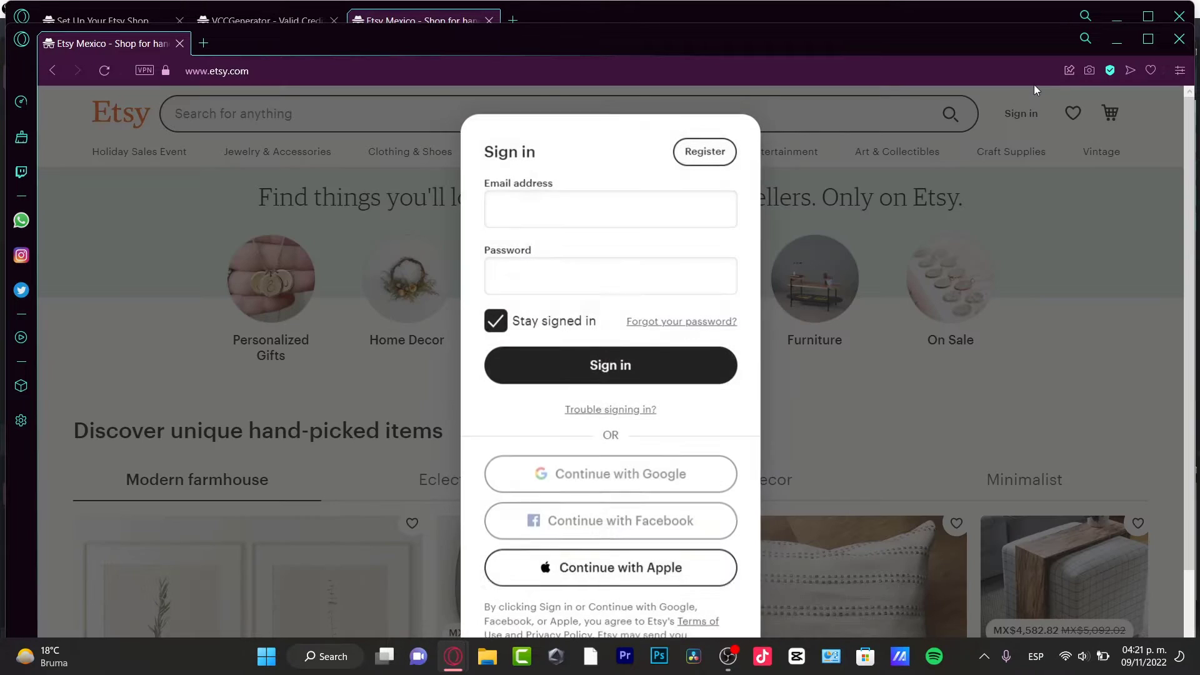
left_click(610, 209)
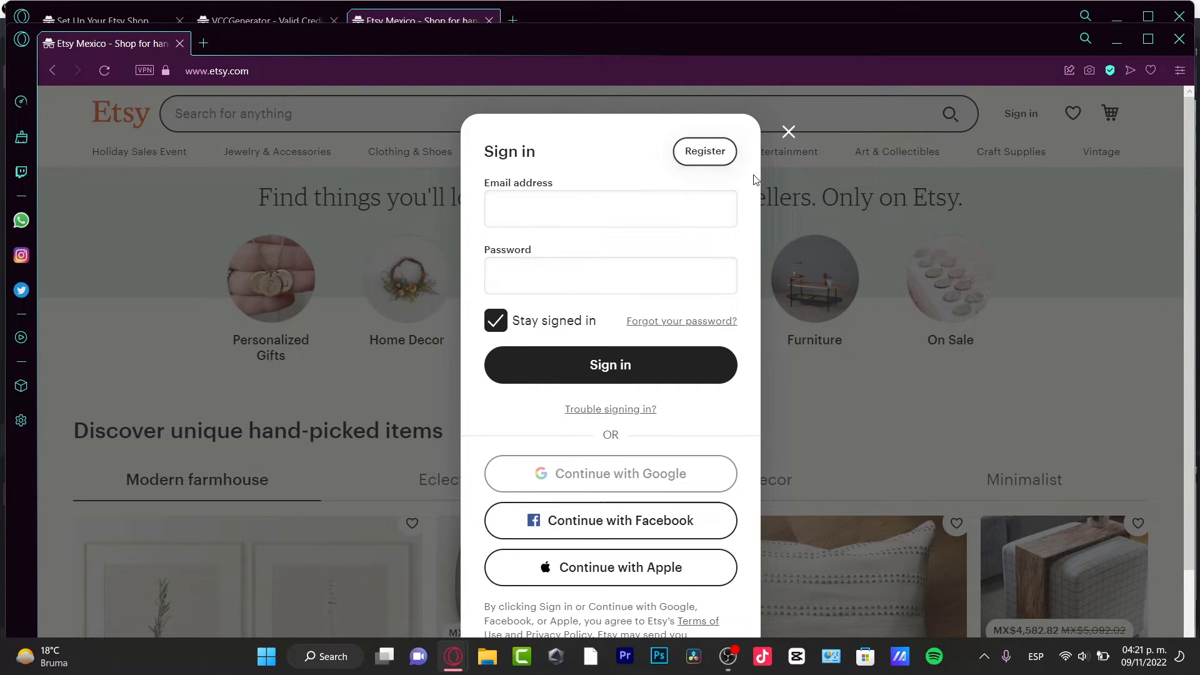
left_click(703, 150)
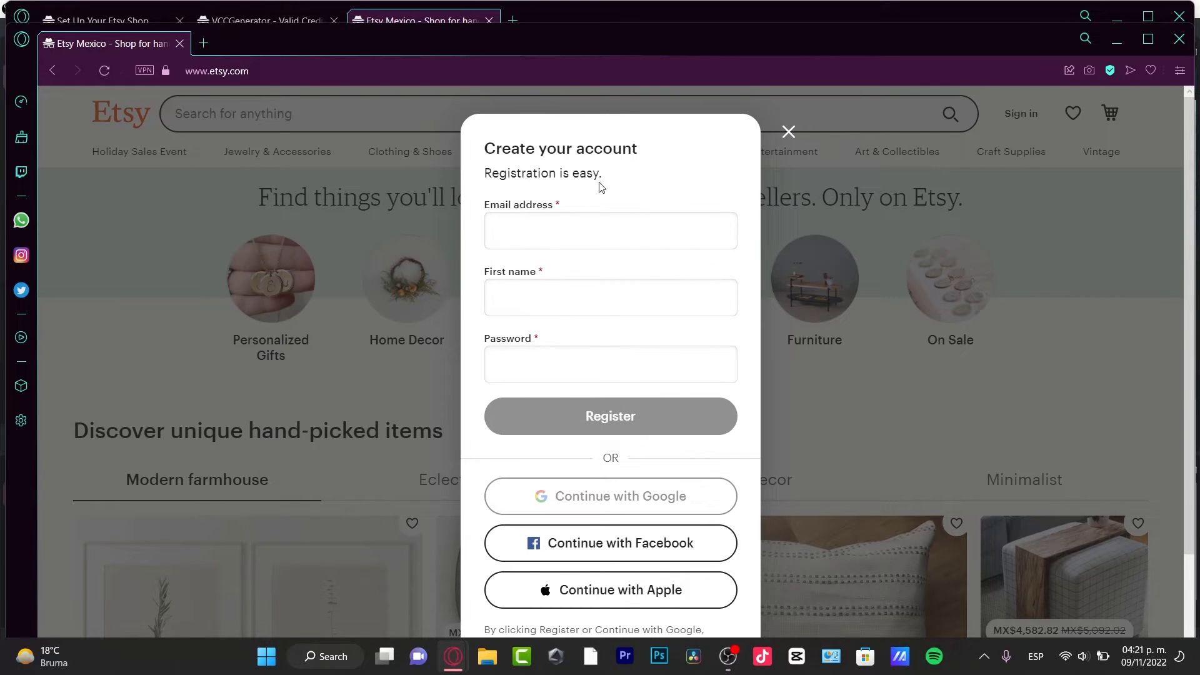
left_click(610, 229)
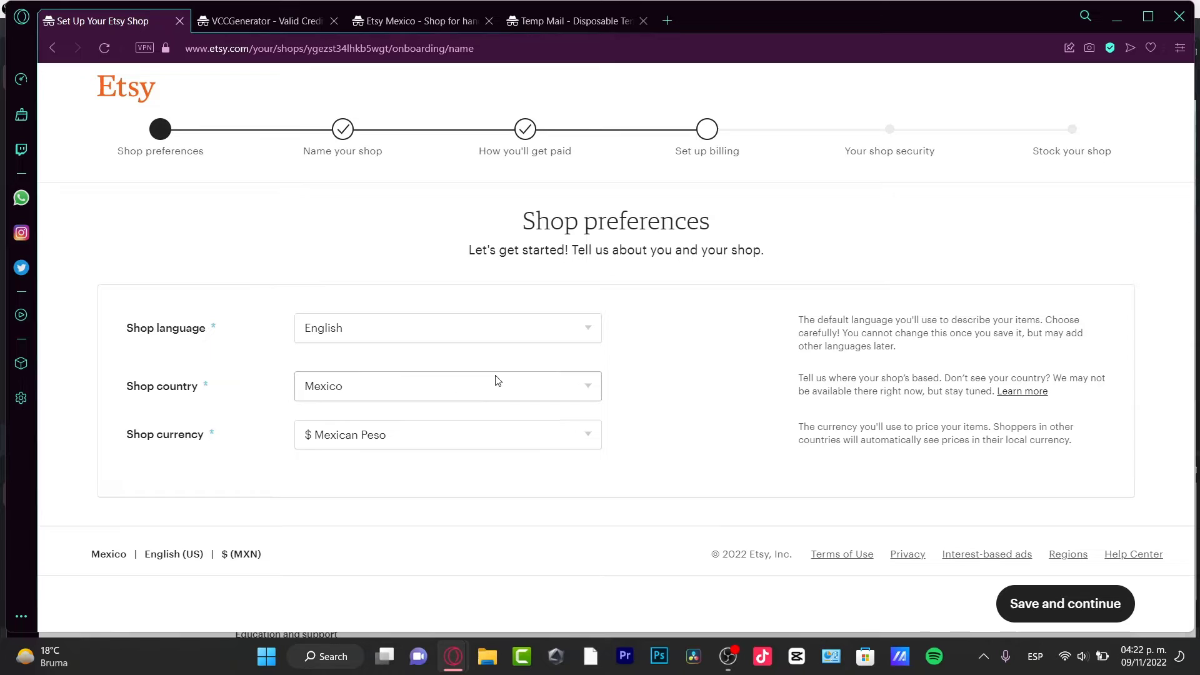
mouse_move(355, 395)
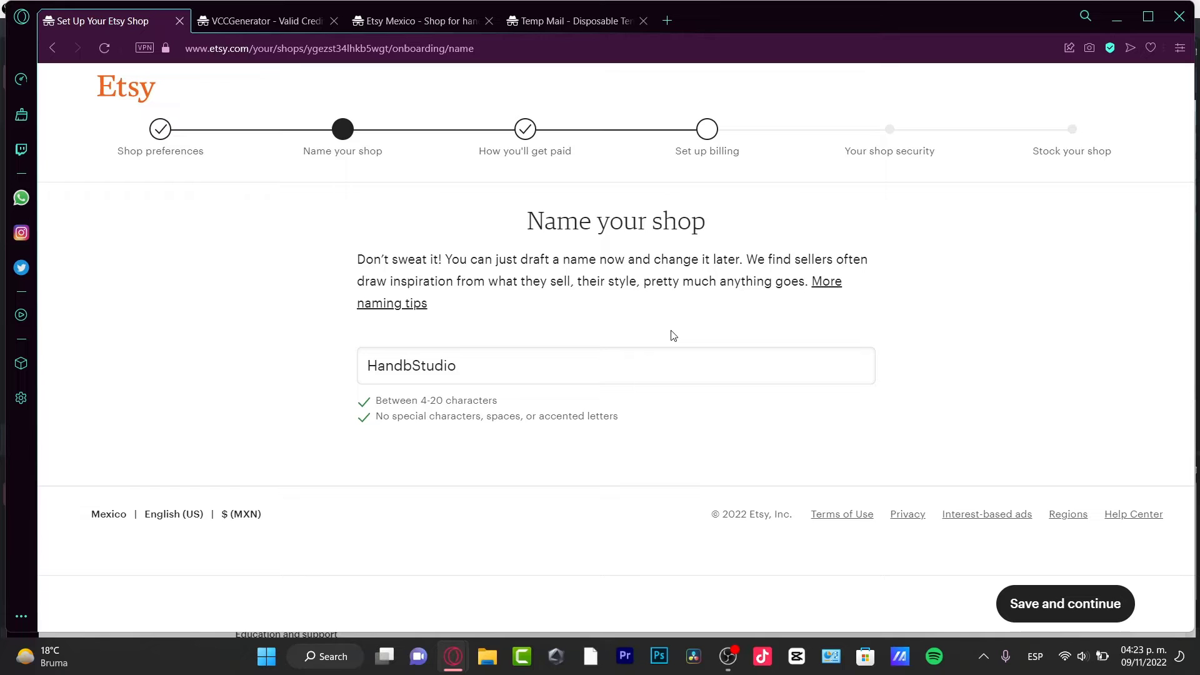
mouse_move(514, 301)
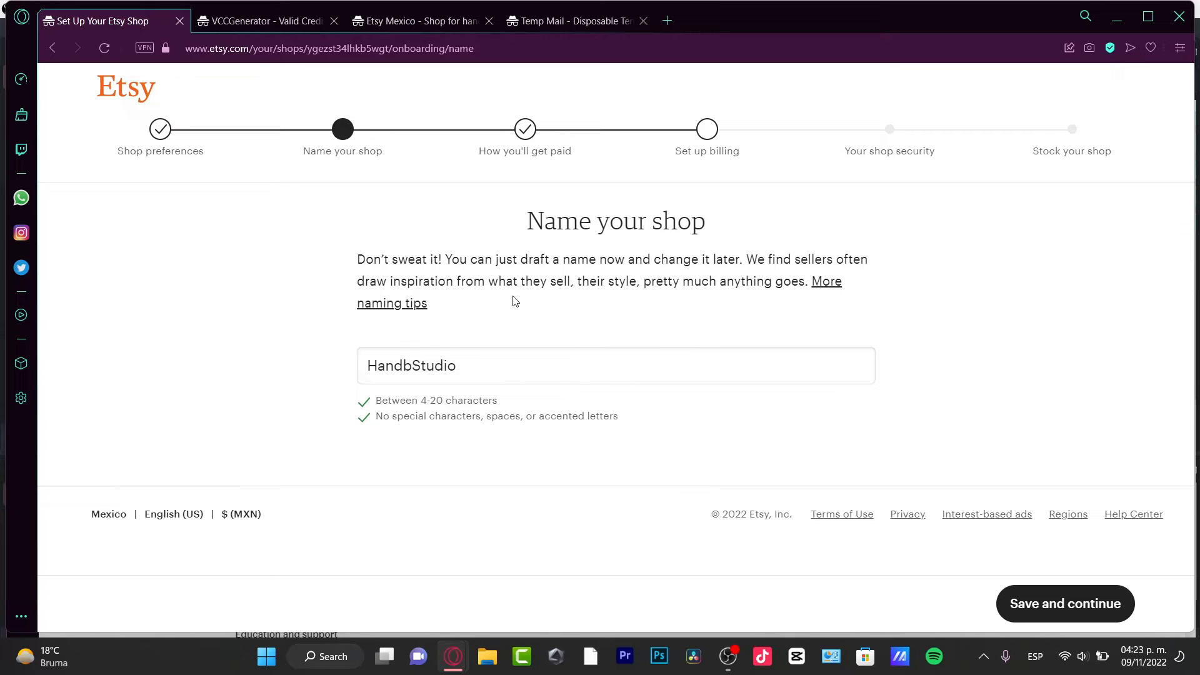
Step: Open the More naming tips article and read through the suggestive, abstract and personal name types
left_click(391, 303)
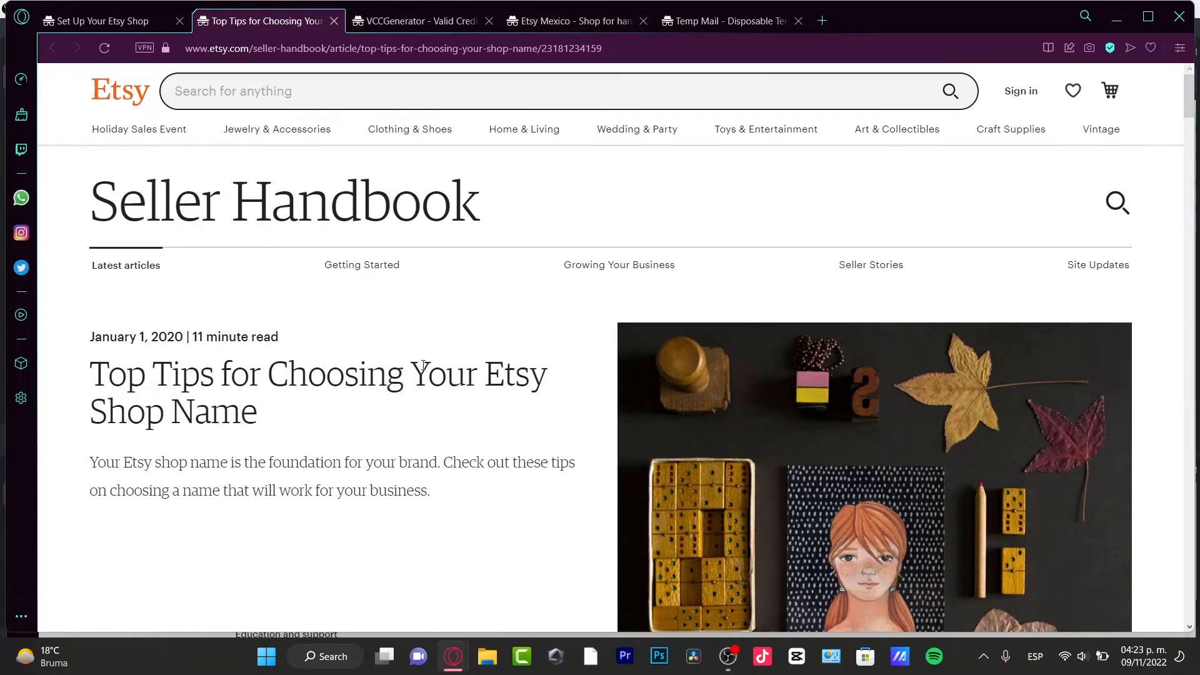
scroll("down", 3)
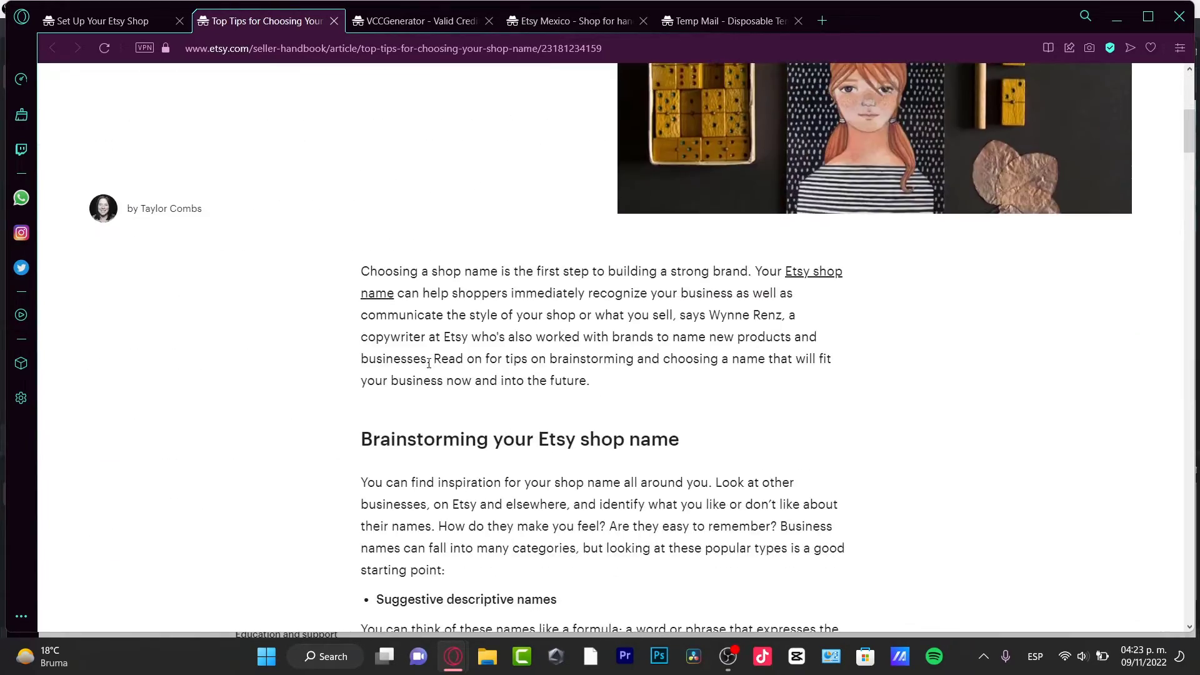
scroll("down", 3)
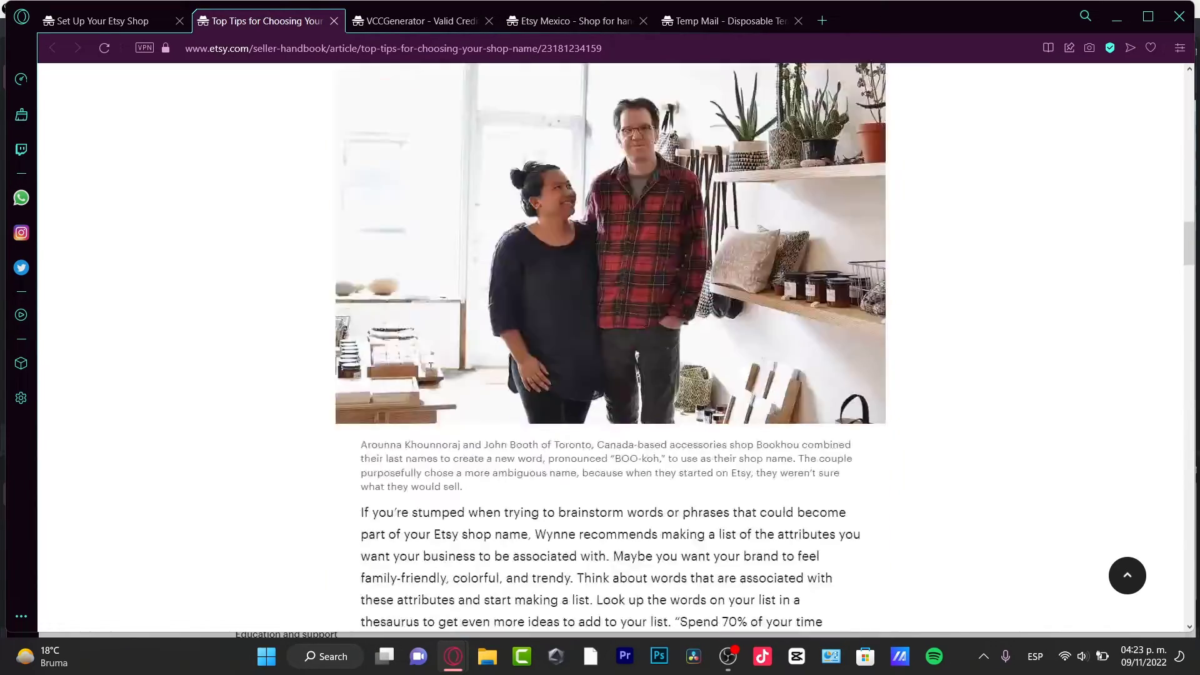
scroll("down", 3)
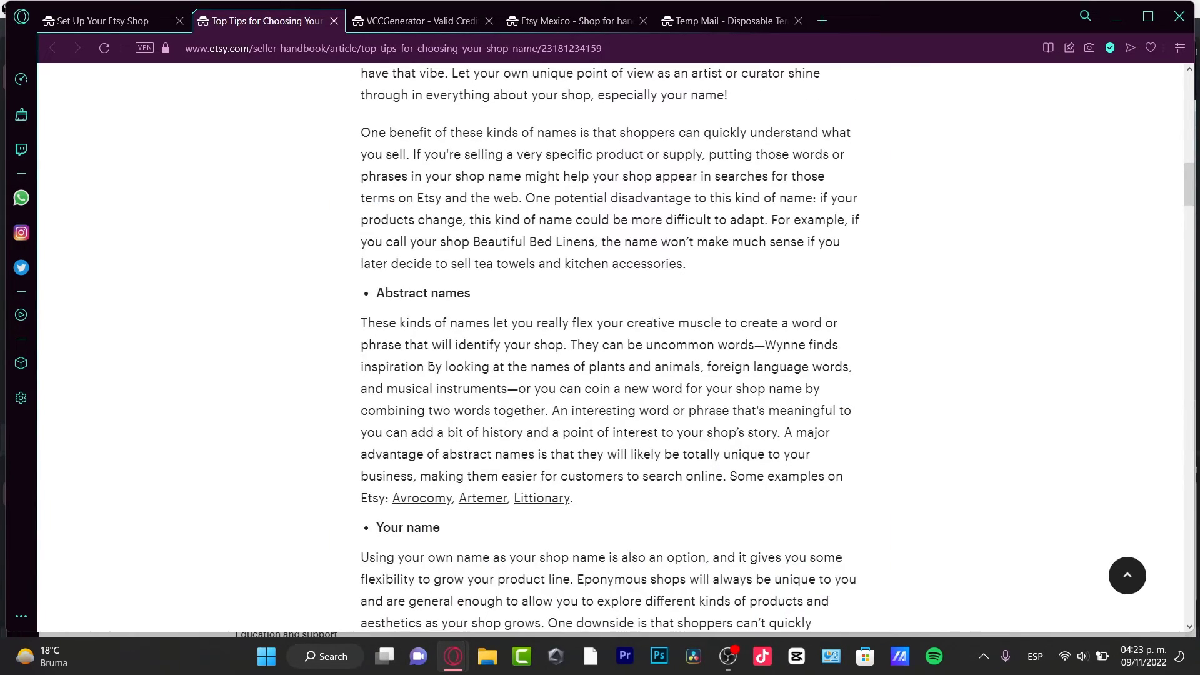
scroll("up", 3)
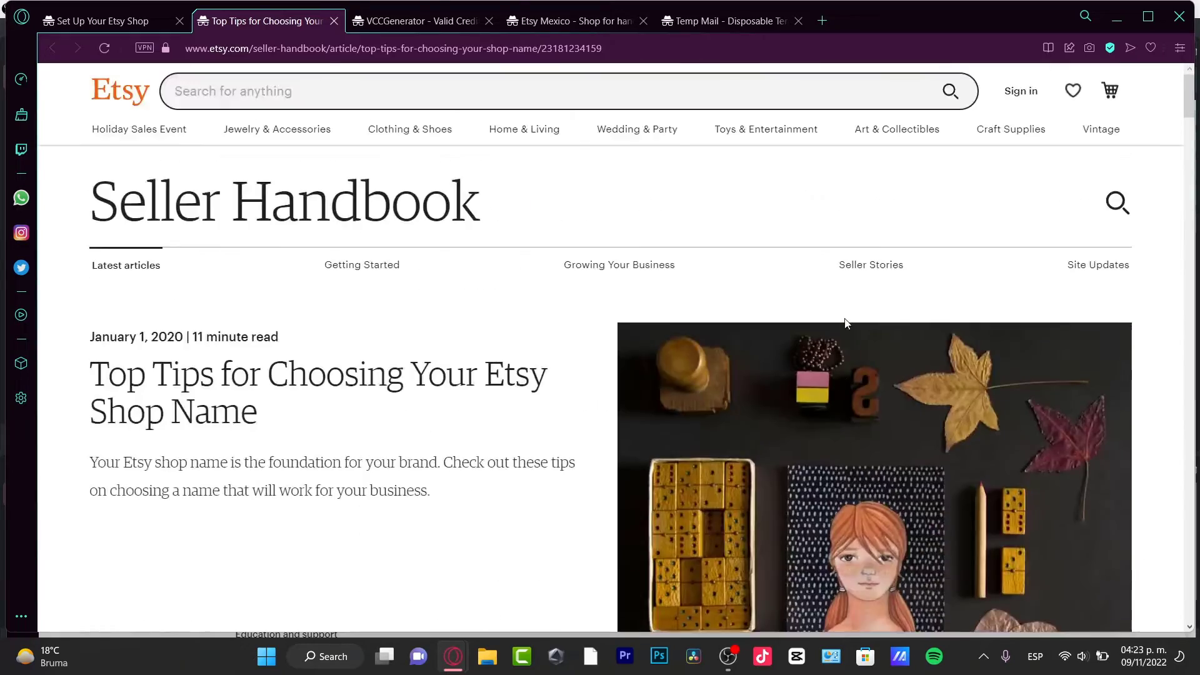
scroll("down", 3)
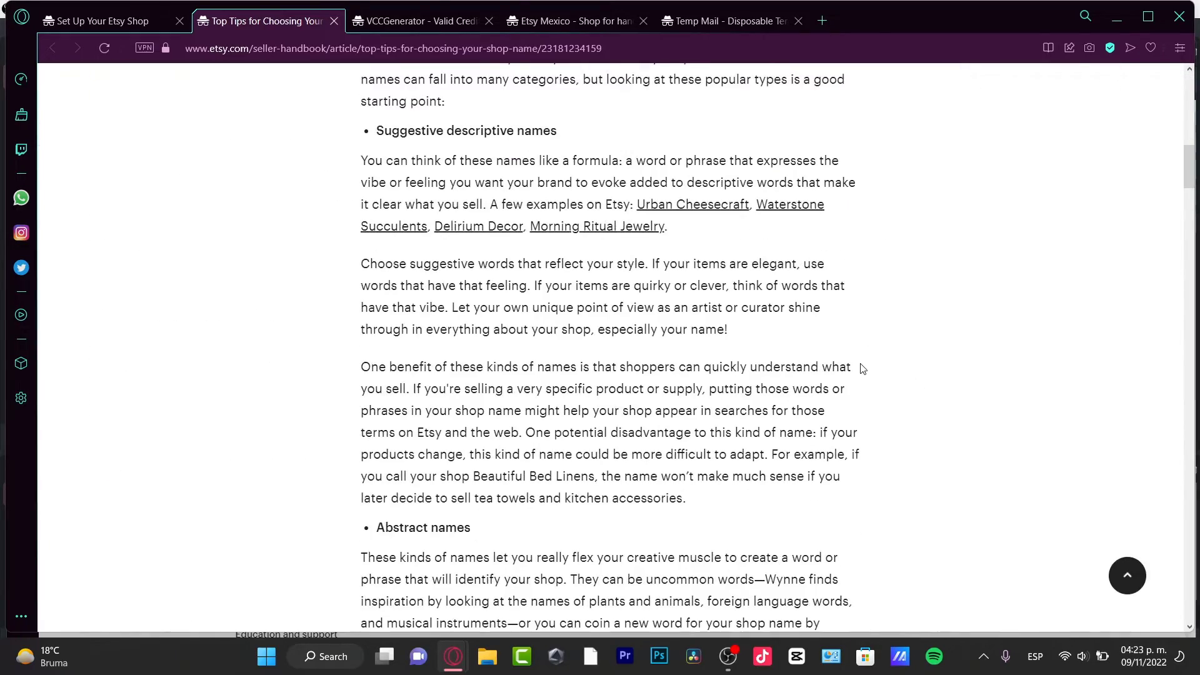
scroll("down", 3)
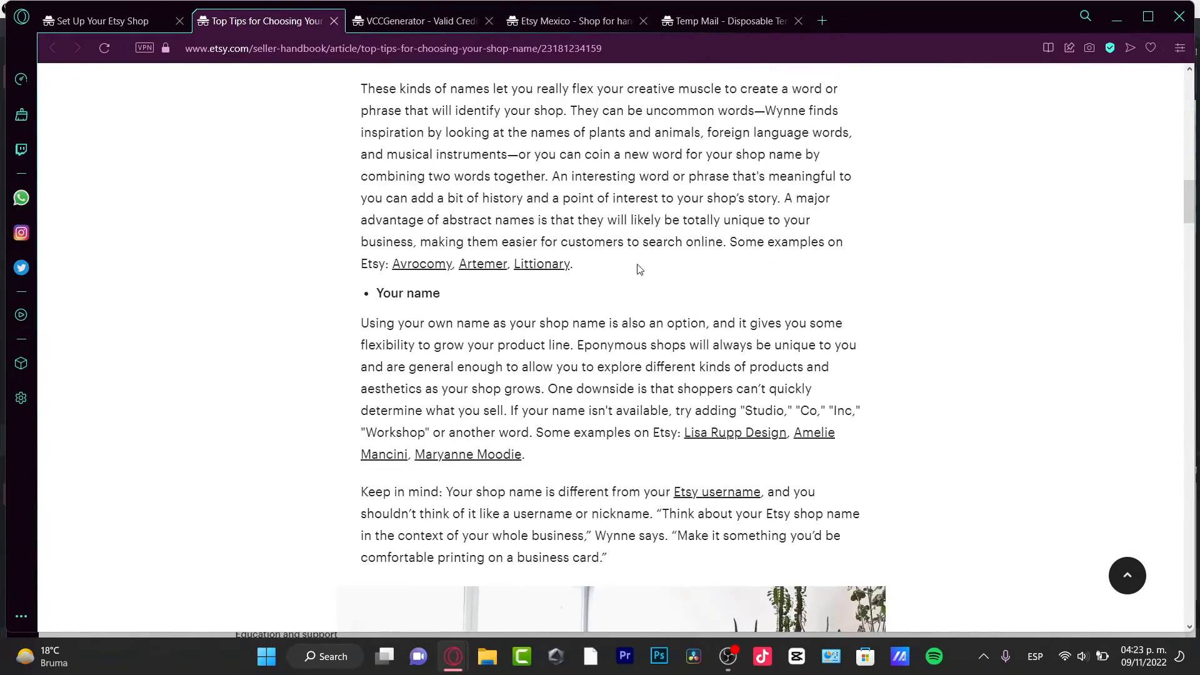
scroll("down", 3)
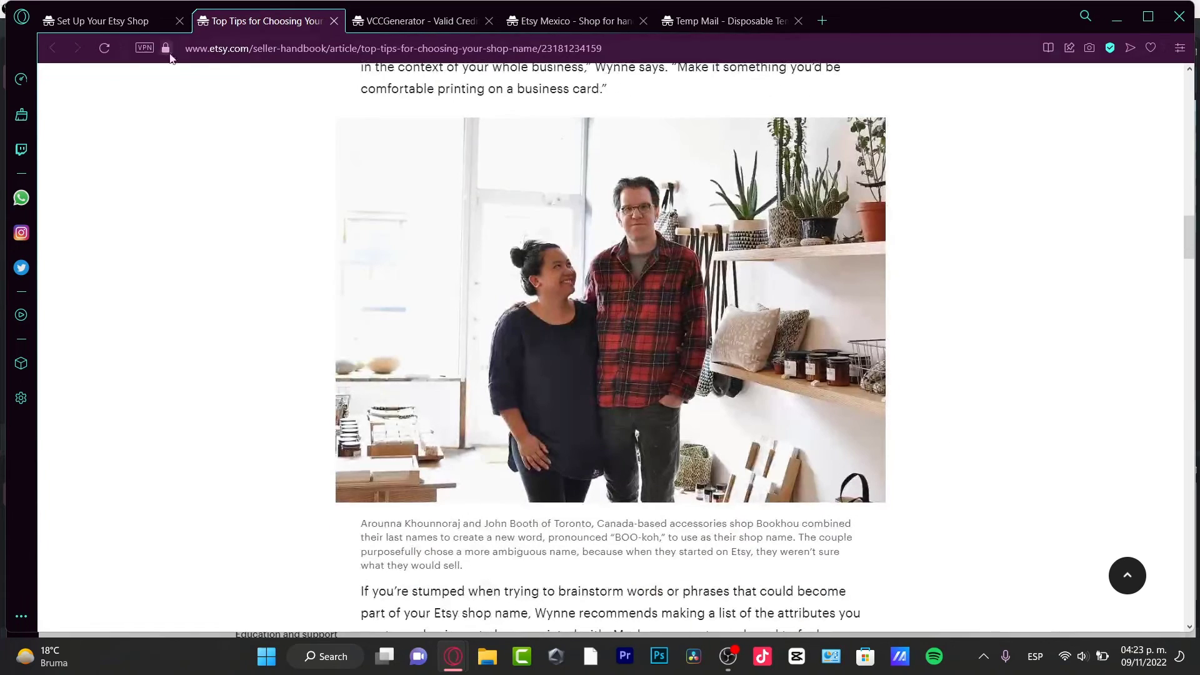
Step: Return to the Set Up Your Etsy Shop tab, now showing Sign in to continue
left_click(95, 20)
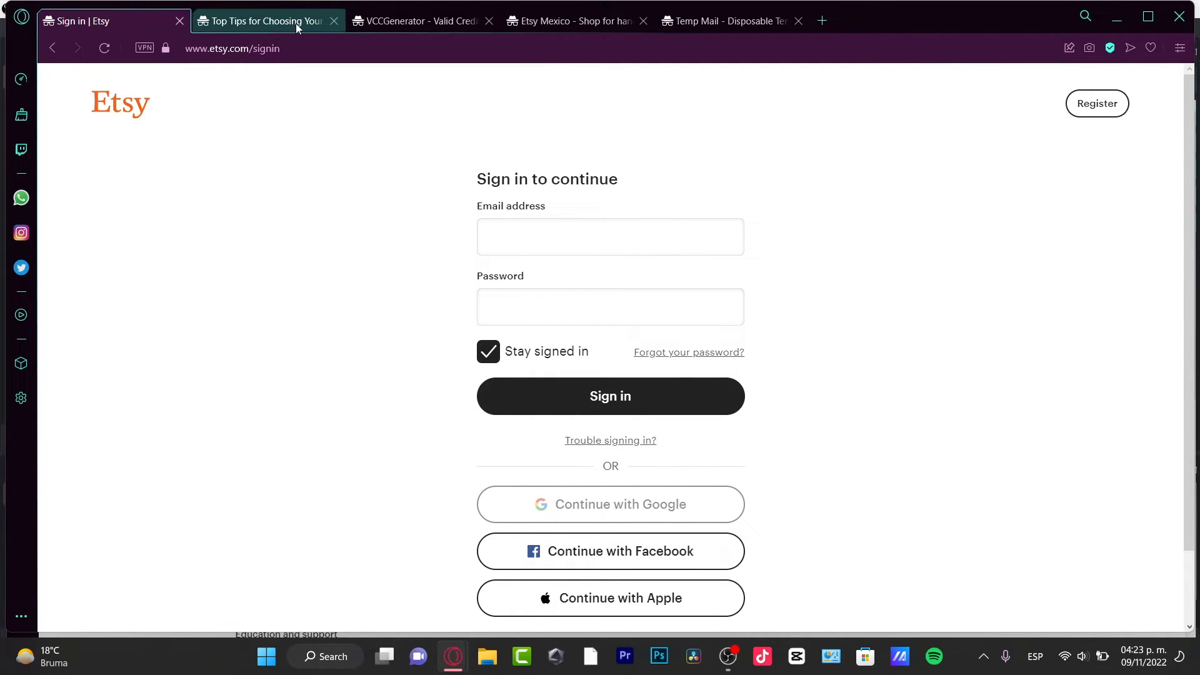
left_click(107, 21)
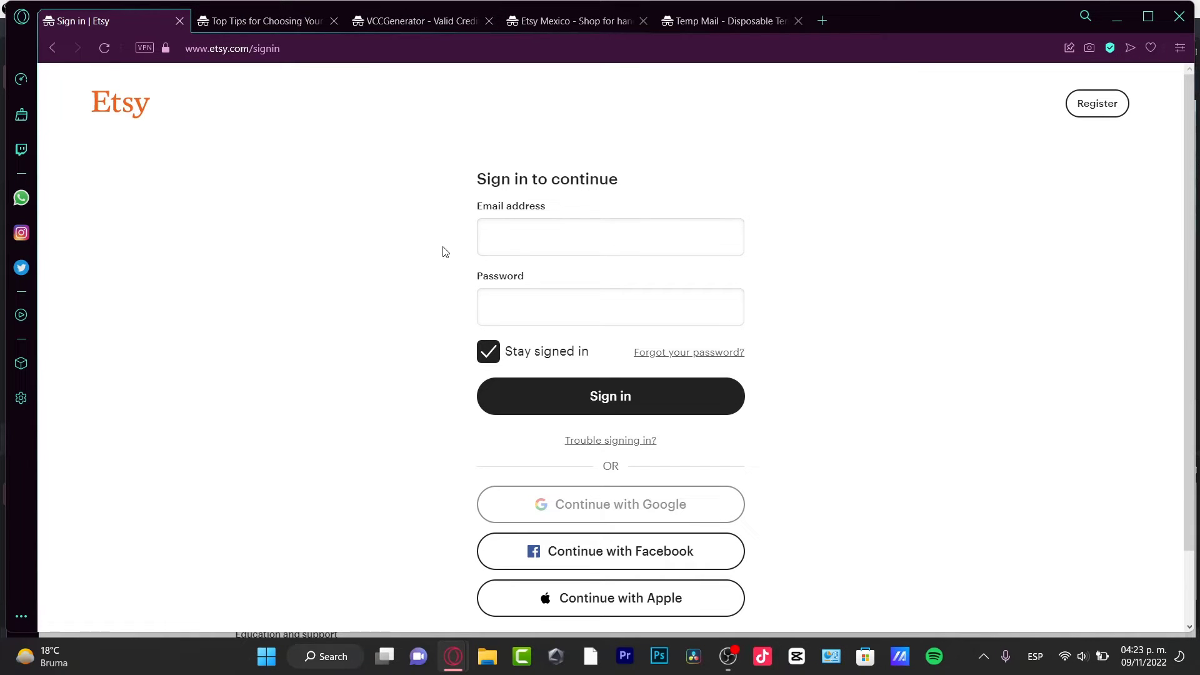
mouse_move(510, 567)
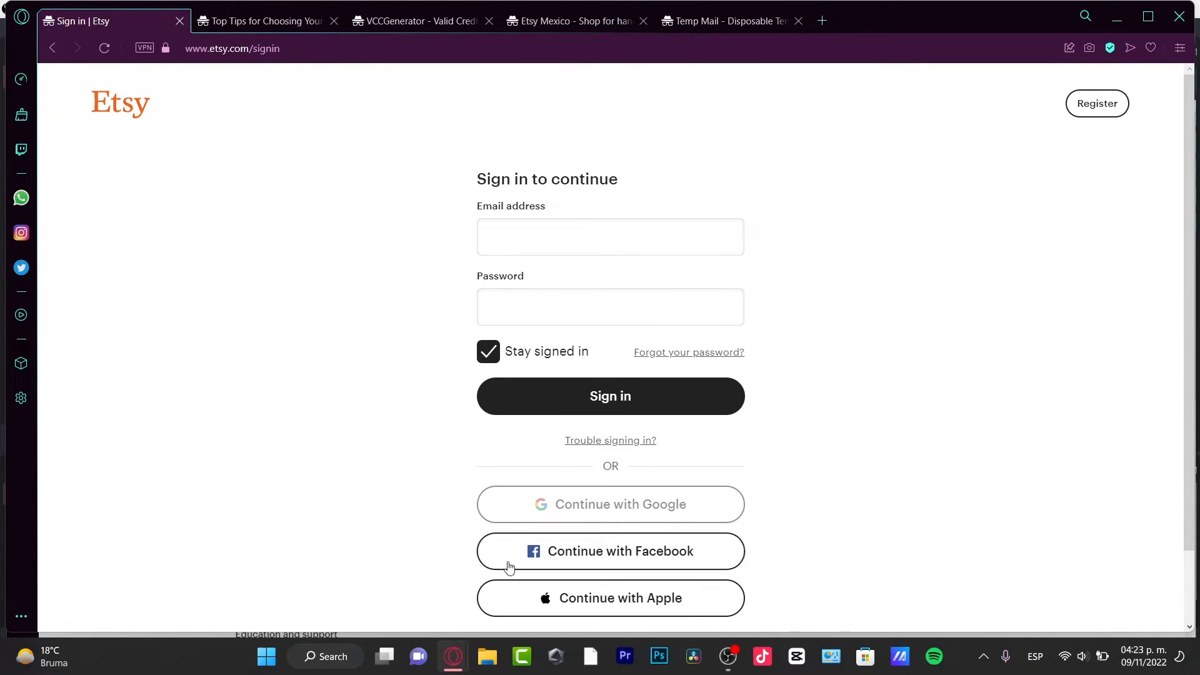
left_click(264, 21)
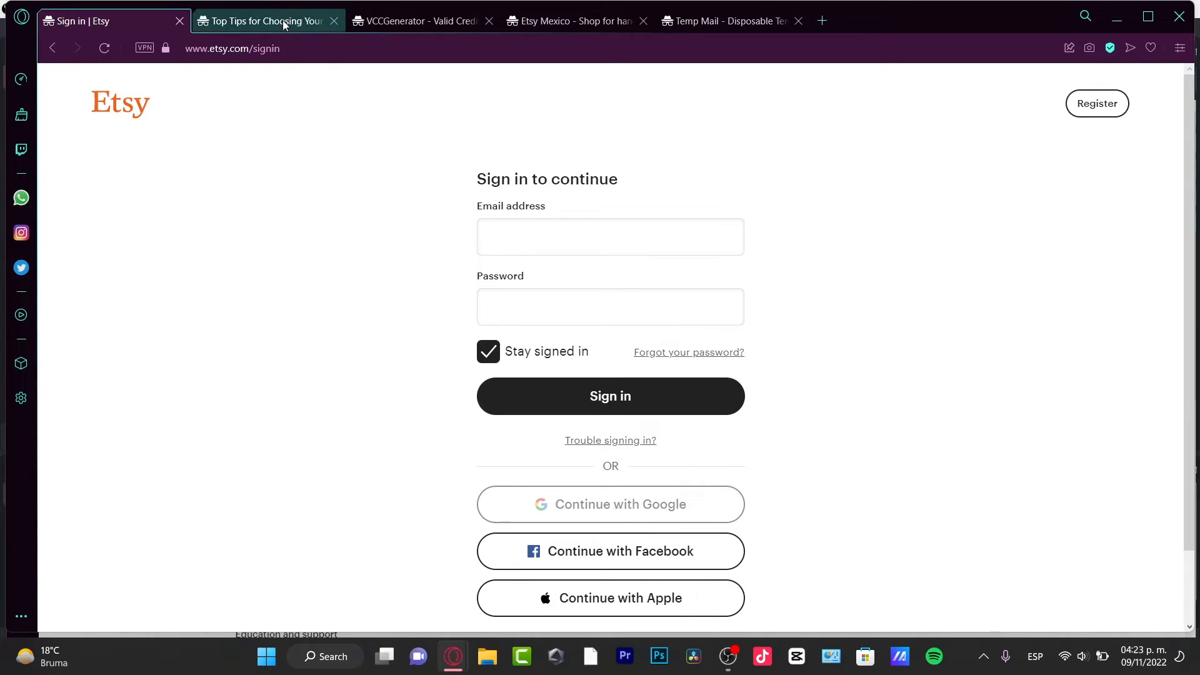
left_click(99, 21)
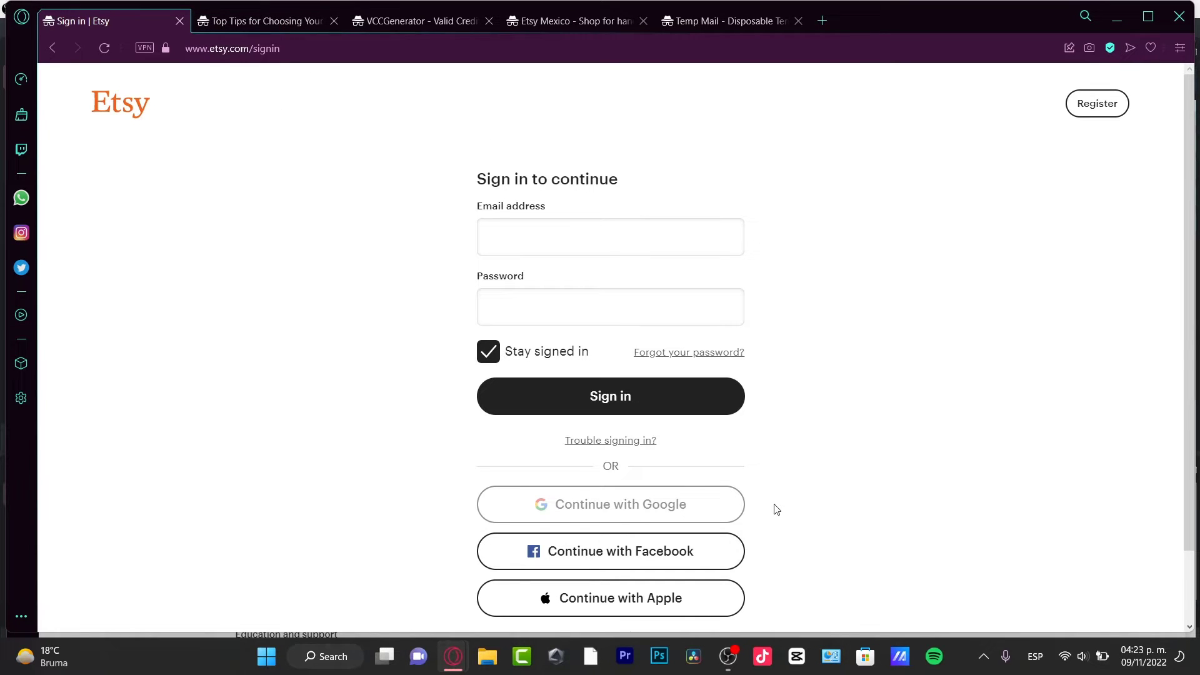
Step: Go to the Shop Manager Dashboard and scroll to the Stats overview and Listings summary
left_click(609, 395)
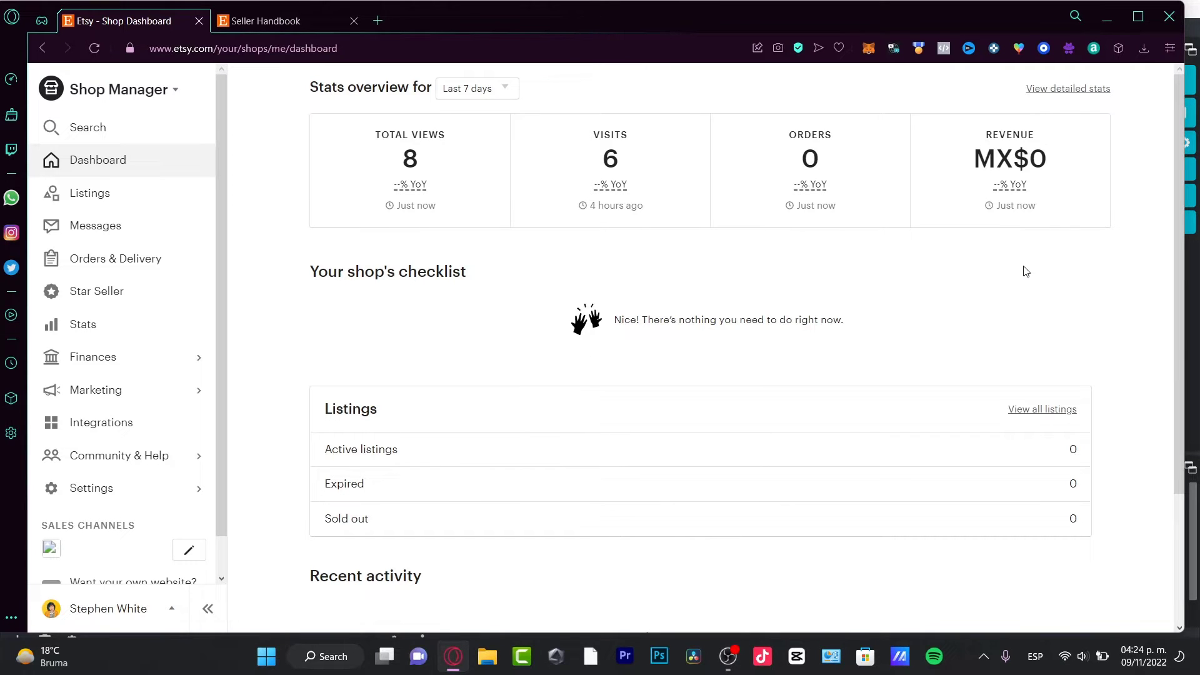
mouse_move(928, 352)
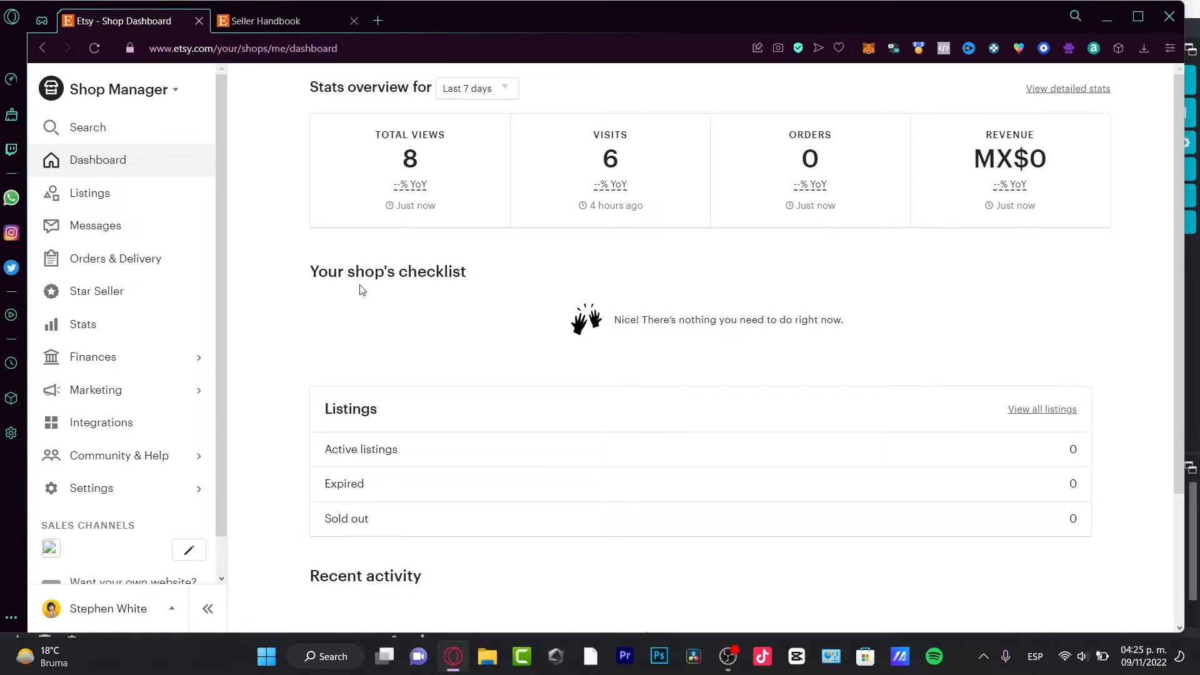
double_click(350, 409)
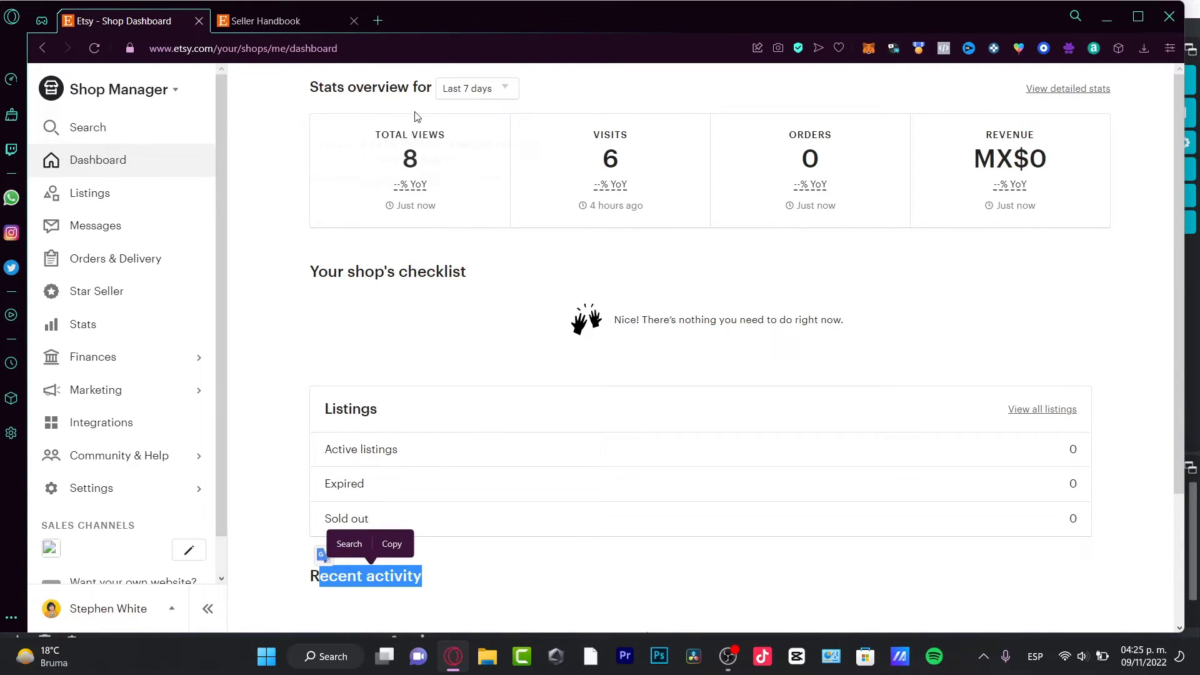
mouse_move(1020, 212)
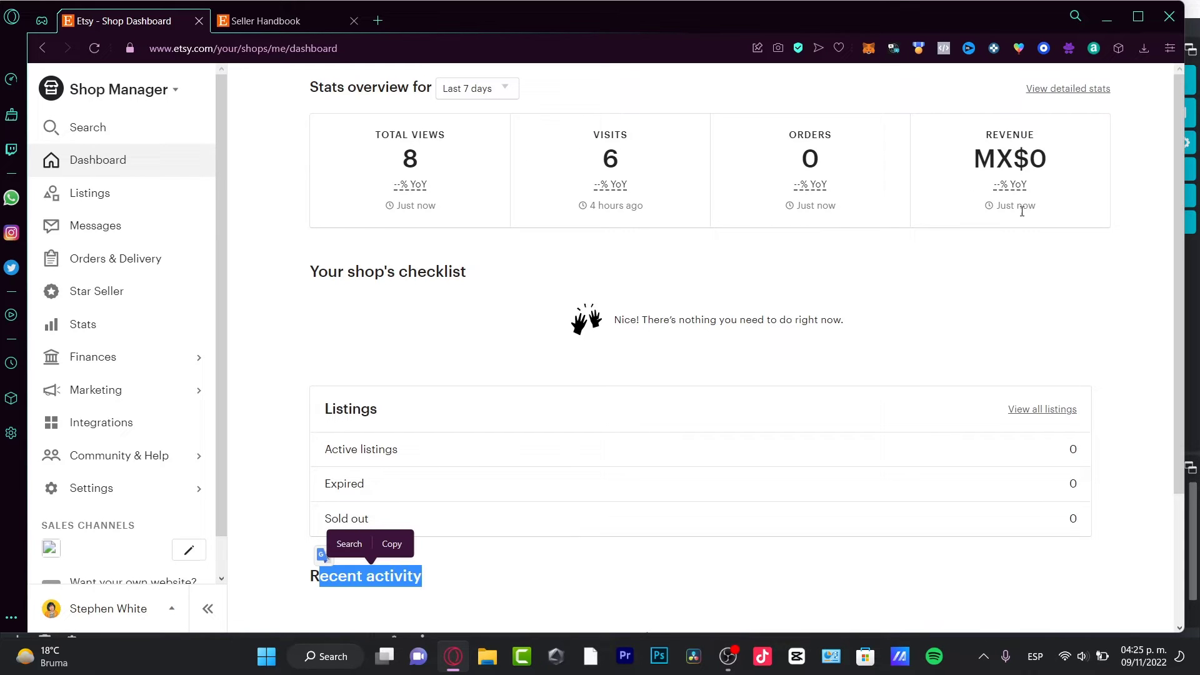
mouse_move(647, 210)
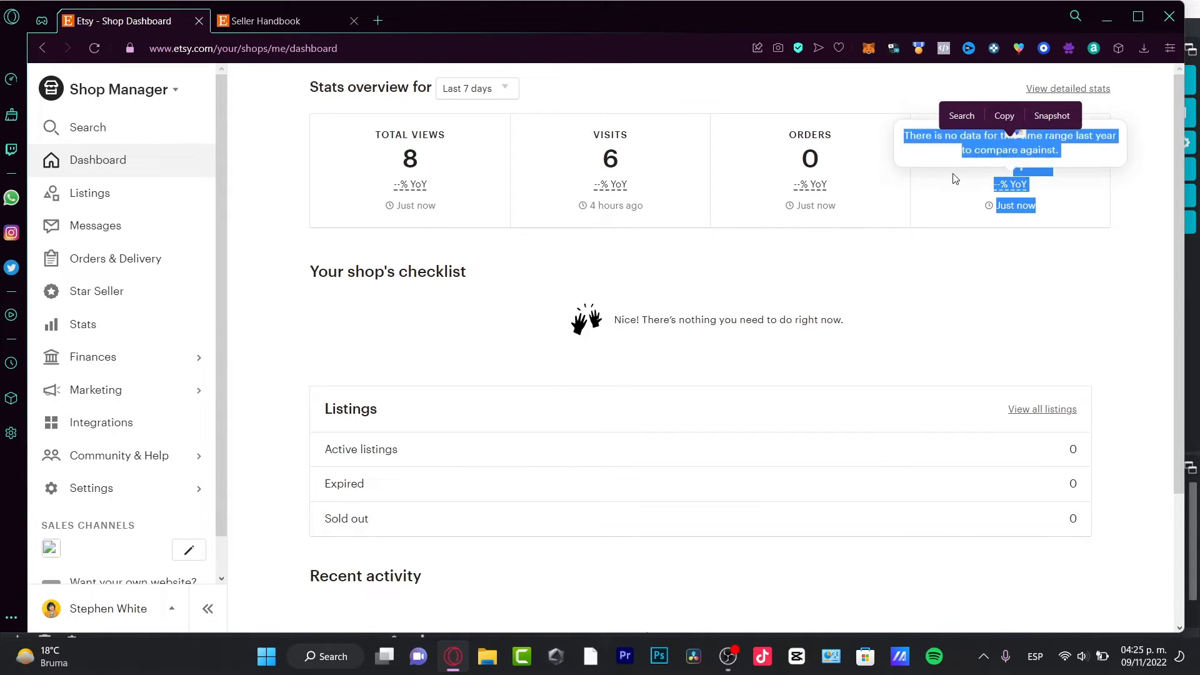
left_click(472, 88)
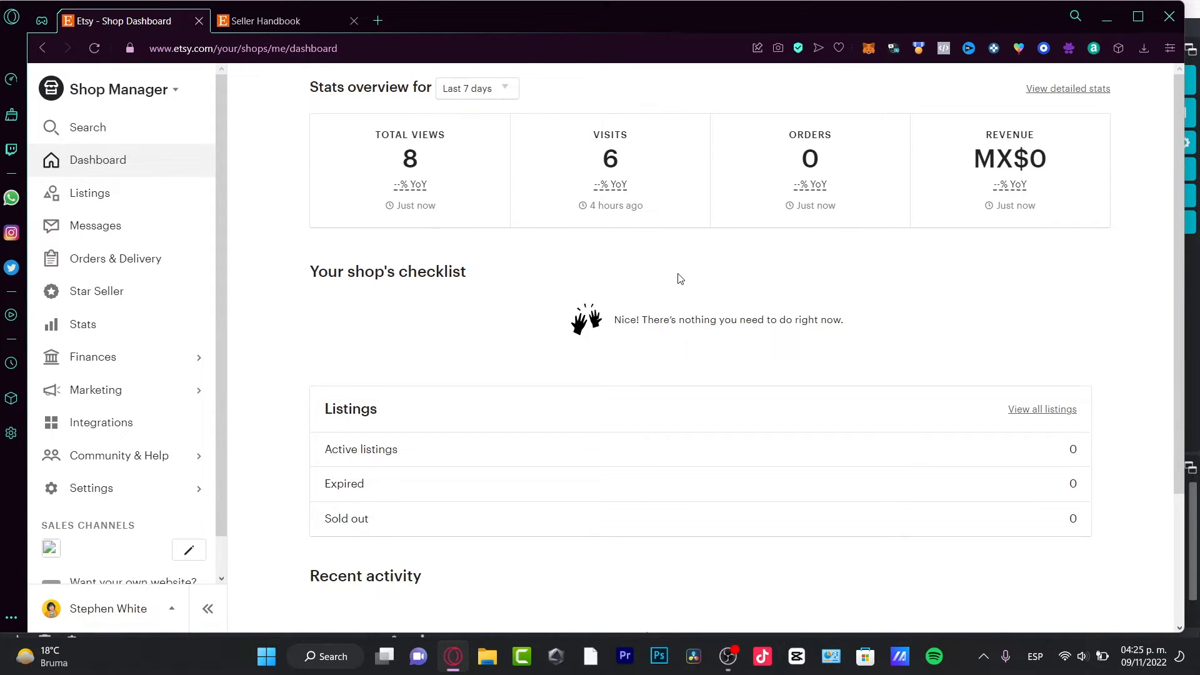
mouse_move(738, 347)
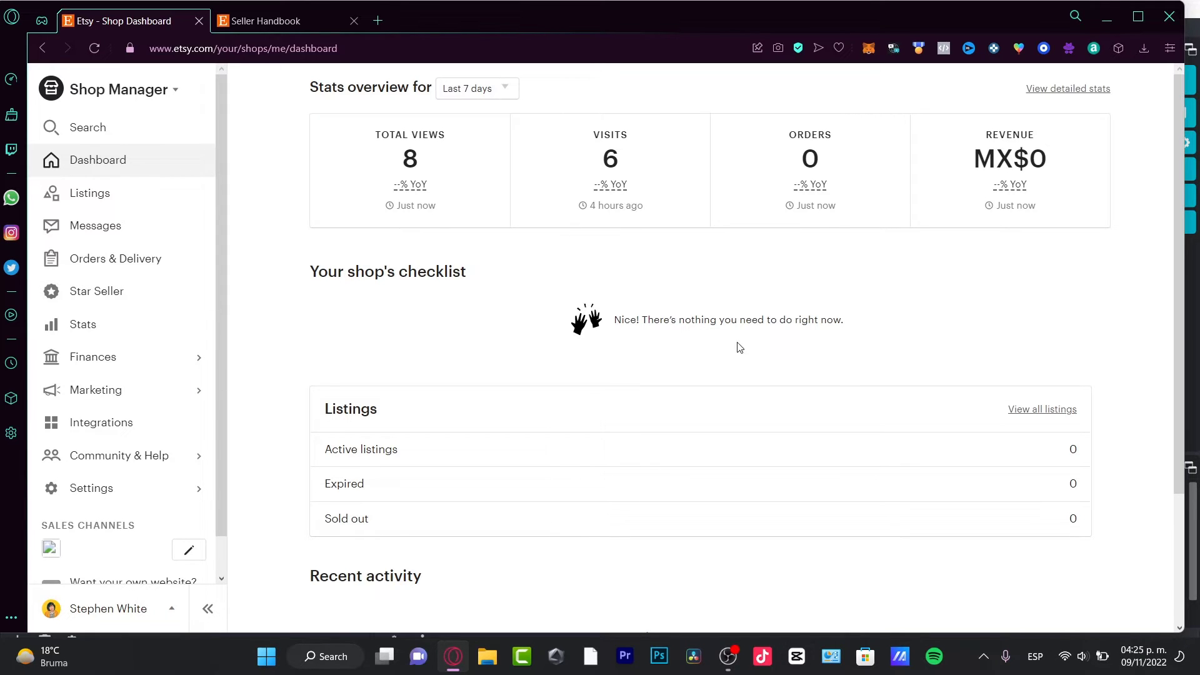
scroll("down", 3)
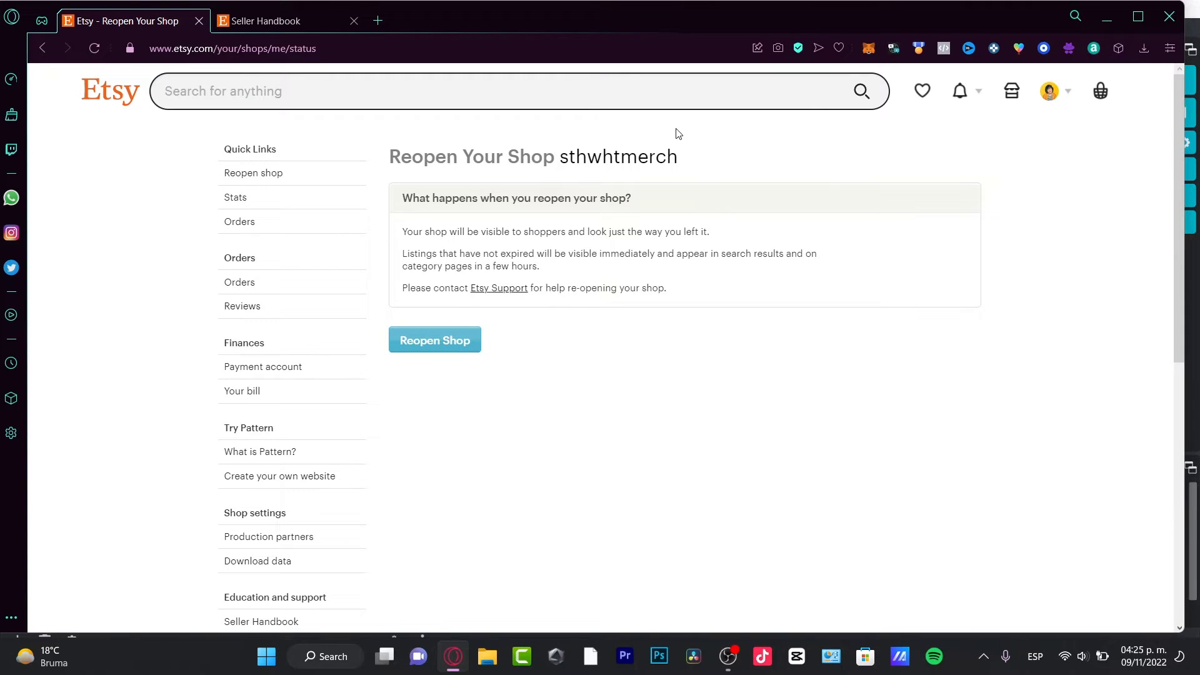
mouse_move(553, 287)
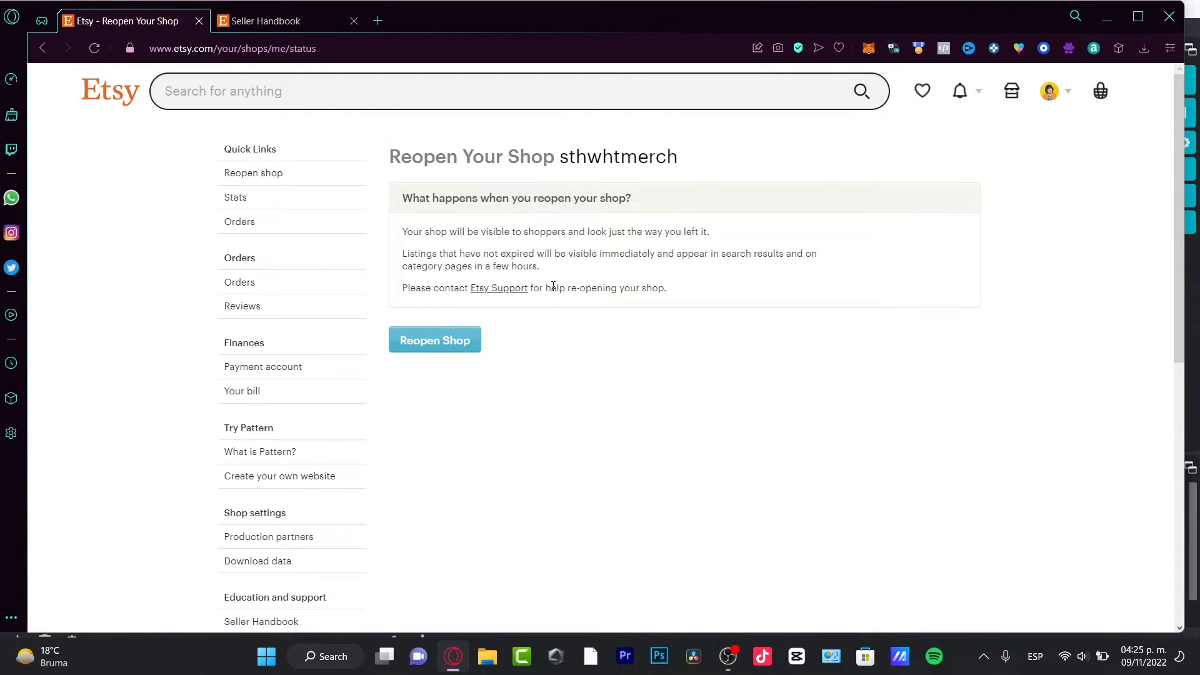
mouse_move(587, 135)
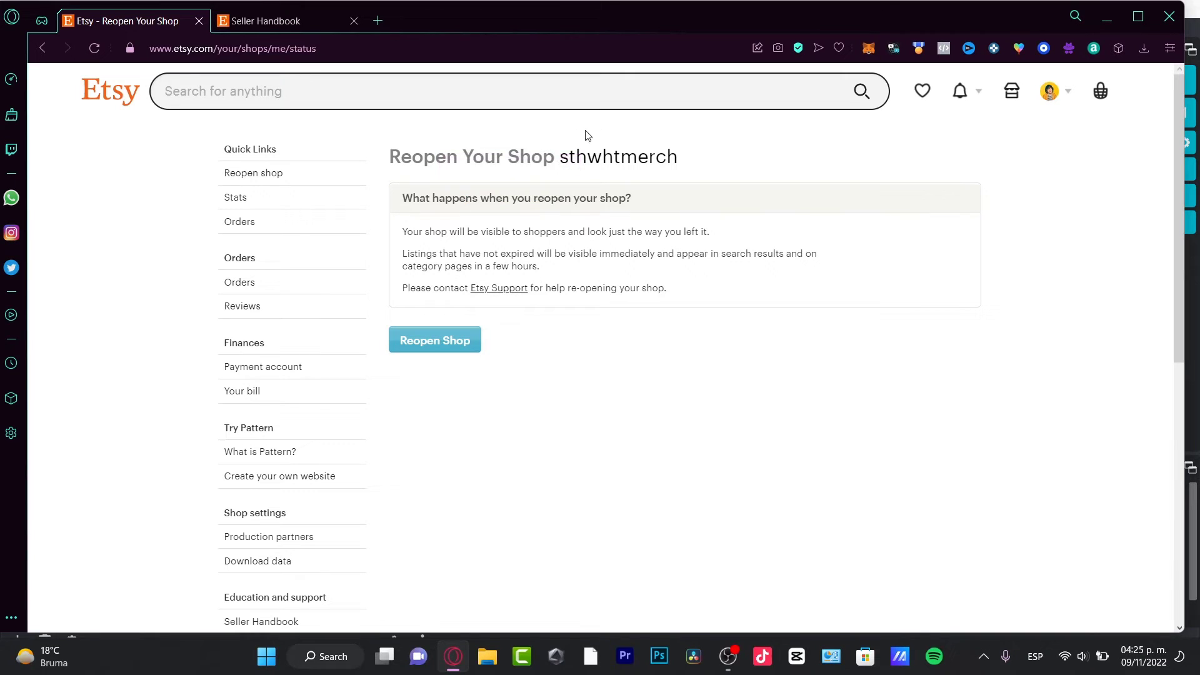
Step: Reopen the sthwhtmerch shop and wait for the Welcome Back status page
double_click(487, 157)
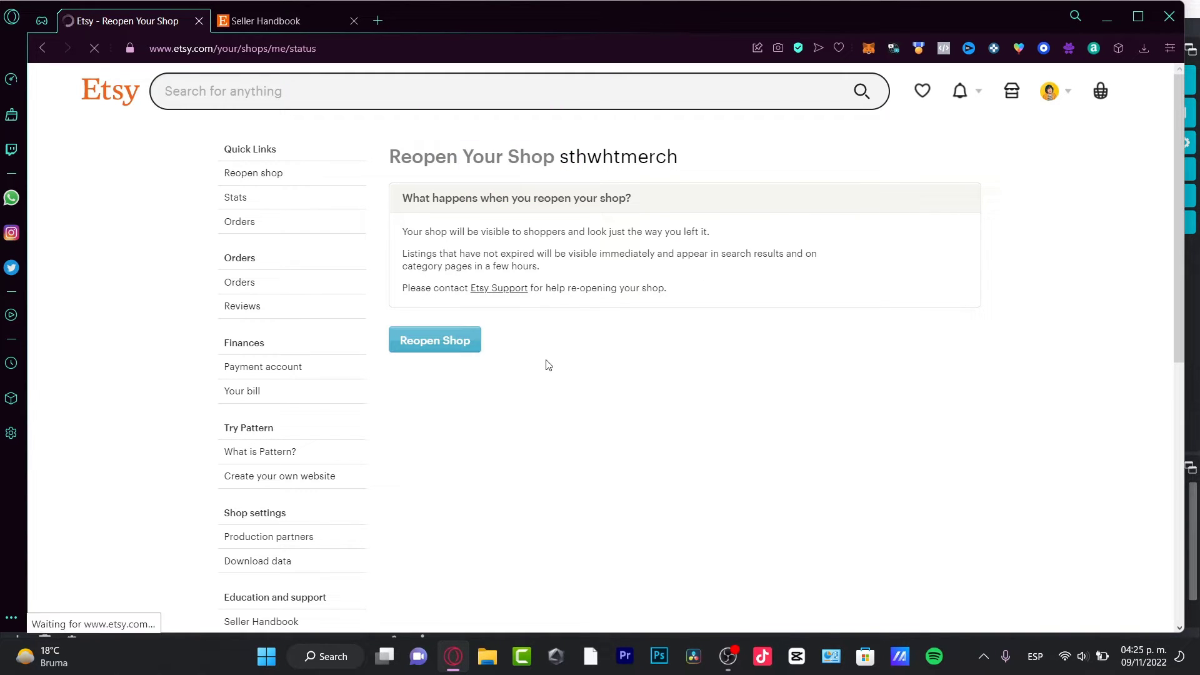
left_click(433, 340)
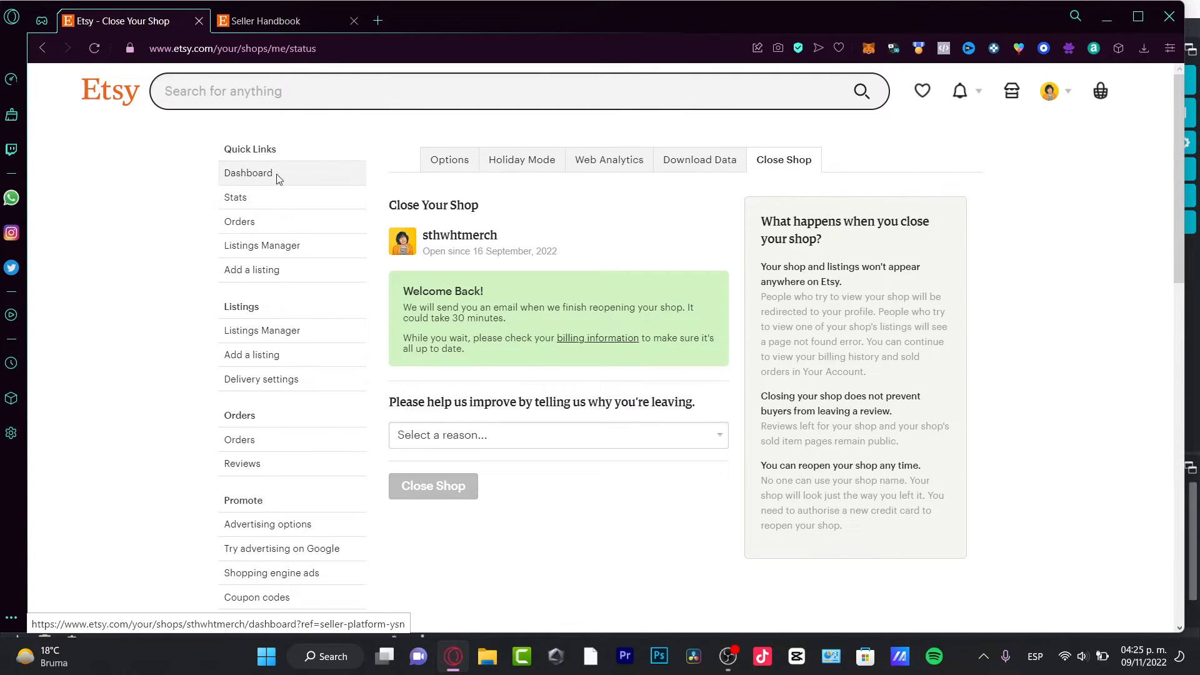
Step: Open the shop's Listings and delete the sloth bear hoodie and red-graphic shirt listings
left_click(248, 173)
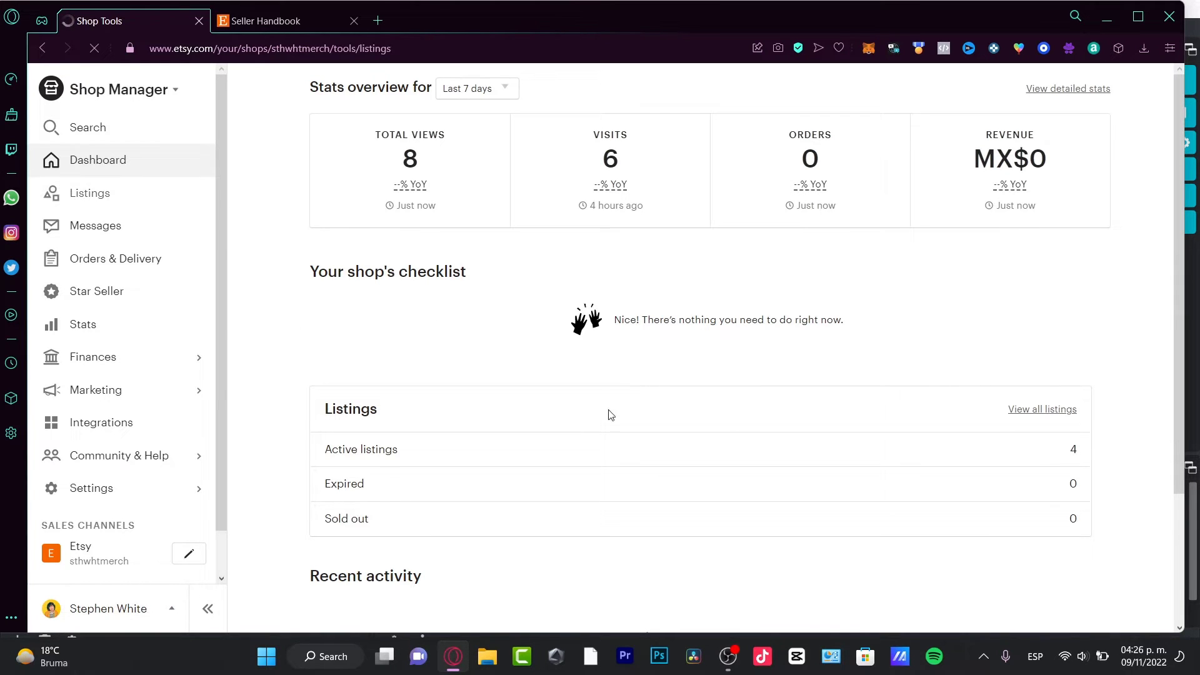
left_click(88, 192)
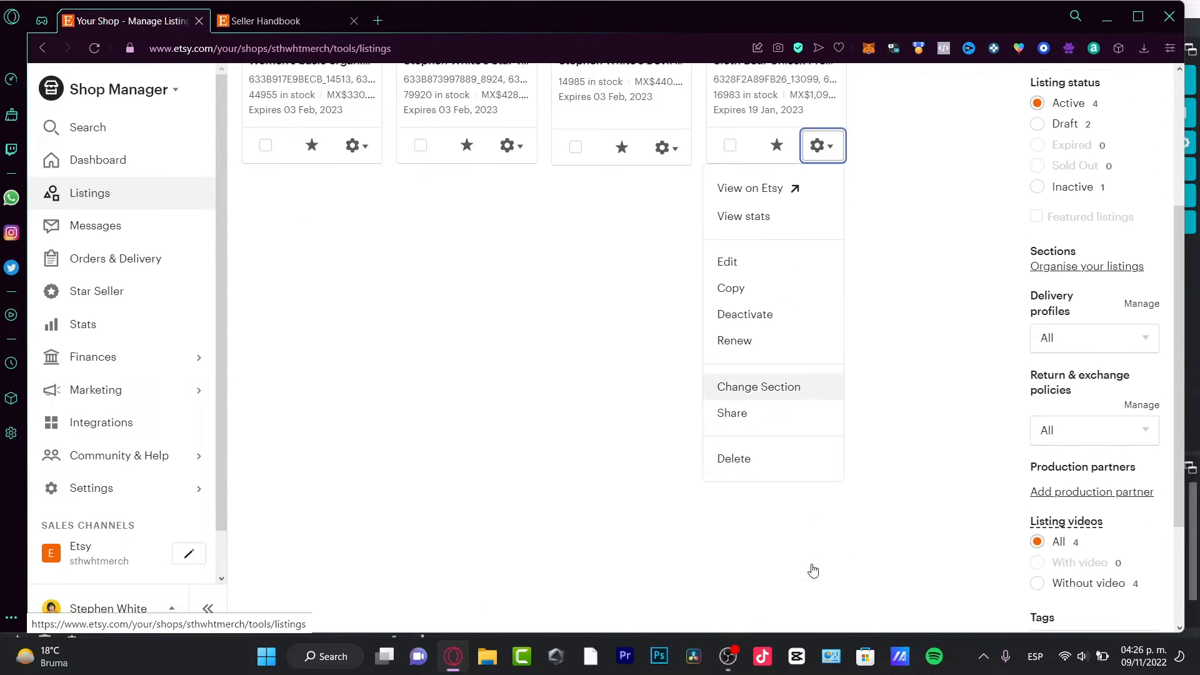
left_click(758, 386)
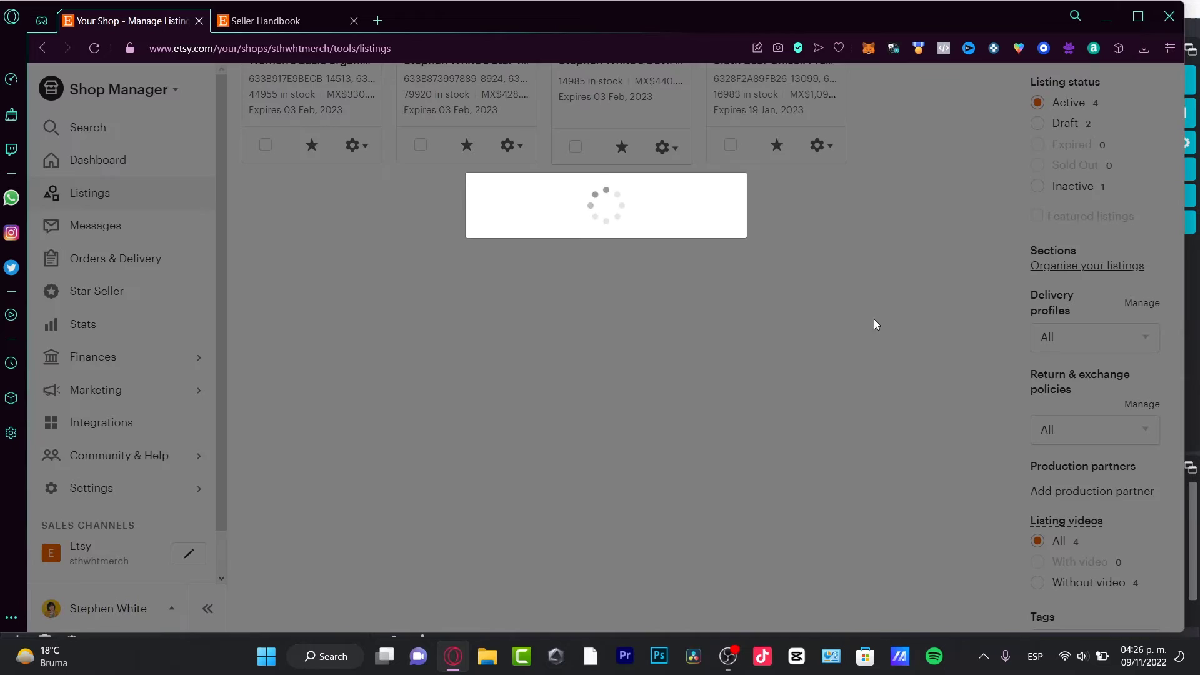
left_click(662, 382)
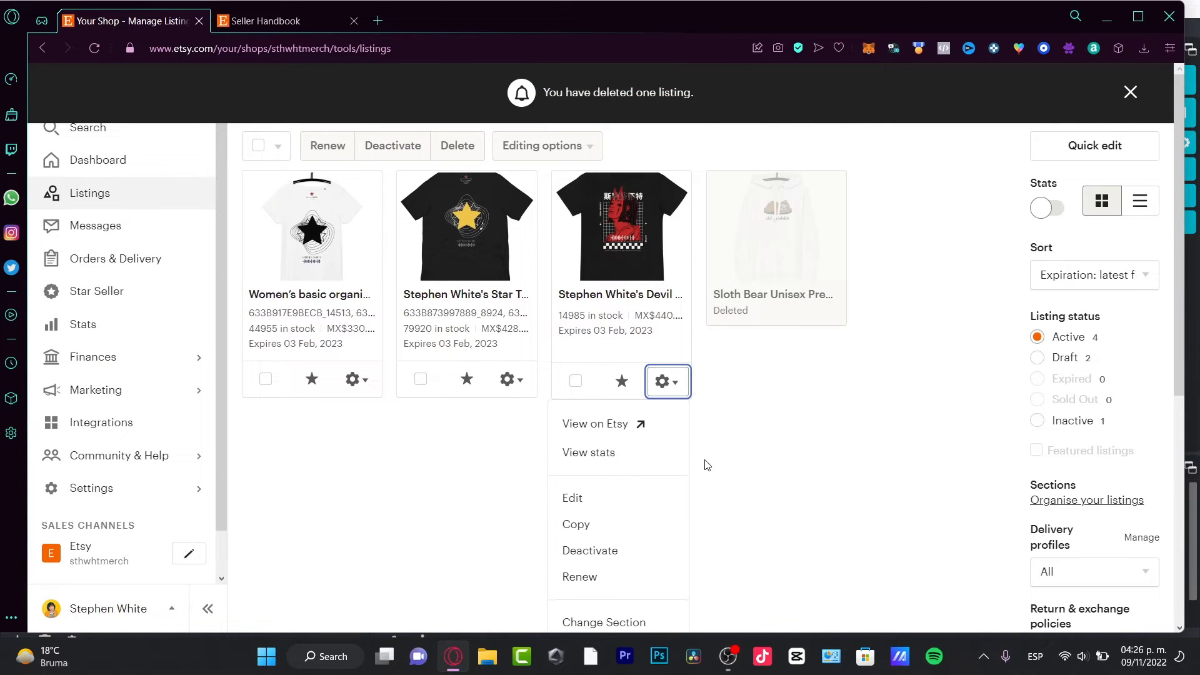
scroll("down", 3)
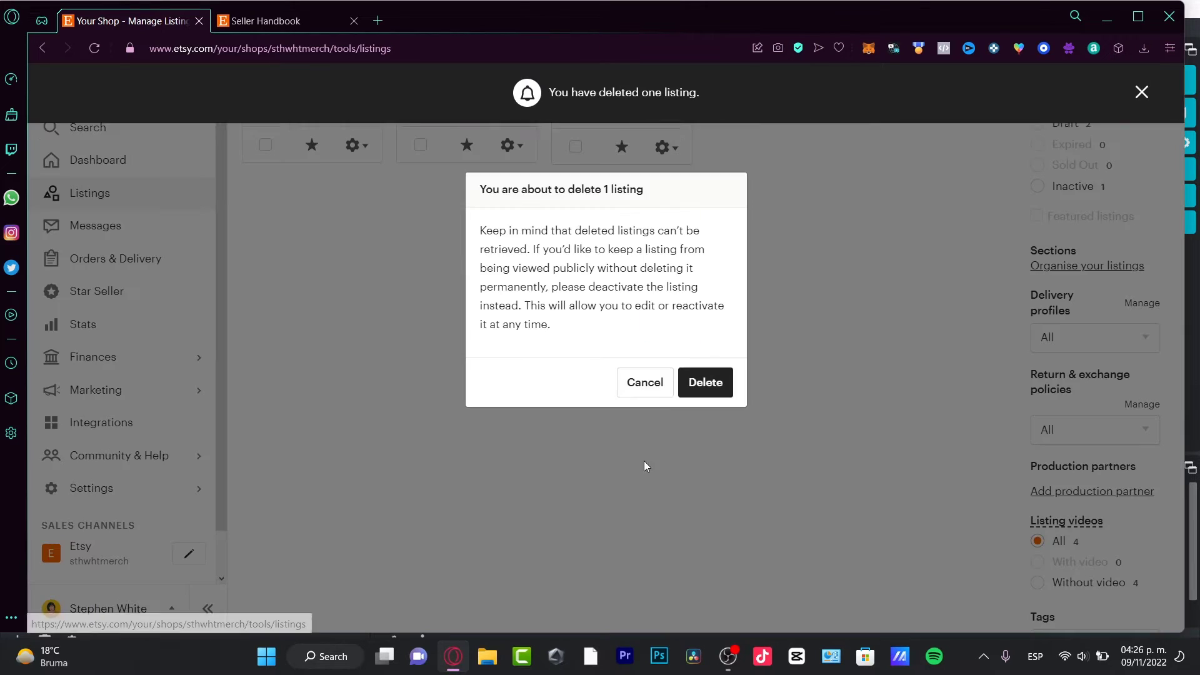
left_click(703, 382)
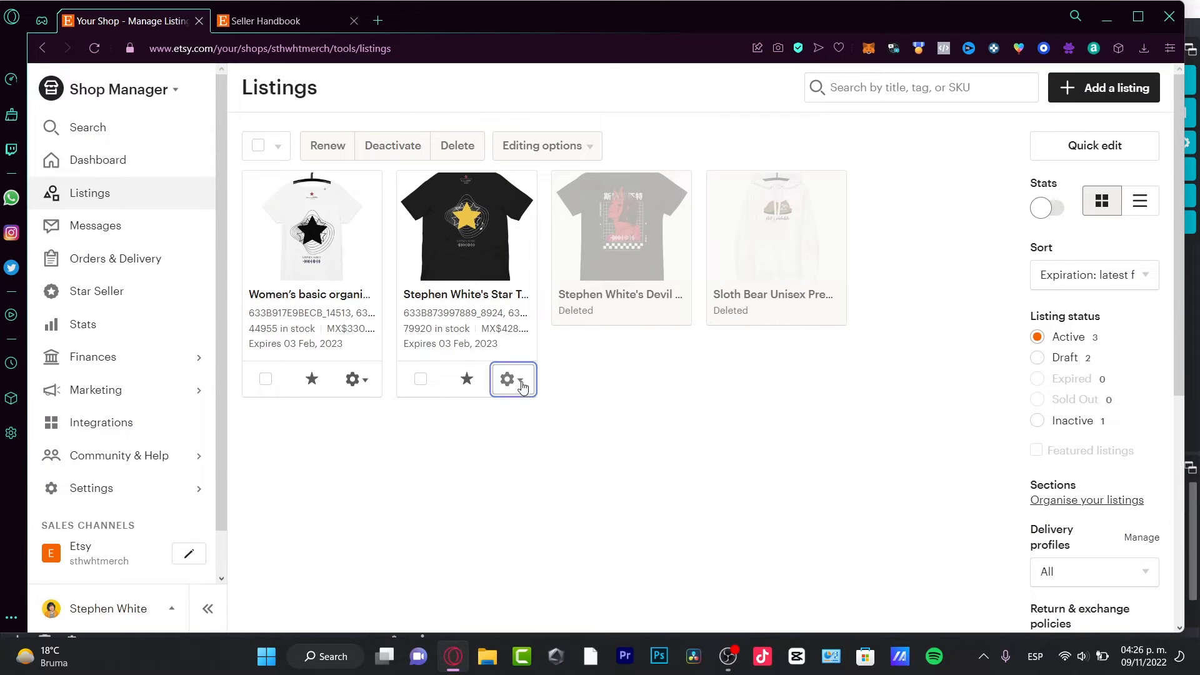
Step: Delete the black star and white star shirt listings, then dismiss the deletion notice
left_click(505, 378)
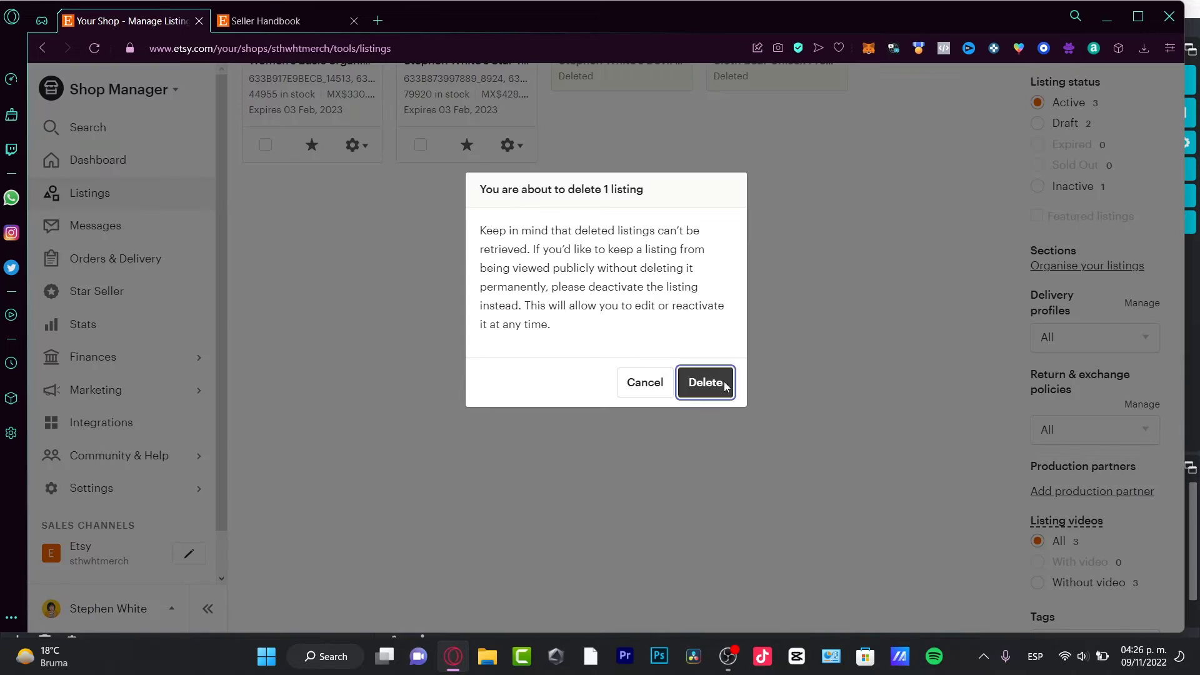
left_click(703, 382)
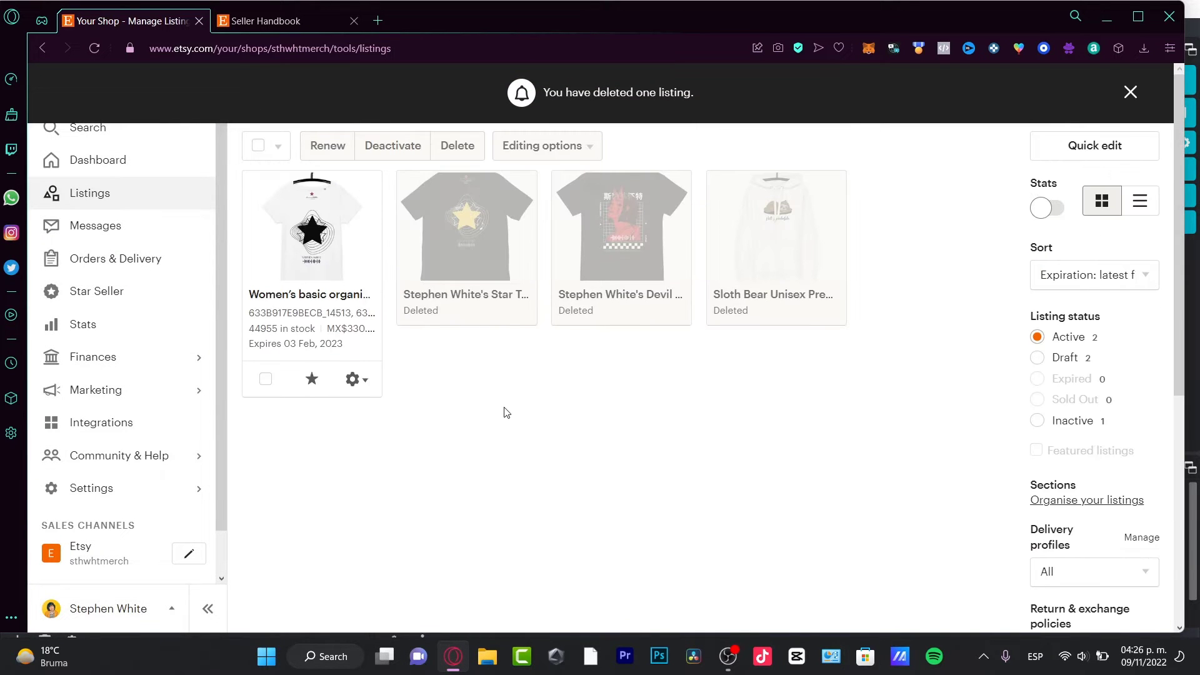
left_click(456, 145)
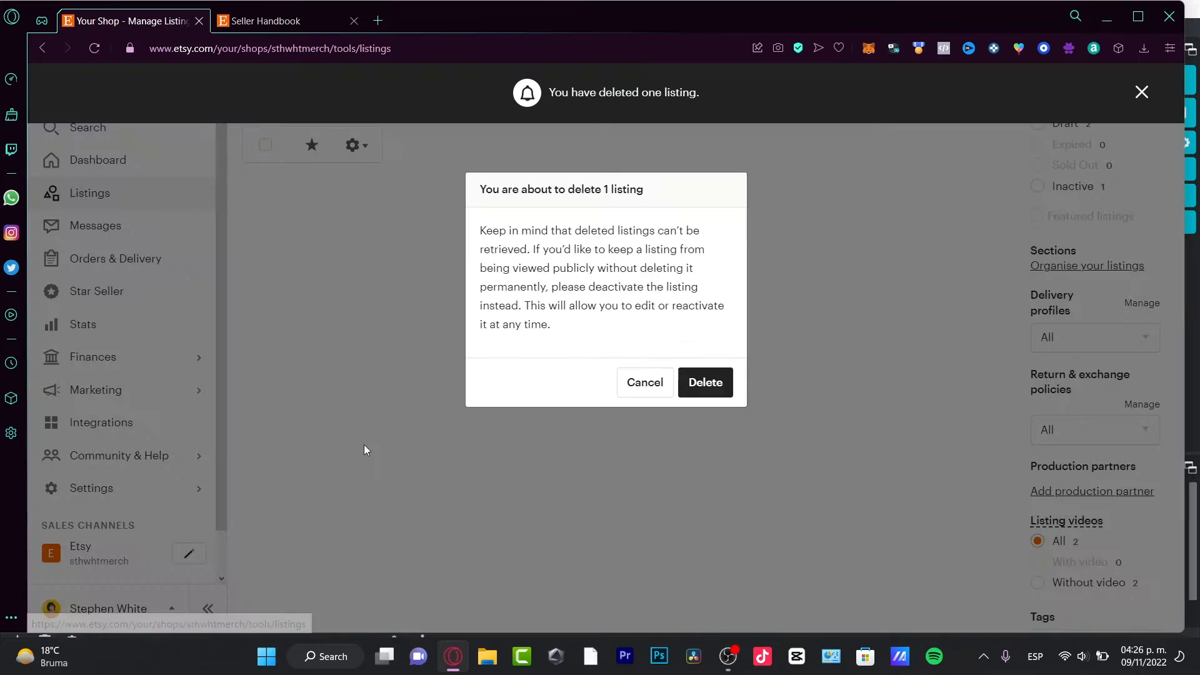
left_click(704, 381)
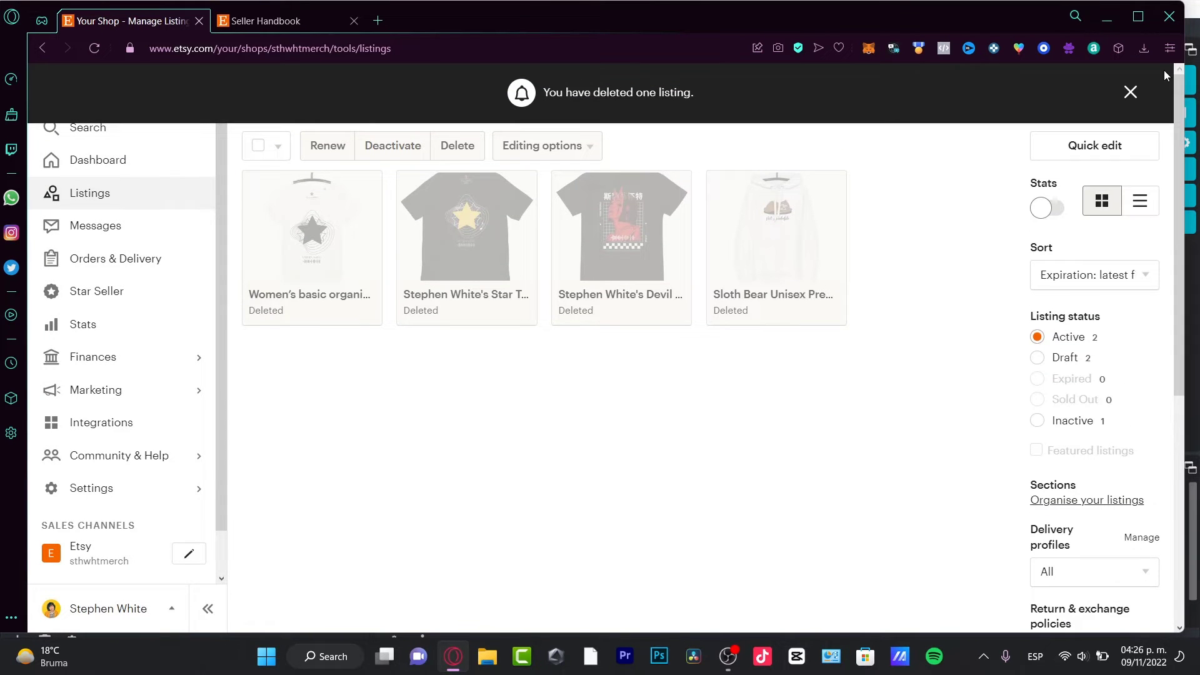
left_click(1129, 92)
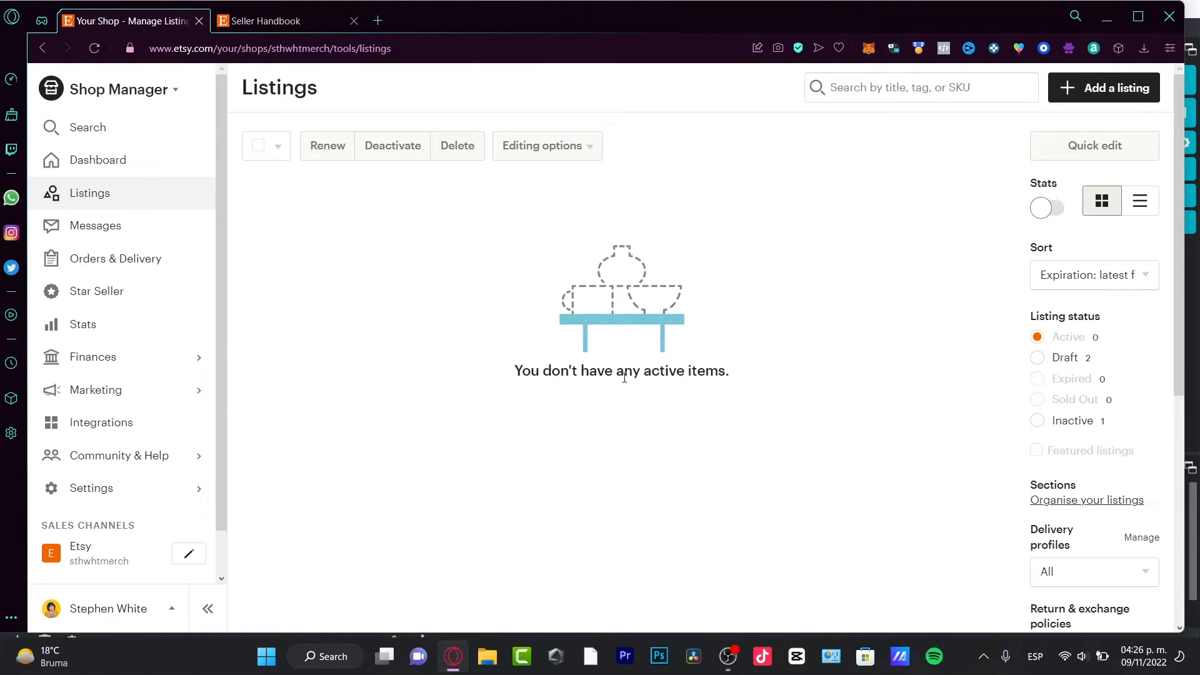
mouse_move(661, 391)
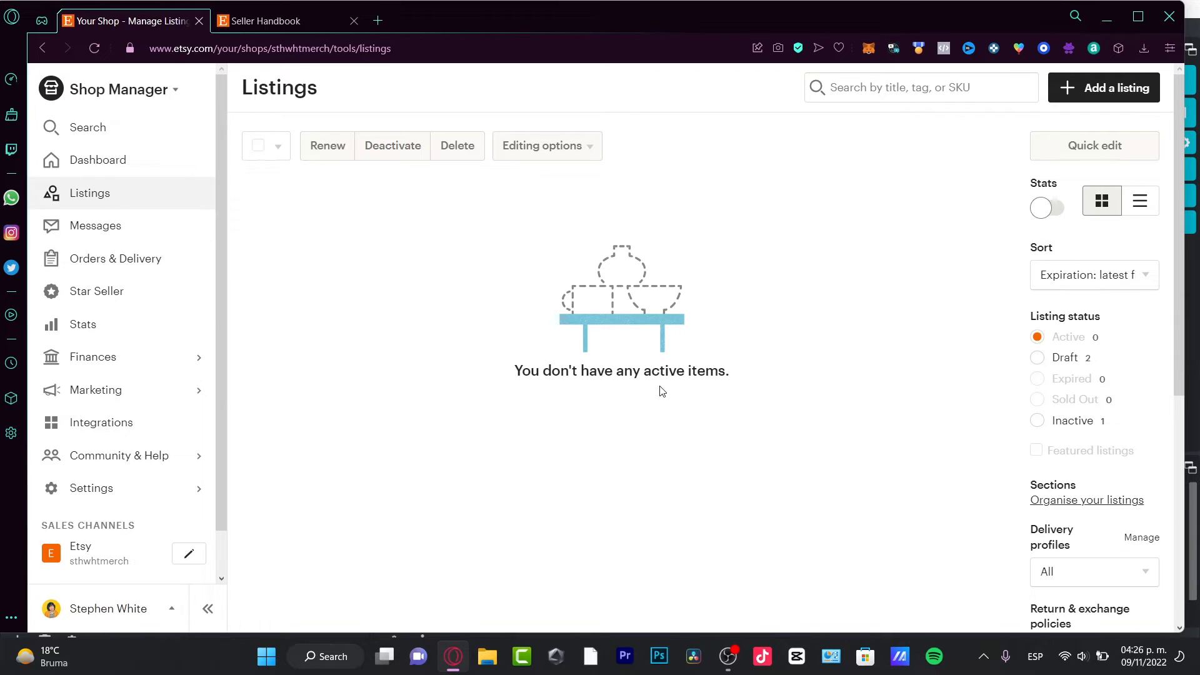
mouse_move(603, 315)
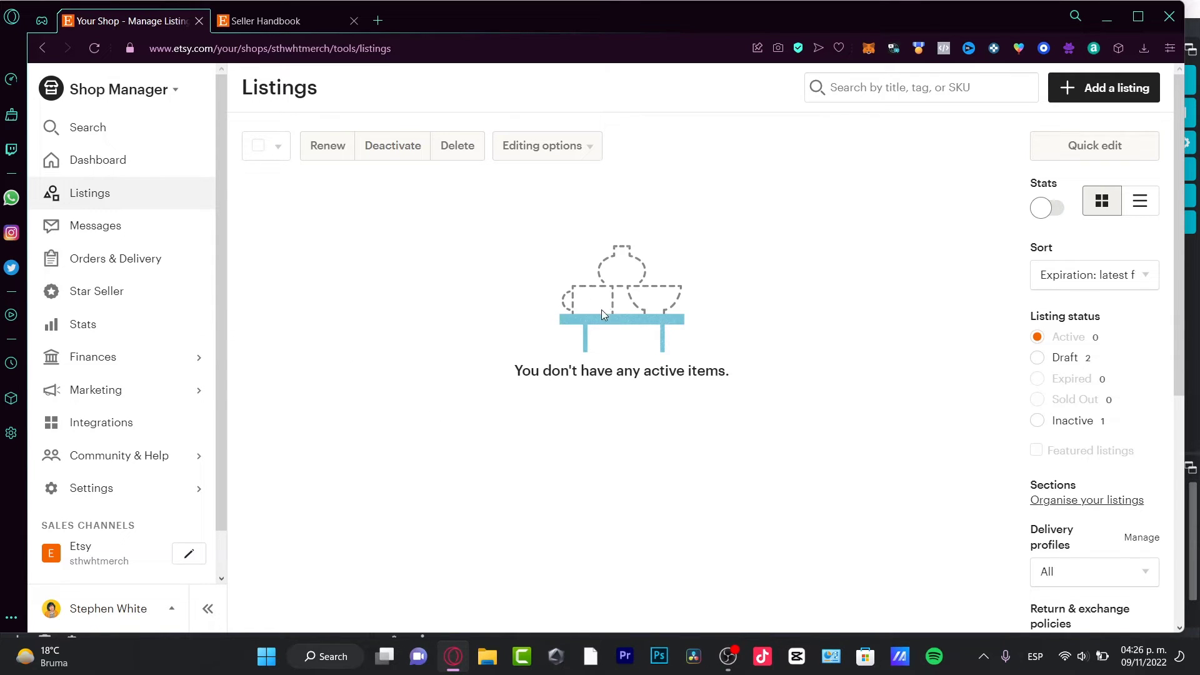
mouse_move(791, 433)
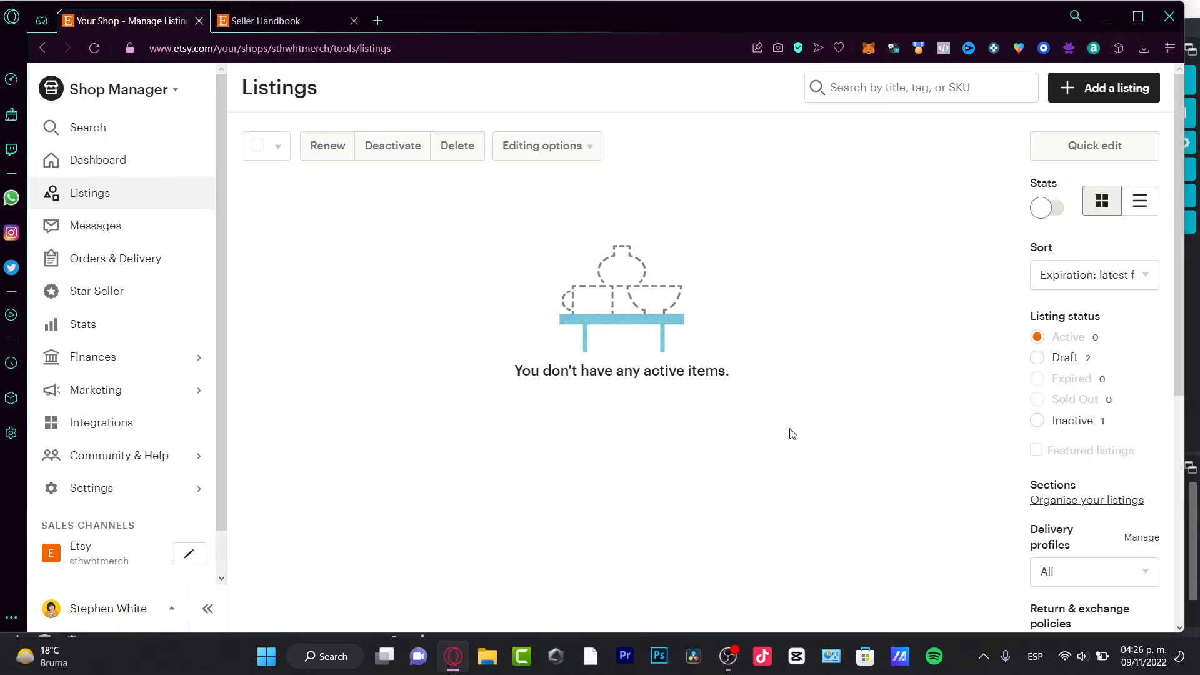
mouse_move(152, 531)
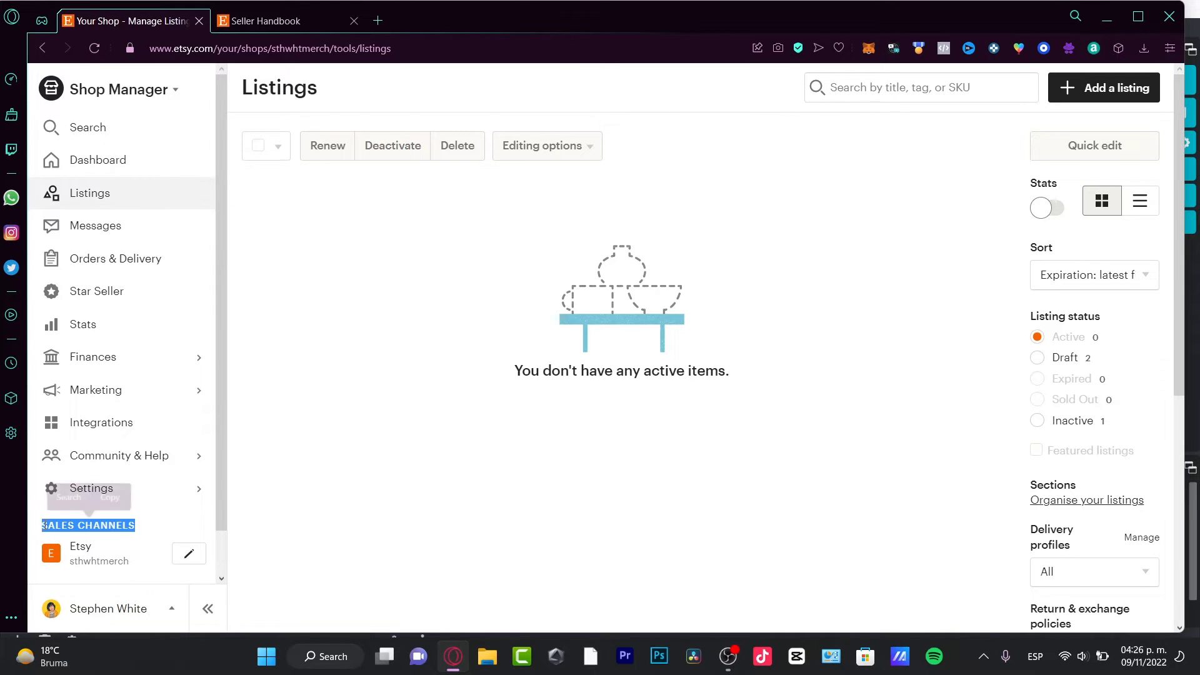
mouse_move(188, 553)
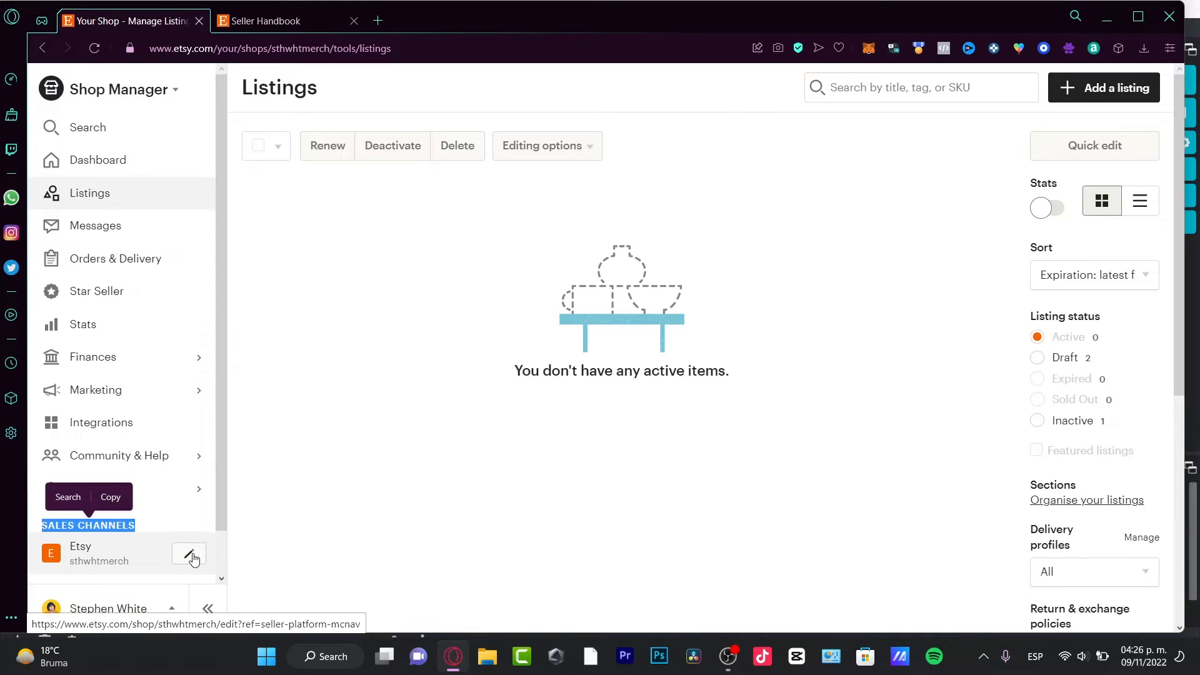
Step: Open the sthwhtmerch shop page editor and scroll down through its sections
left_click(189, 554)
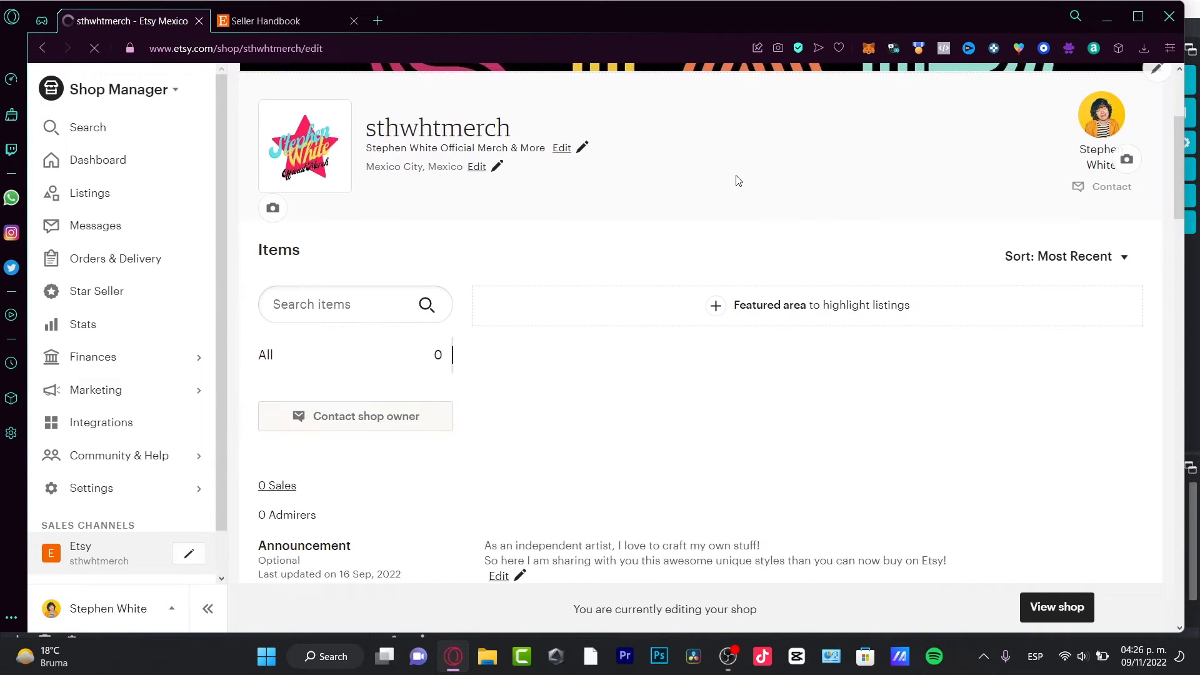
scroll("down", 3)
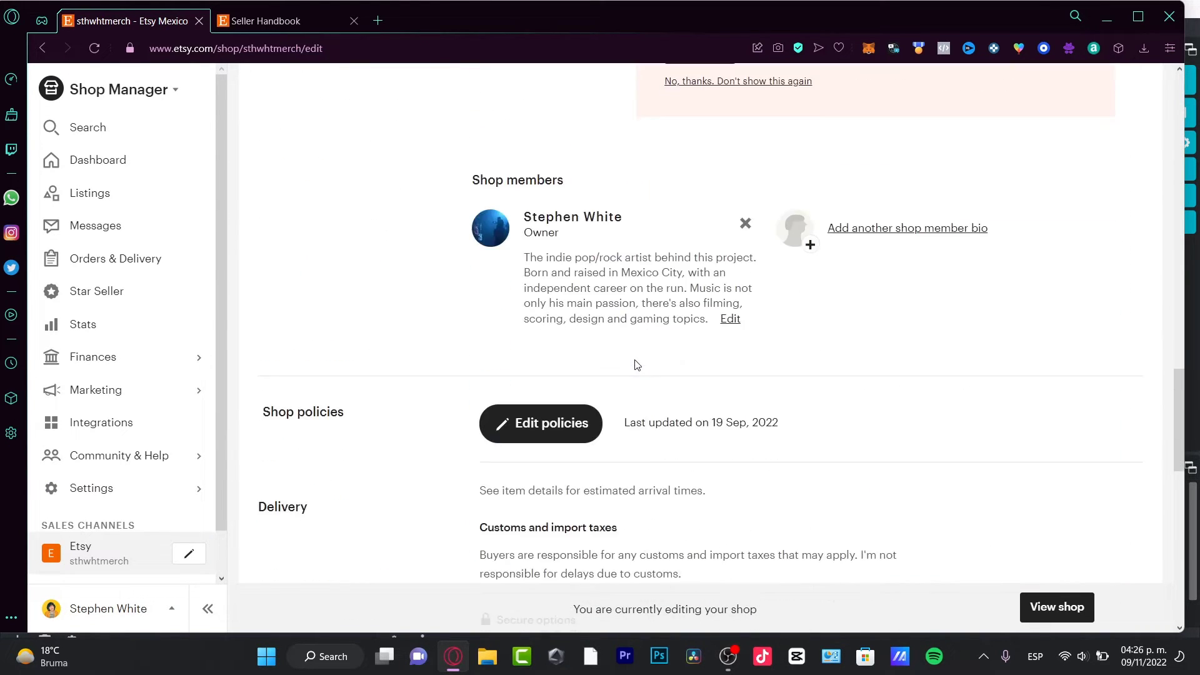
scroll("down", 3)
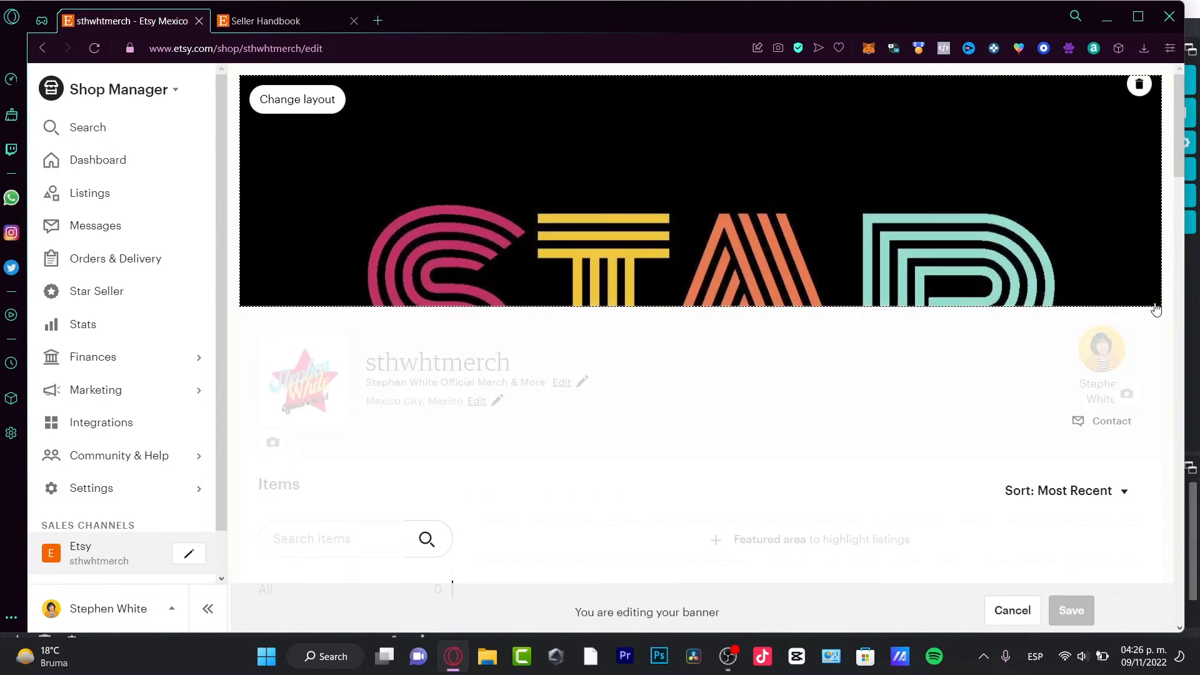
Step: Change the banner style to Mini Banner and confirm with Done
left_click(296, 99)
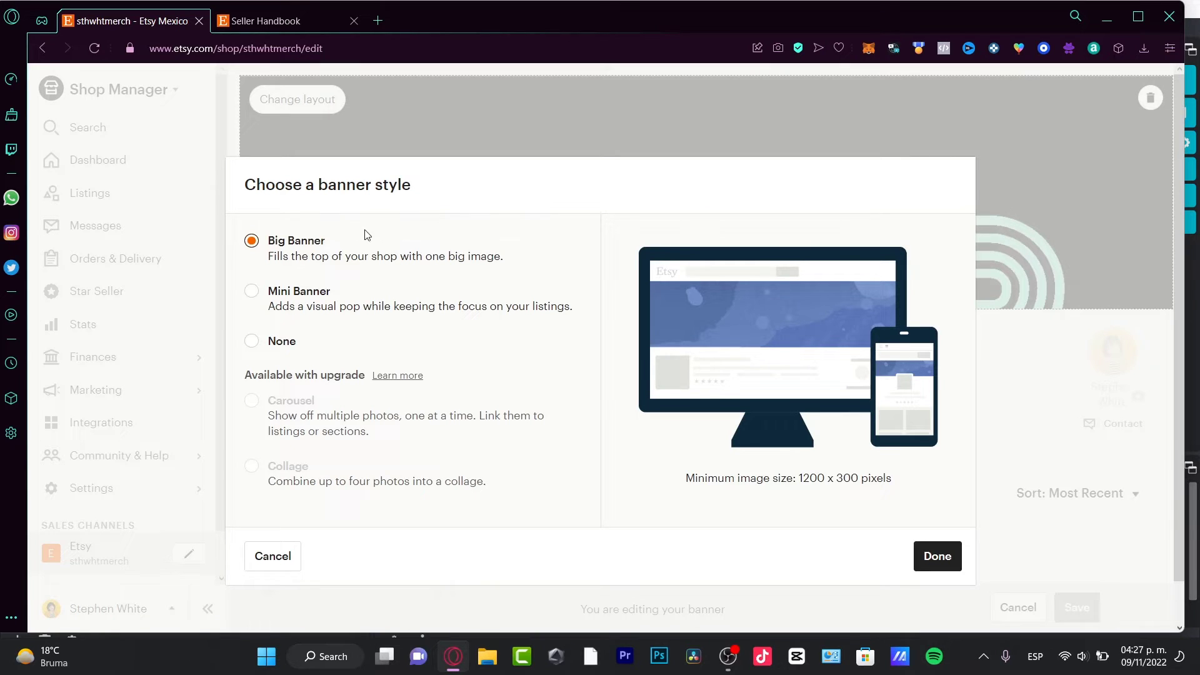
left_click(251, 341)
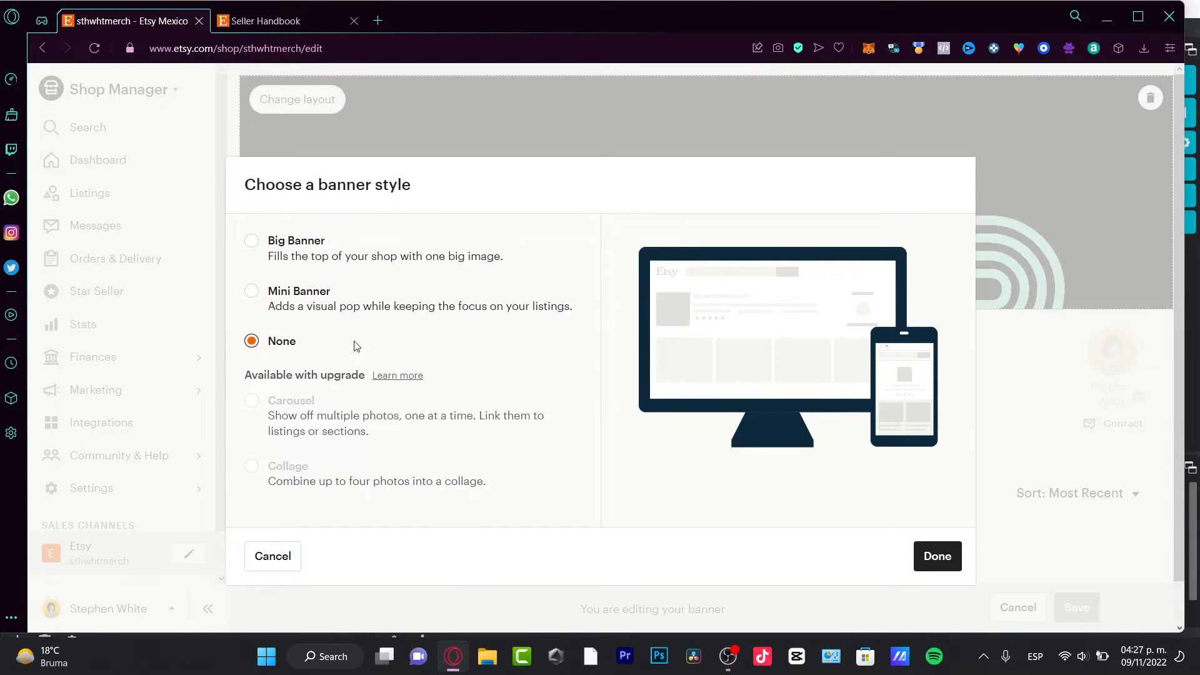
left_click(251, 291)
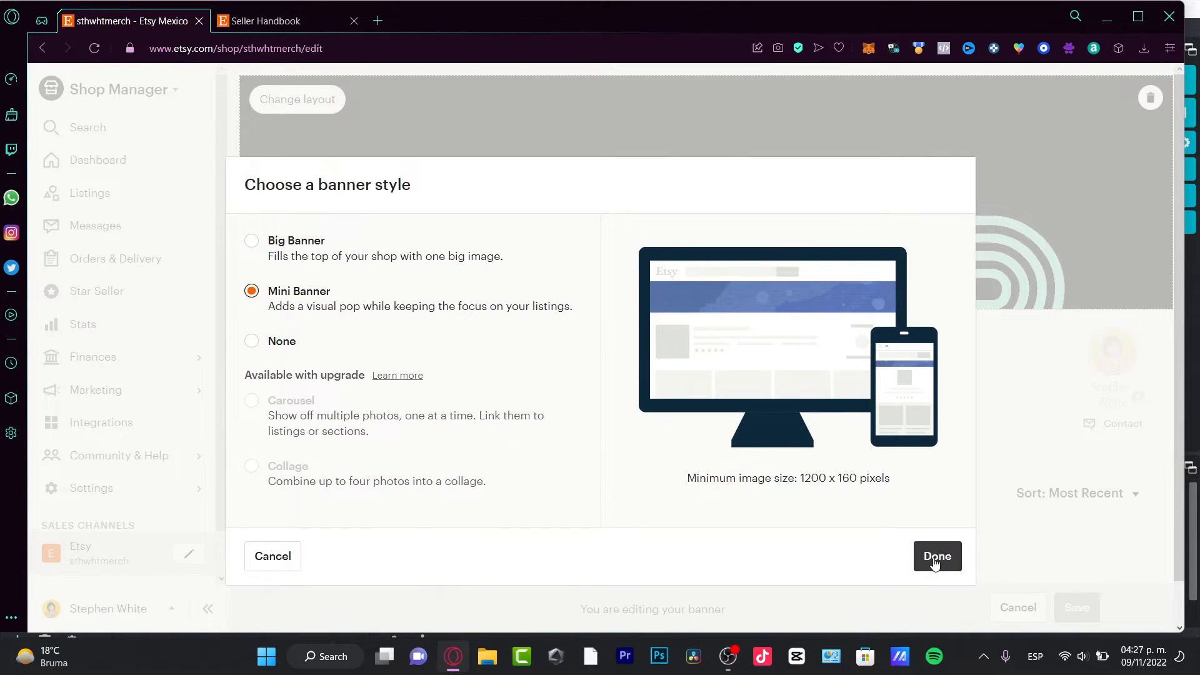
left_click(936, 556)
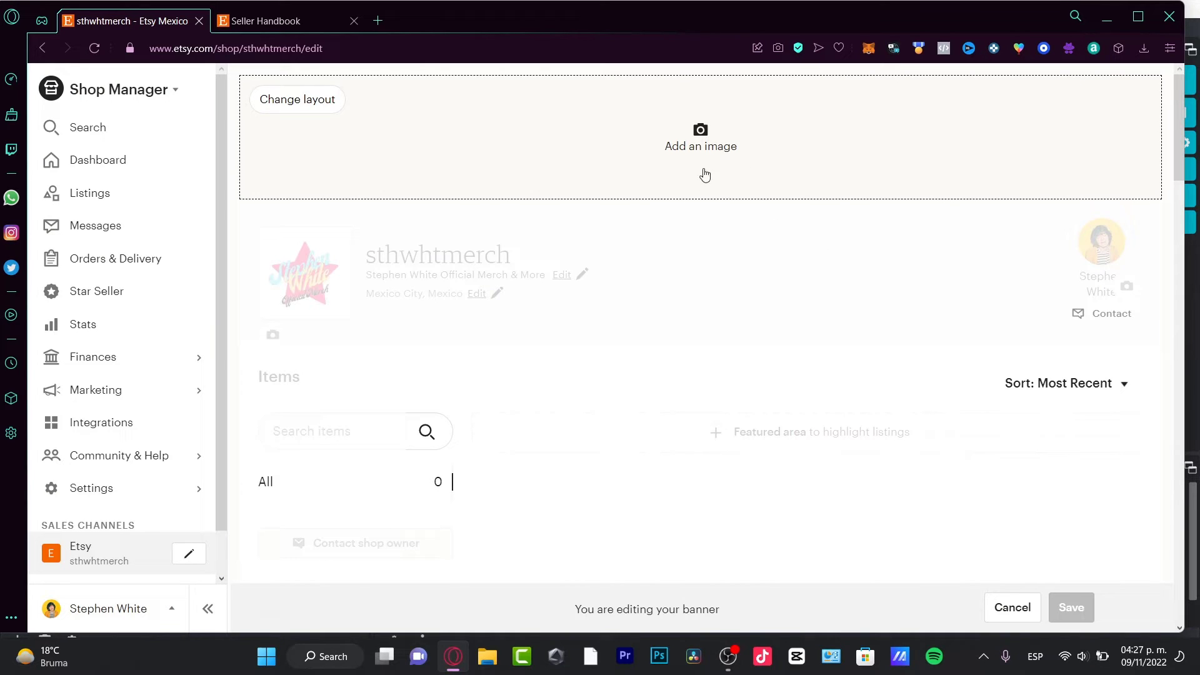
mouse_move(600, 96)
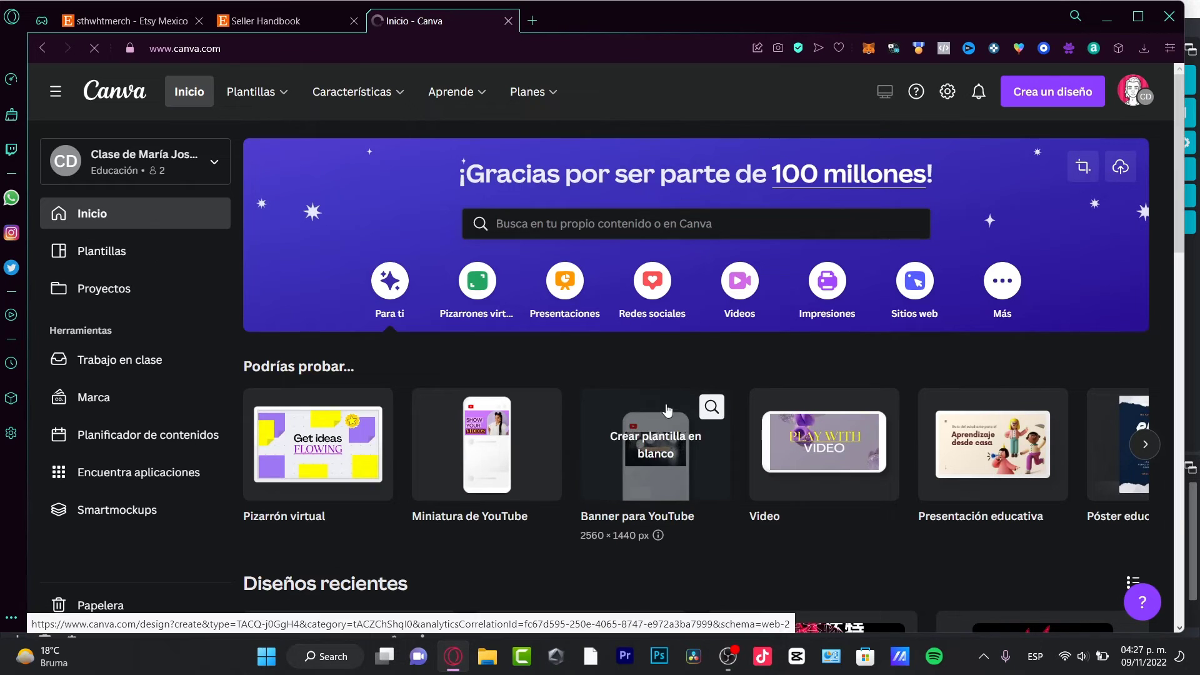
Step: Scroll through Canva's Recent designs, then return to the Etsy banner editor tab
scroll("down", 3)
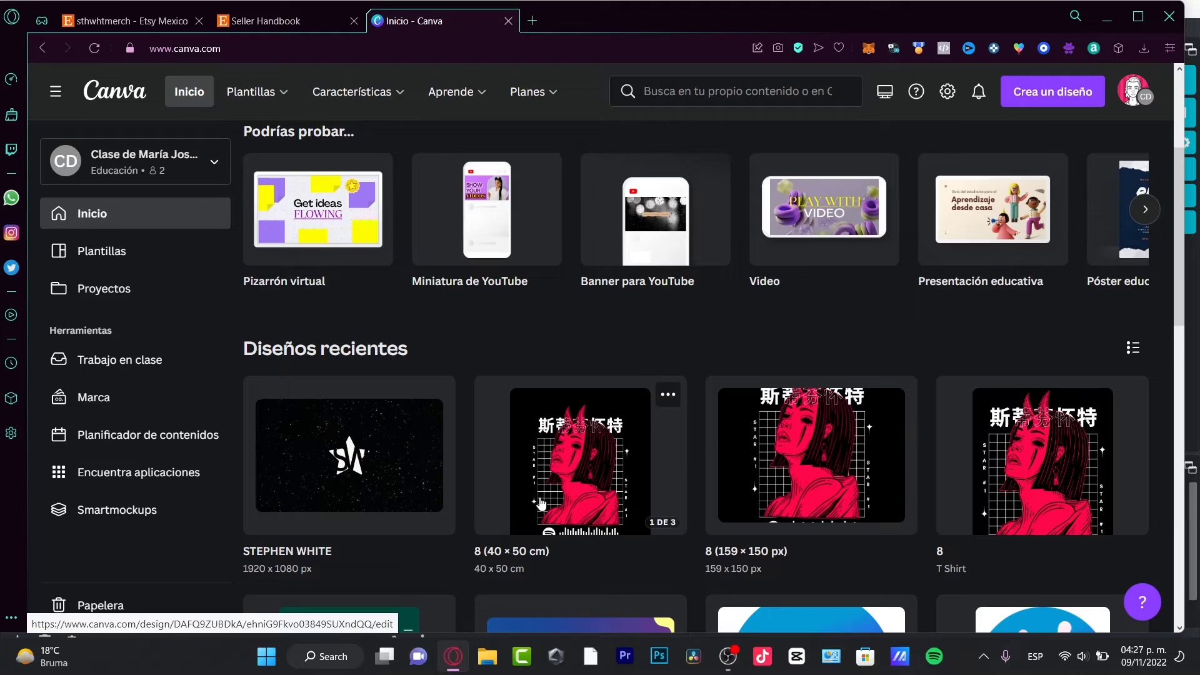
scroll("down", 3)
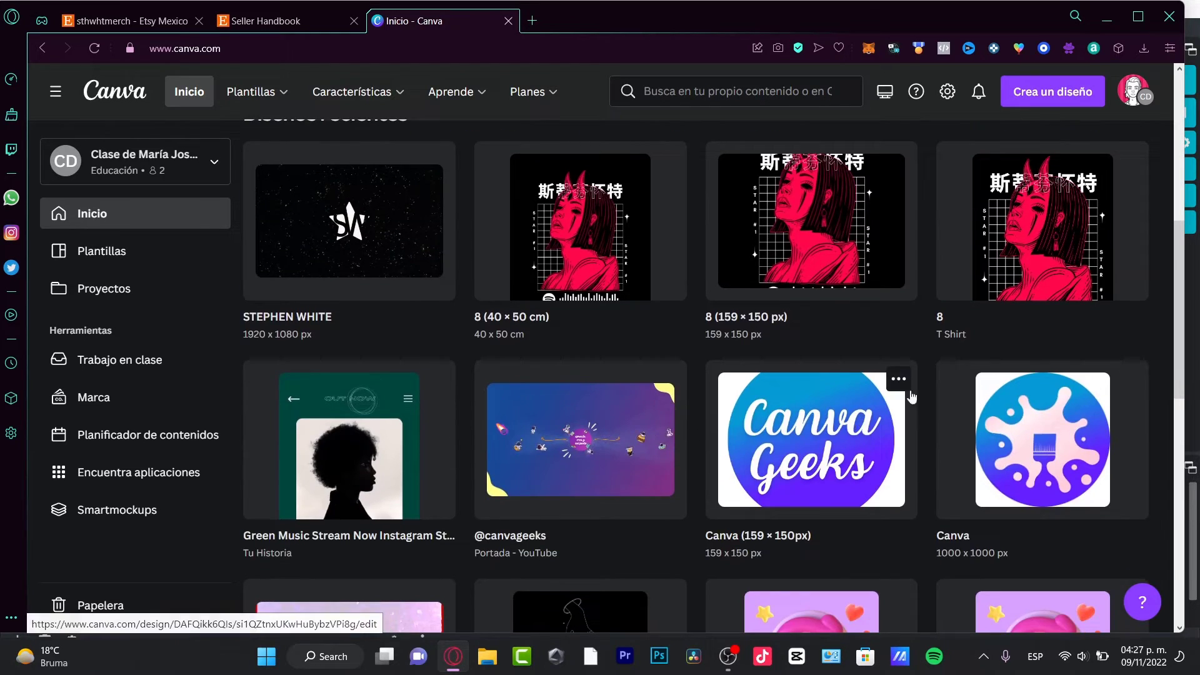
left_click(130, 21)
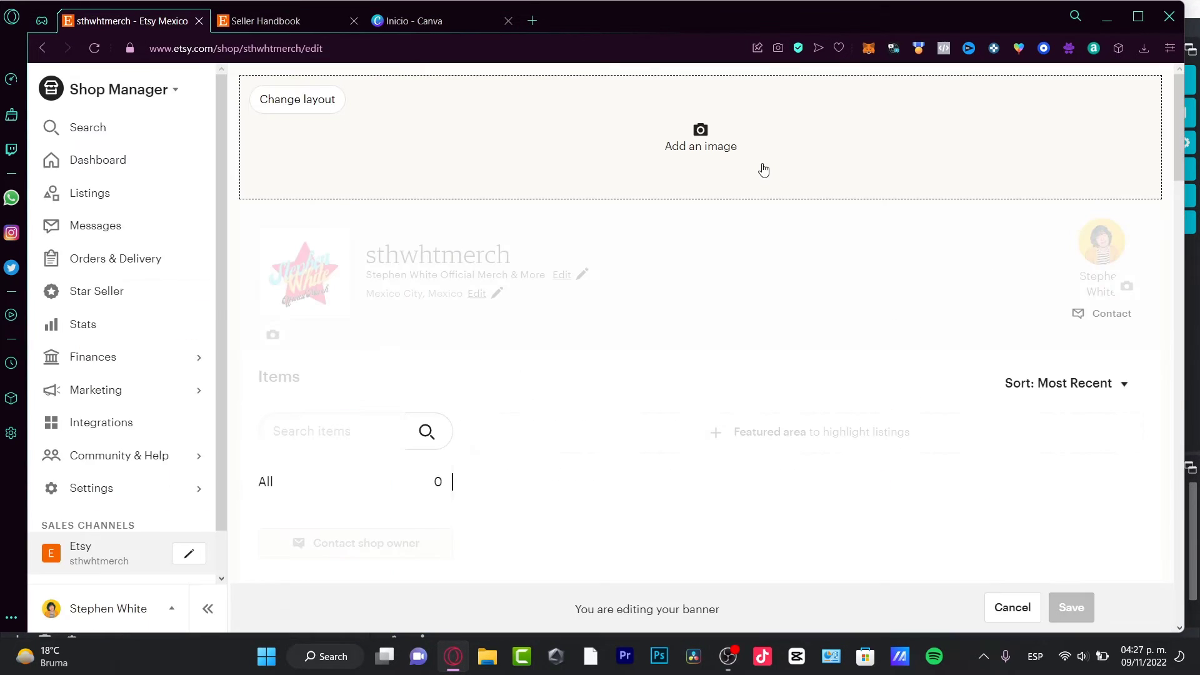
Step: Start uploading an image through 'Add an image' in the shop's mini banner
left_click(698, 138)
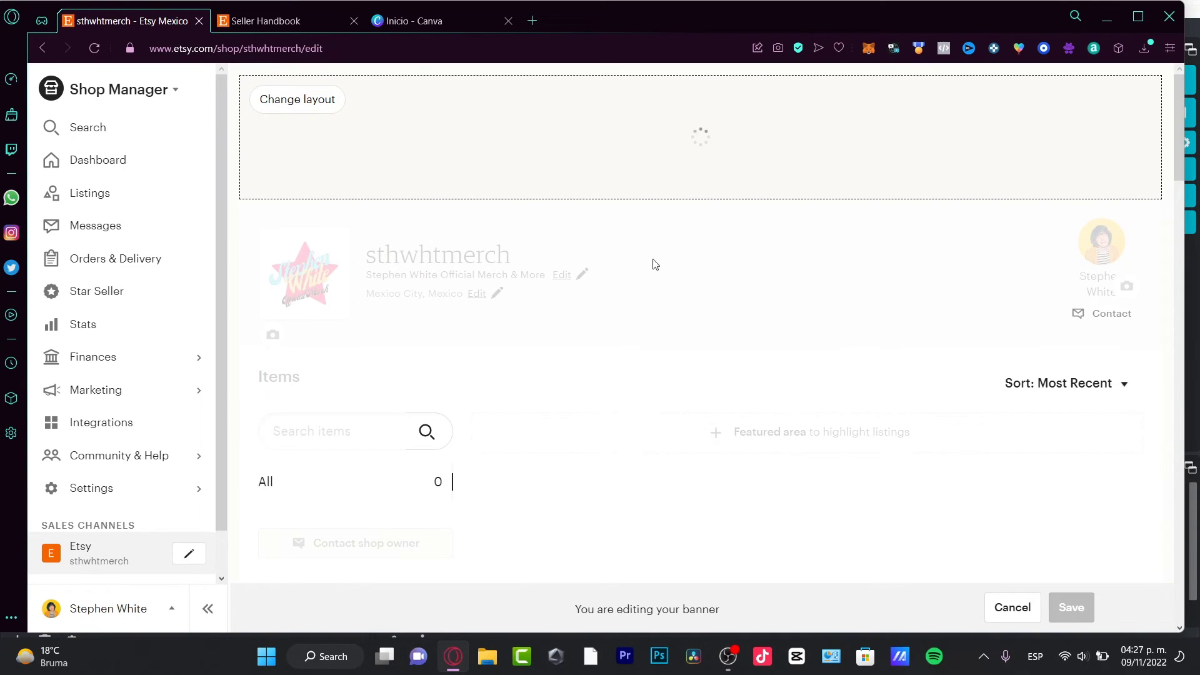
mouse_move(557, 257)
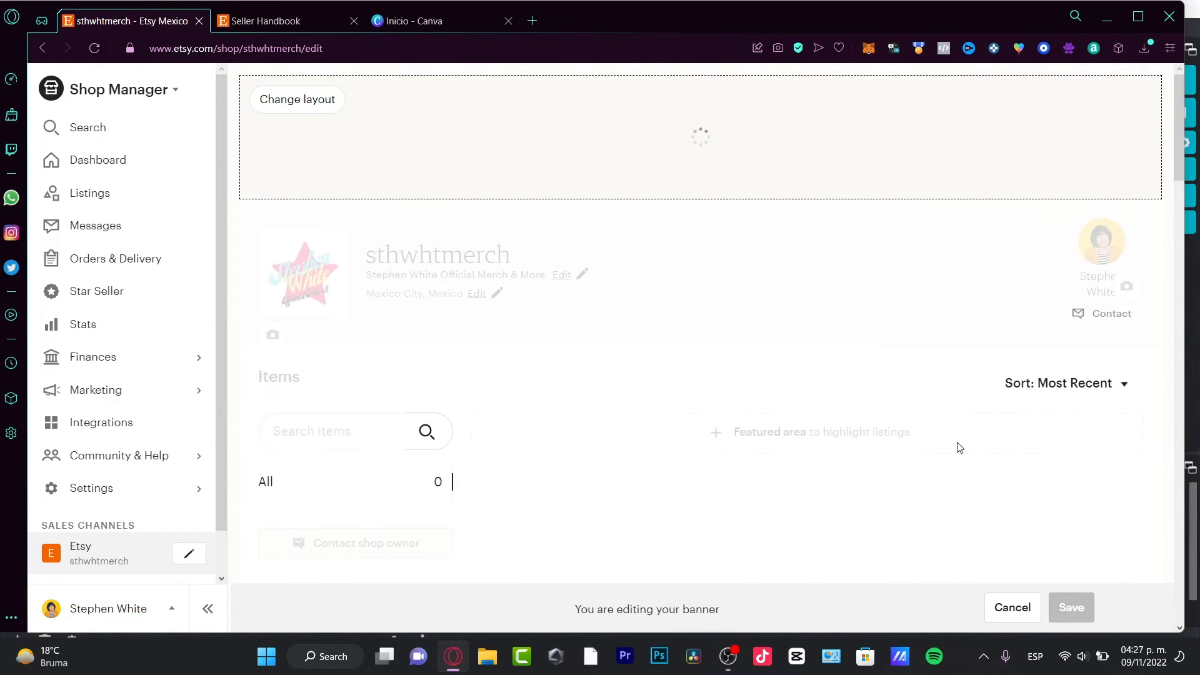
mouse_move(610, 522)
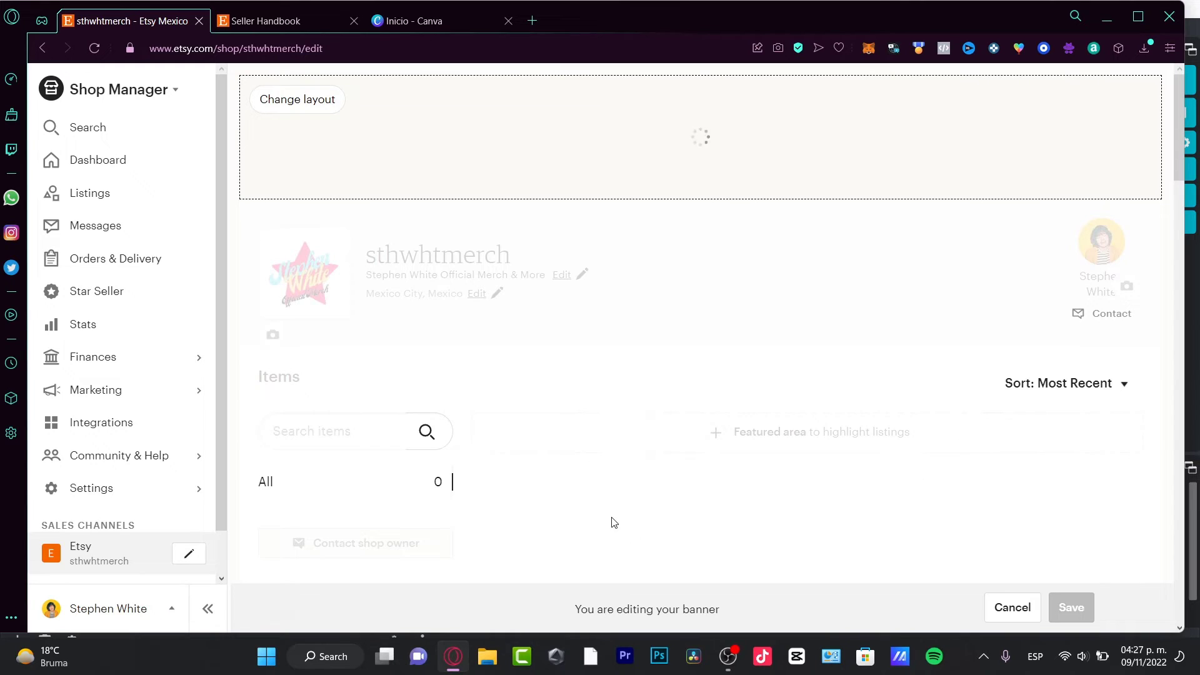
mouse_move(584, 463)
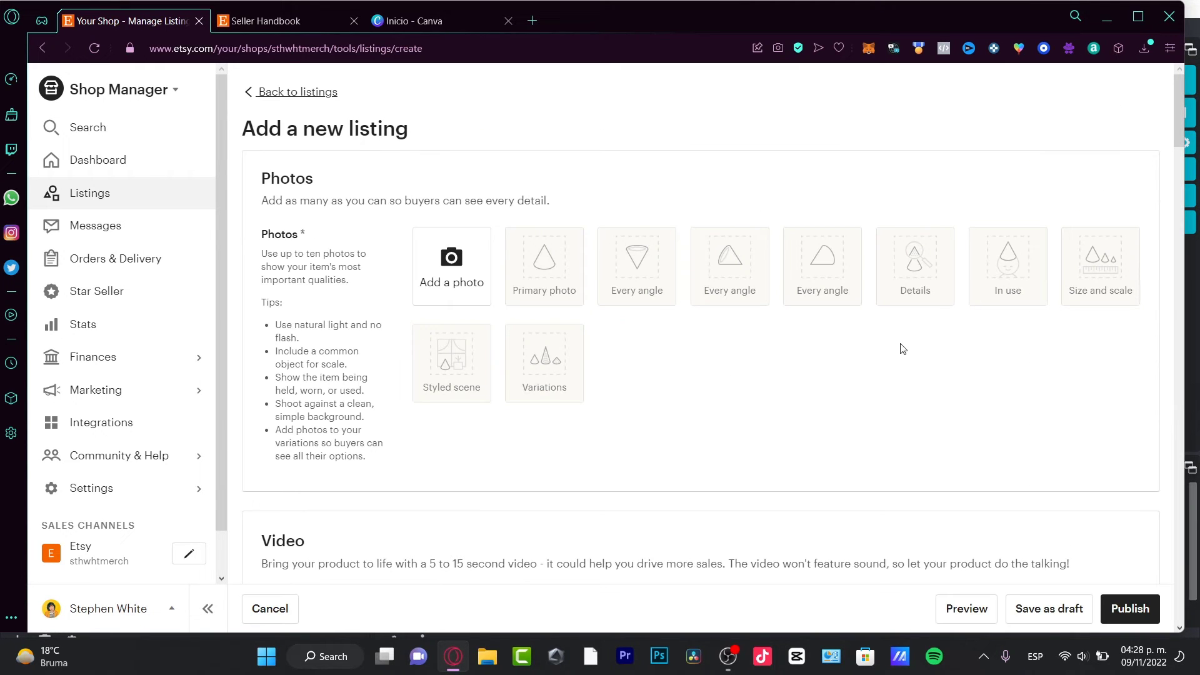
mouse_move(665, 287)
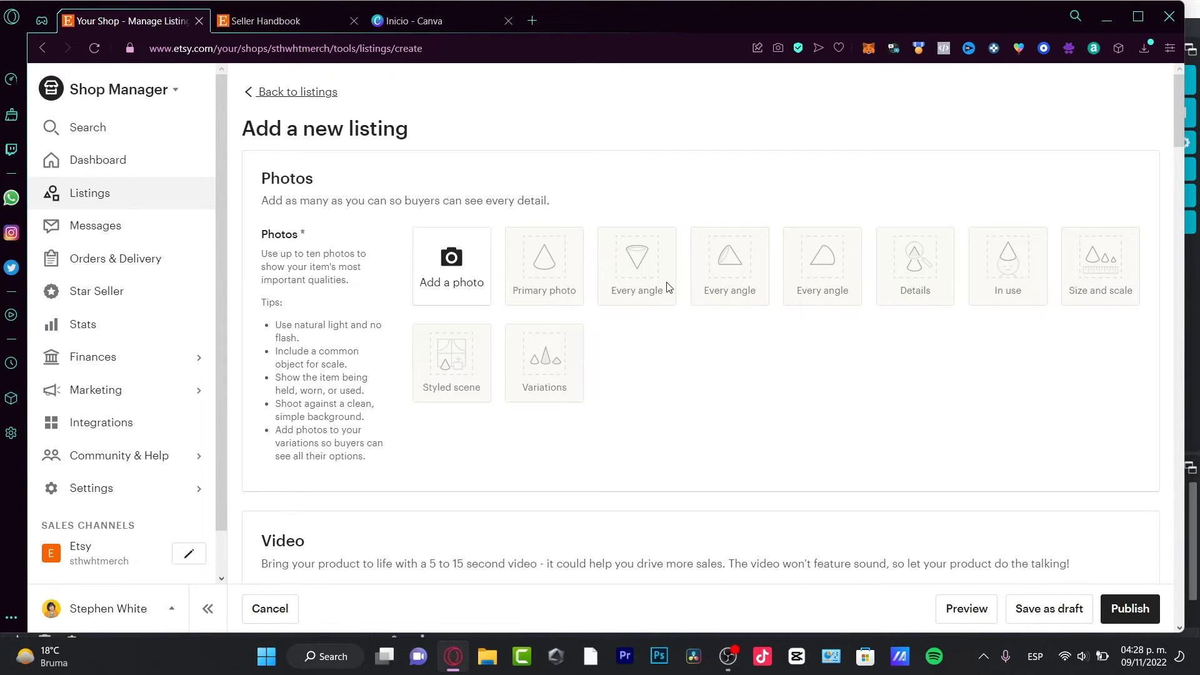
Step: Review the new listing form and add red artwork 8 (9).png from Downloads as a photo
scroll("down", 3)
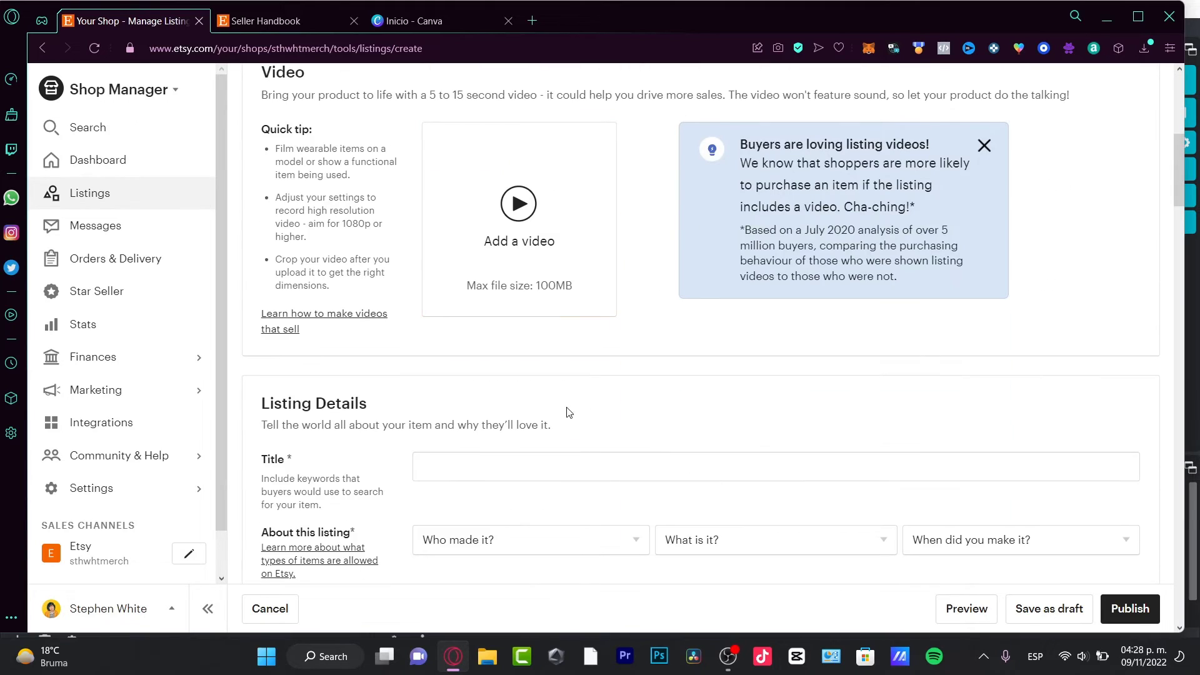
scroll("down", 3)
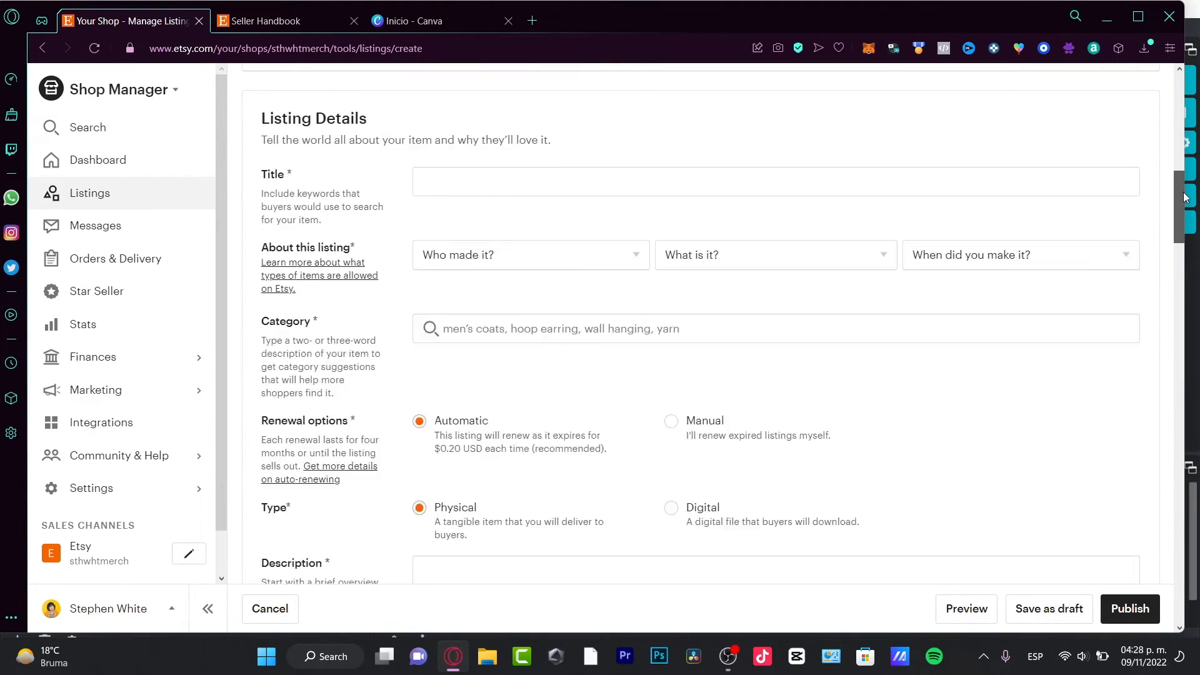
scroll("down", 3)
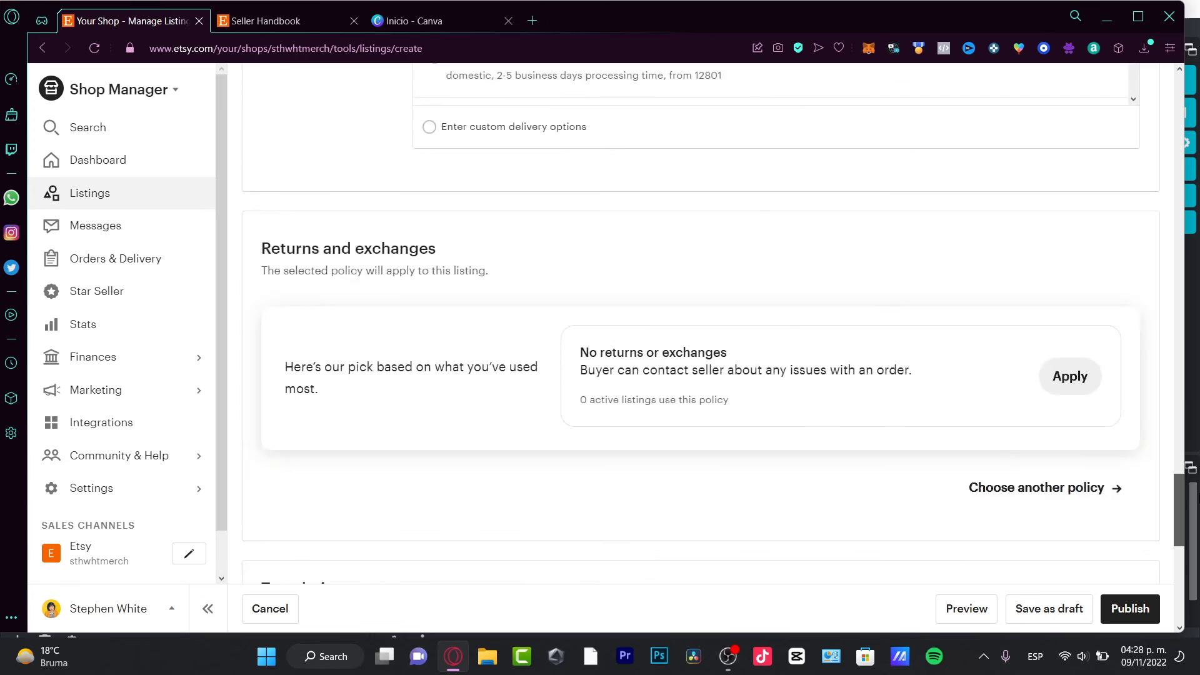
scroll("down", 3)
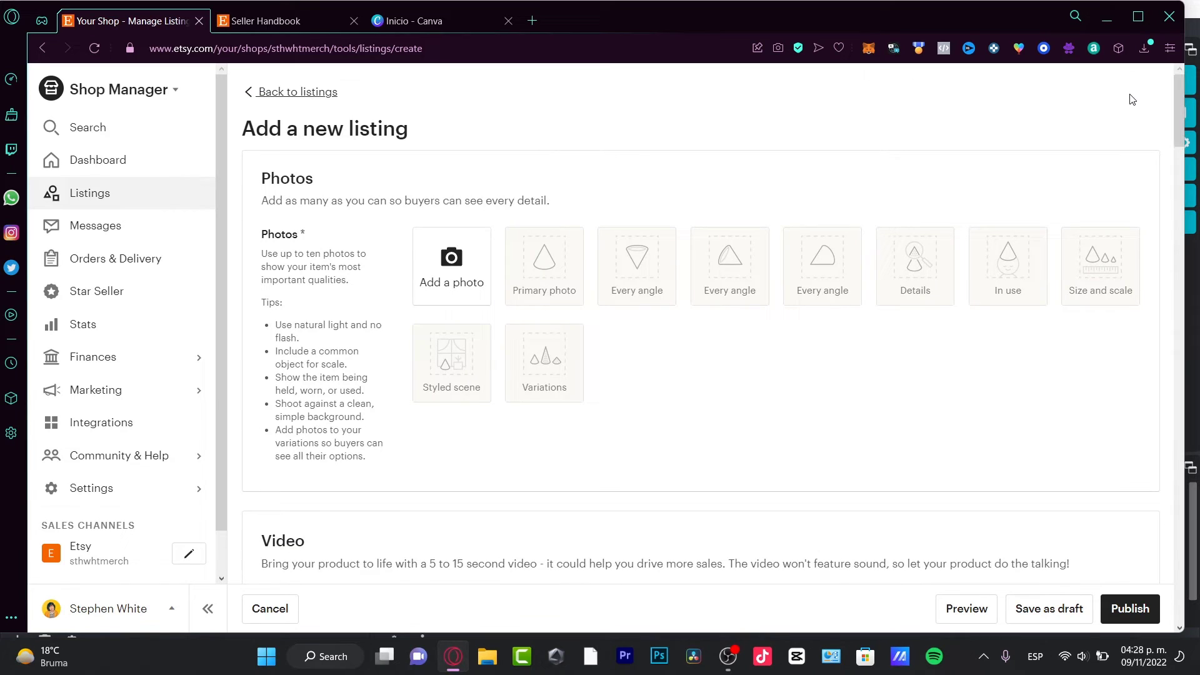
mouse_move(511, 379)
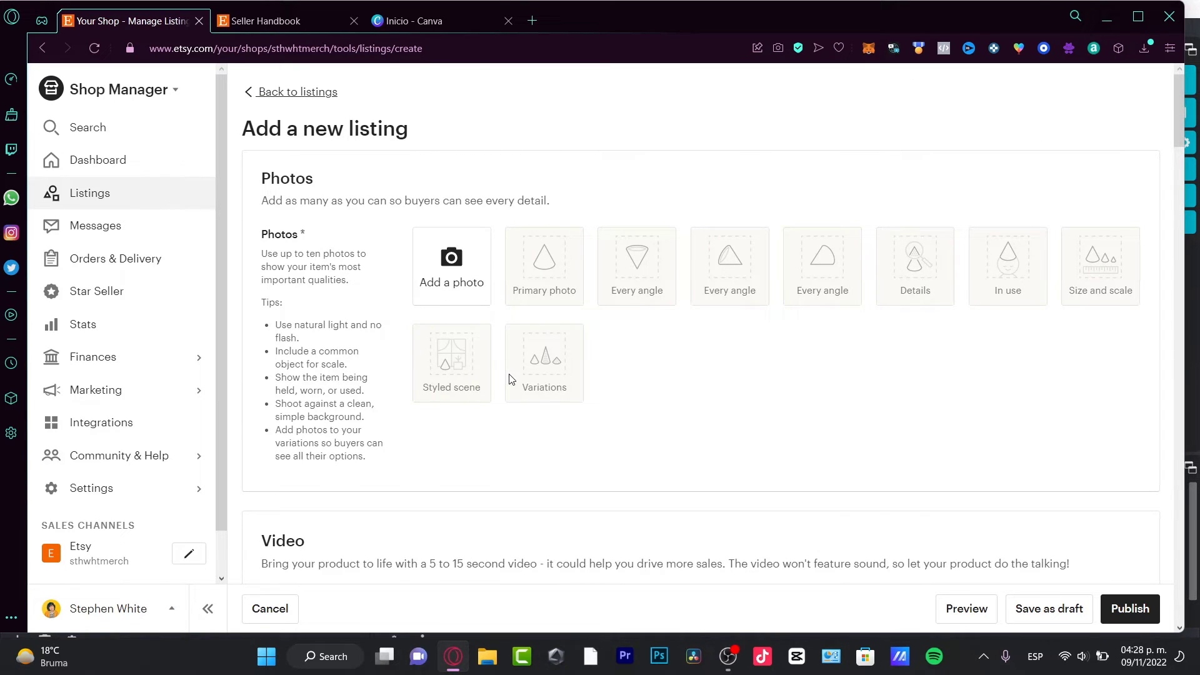
mouse_move(1046, 307)
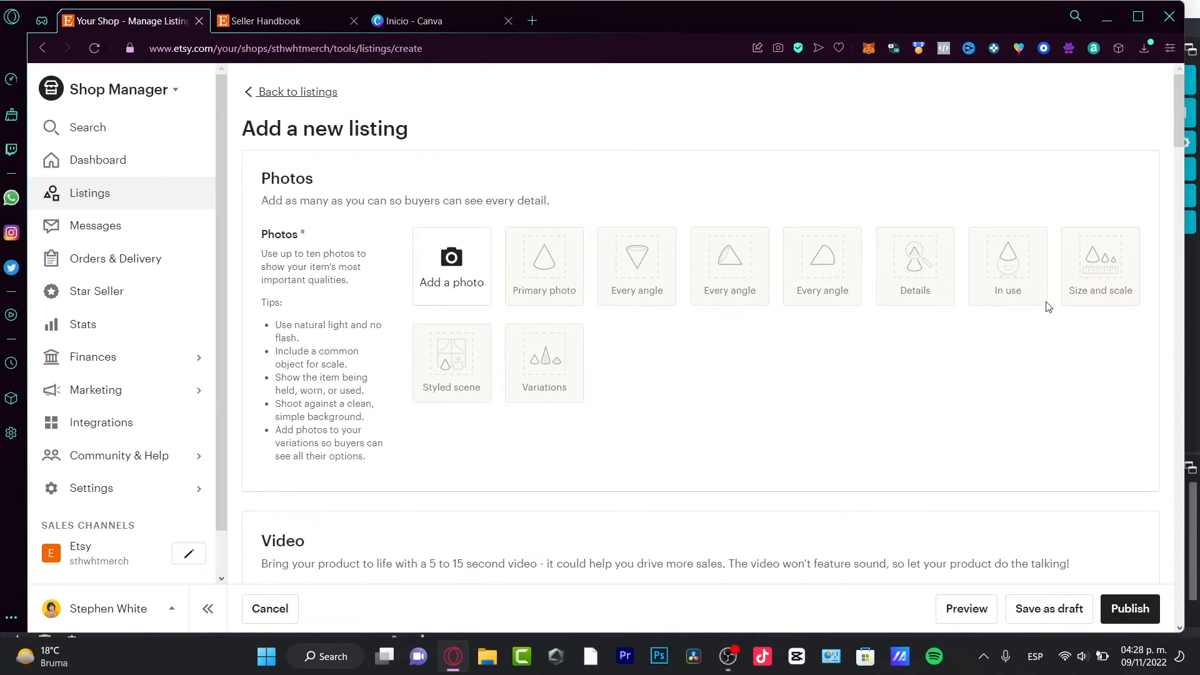
mouse_move(546, 260)
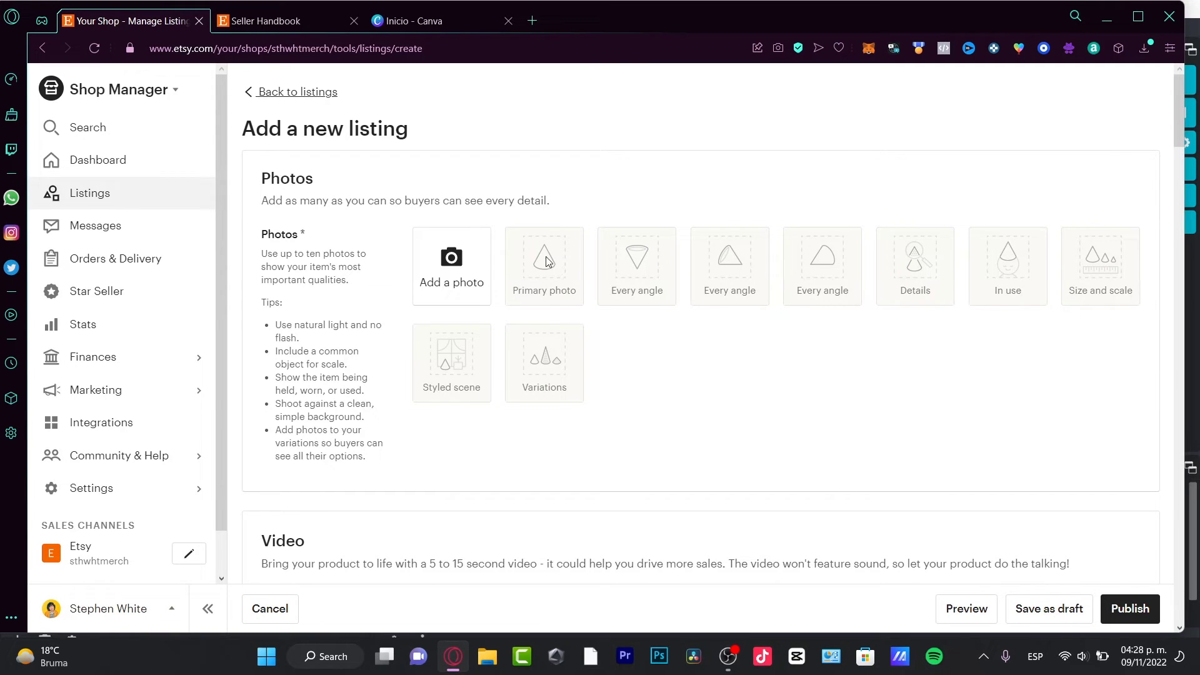
mouse_move(662, 287)
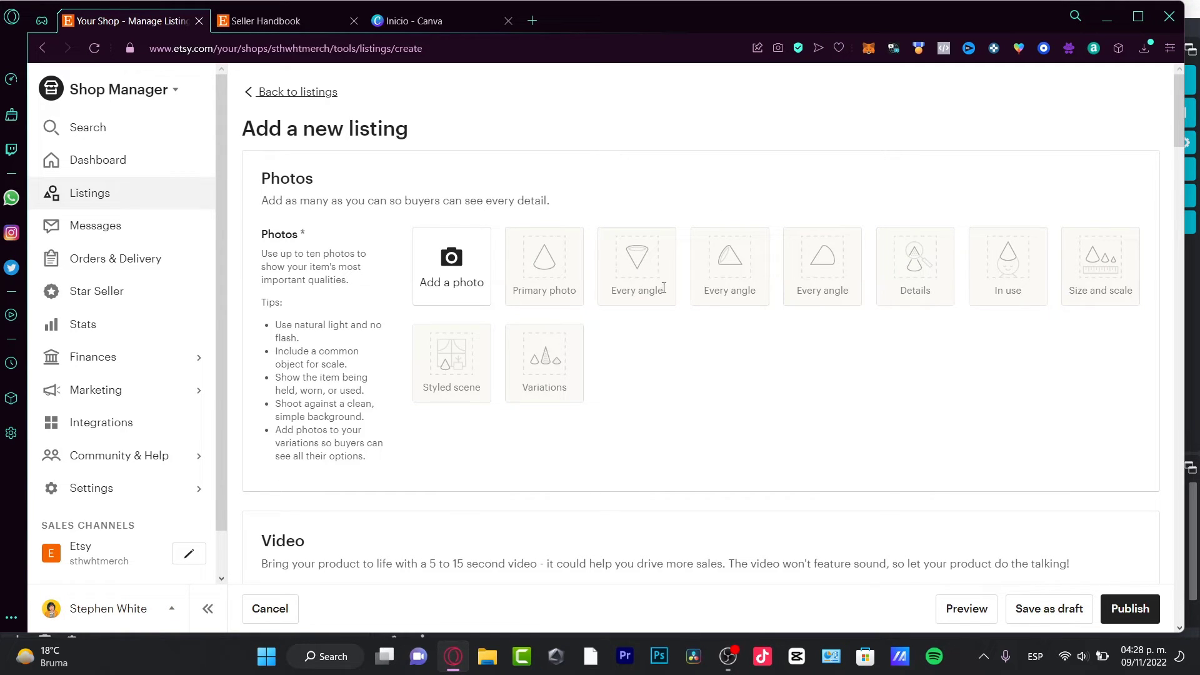
mouse_move(924, 293)
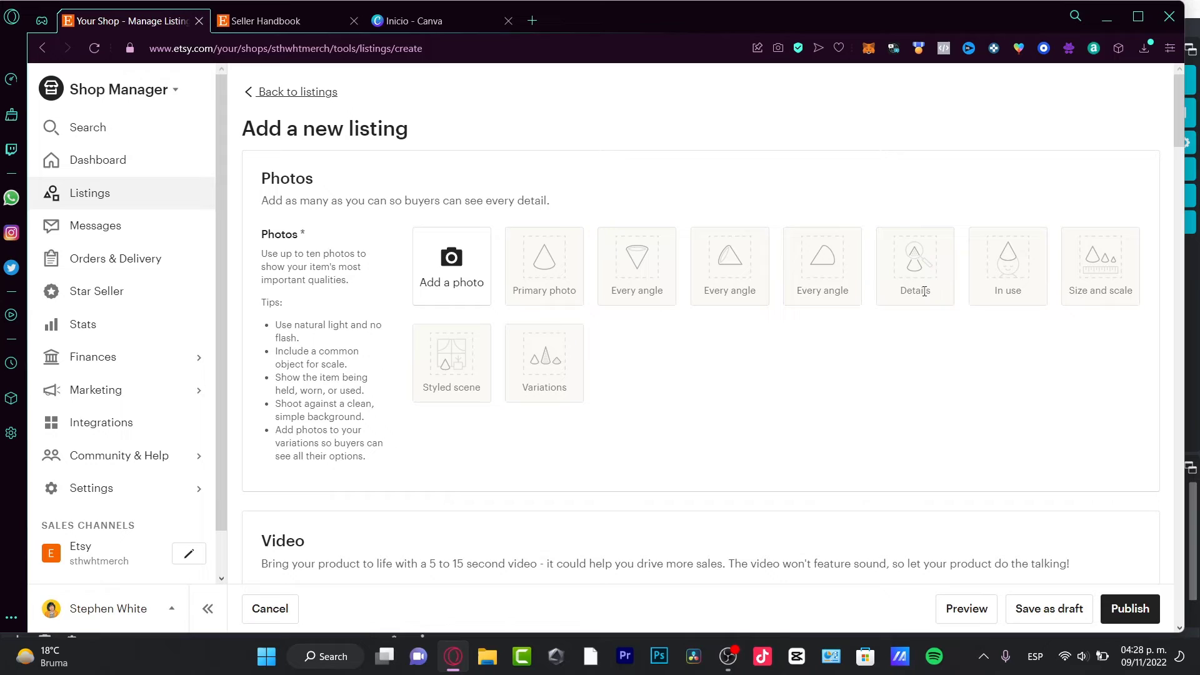
mouse_move(930, 264)
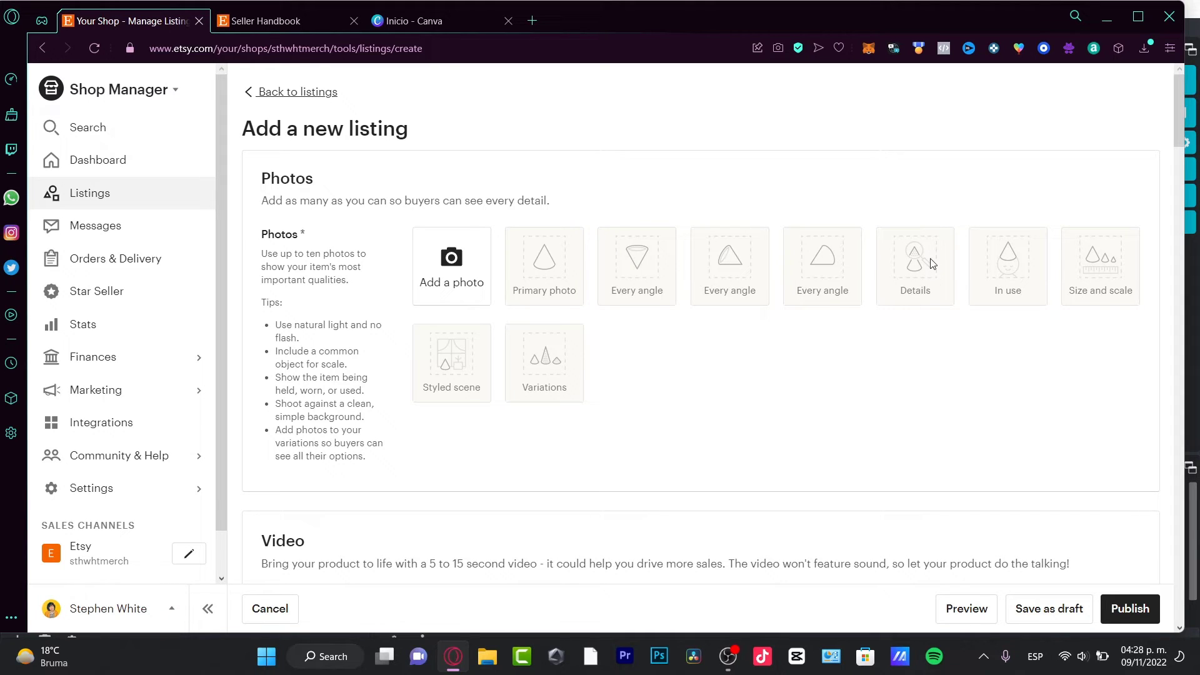
mouse_move(1031, 264)
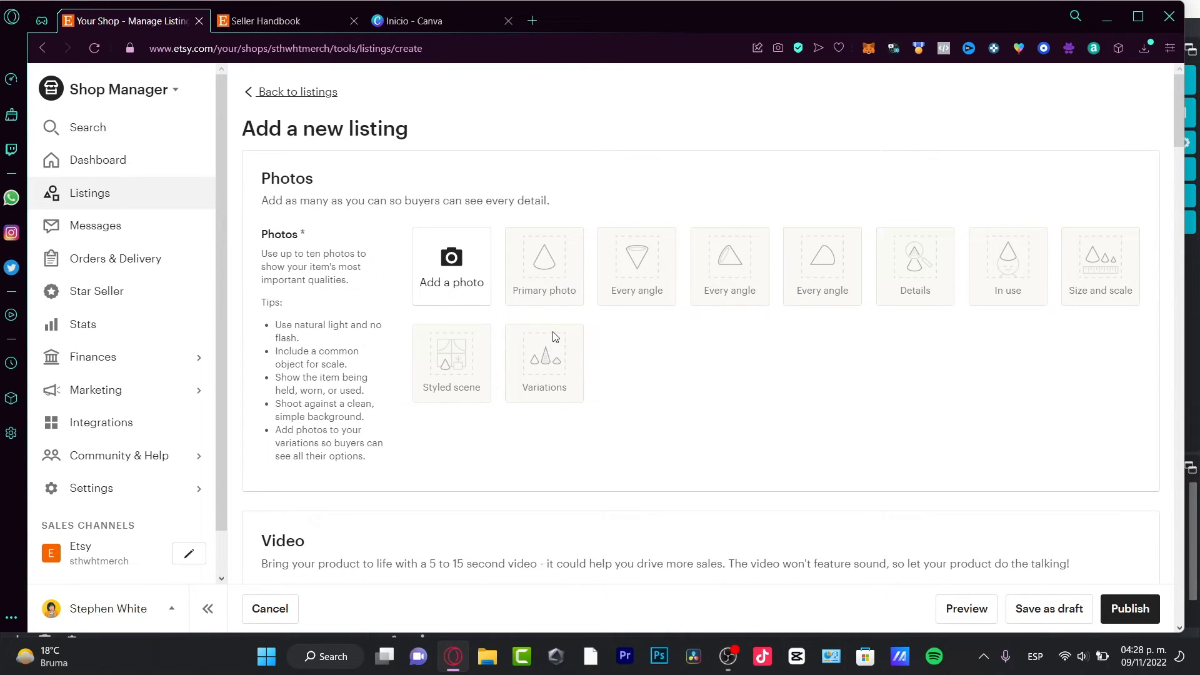
mouse_move(608, 367)
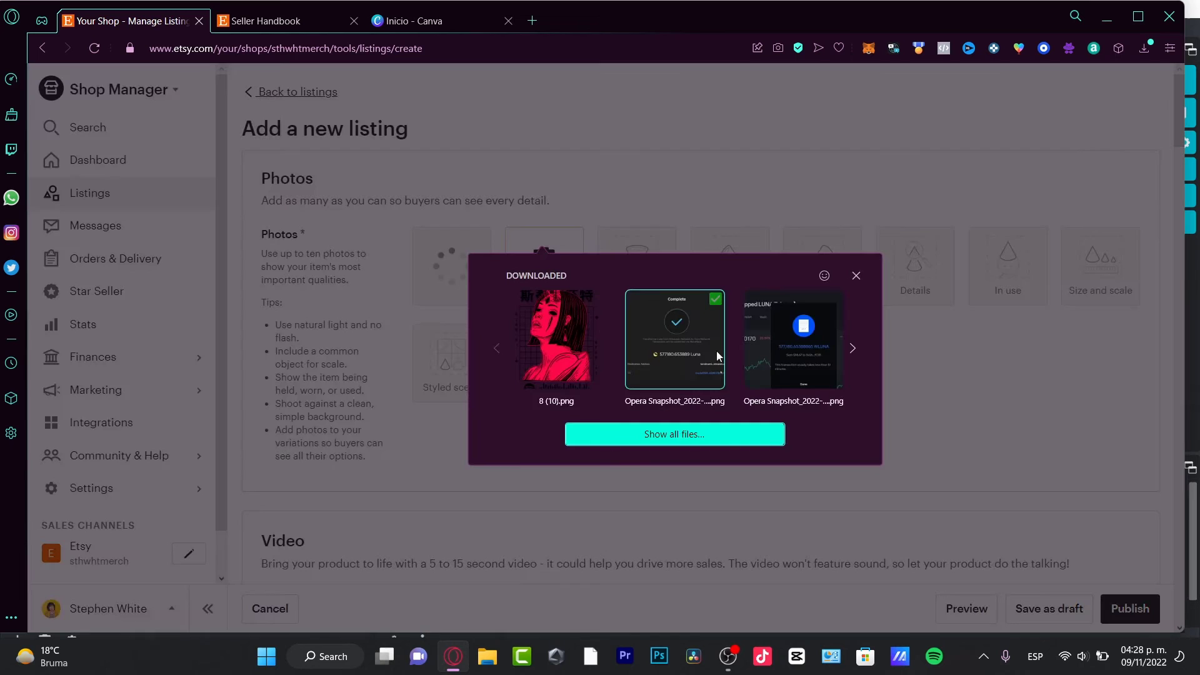
left_click(854, 275)
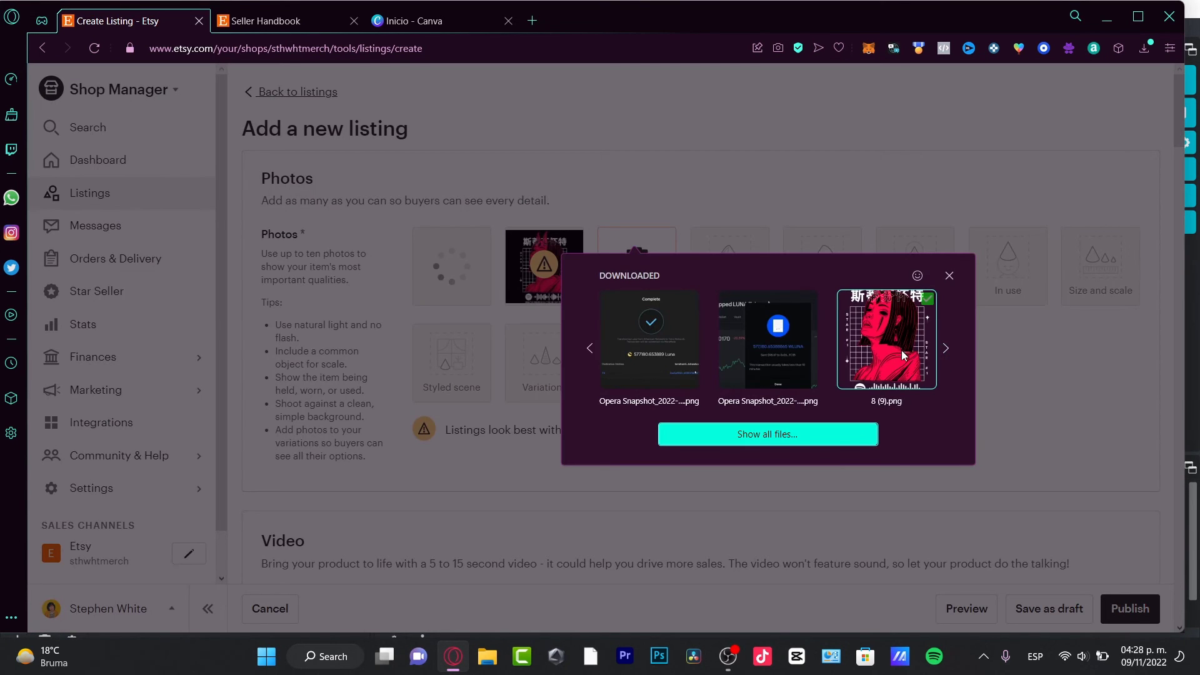
left_click(948, 276)
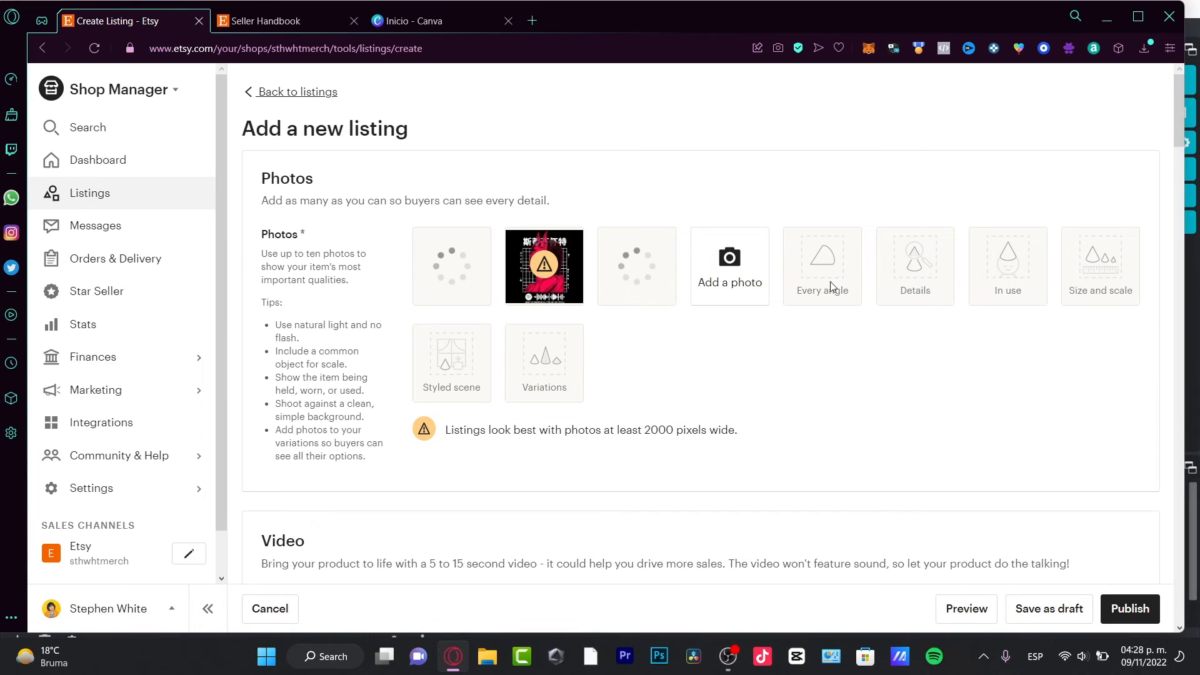
Step: Scroll past Adjust thumbnail and Video down to the empty Listing Details Title field
scroll("down", 3)
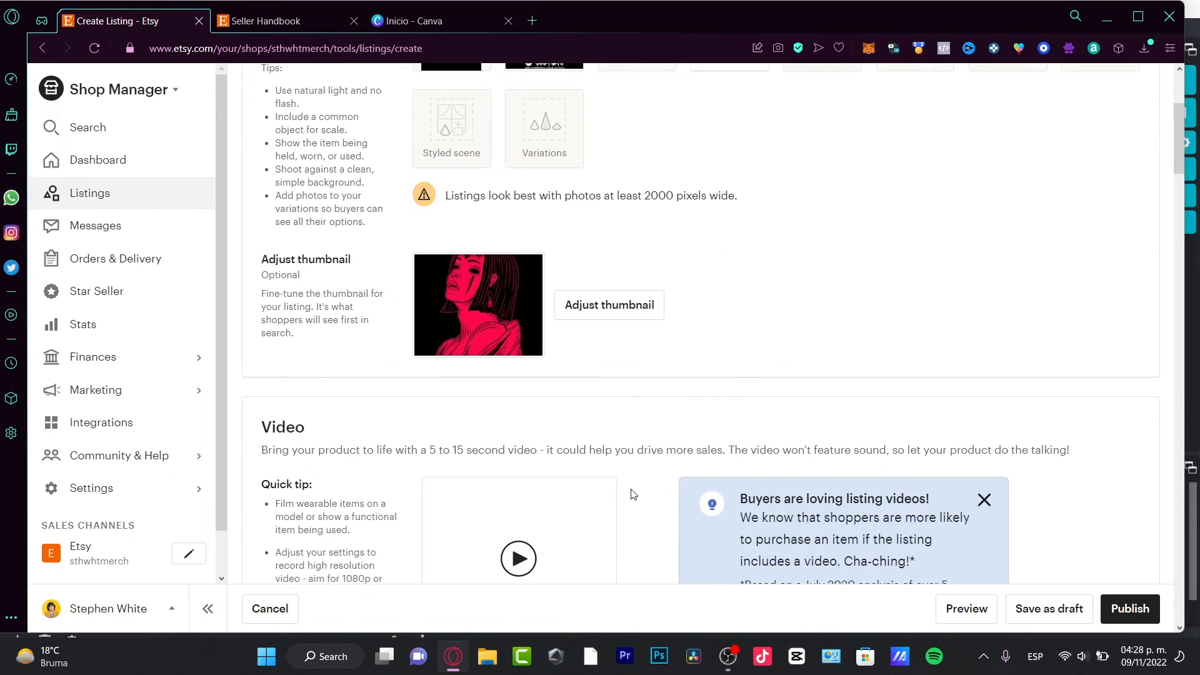
scroll("down", 3)
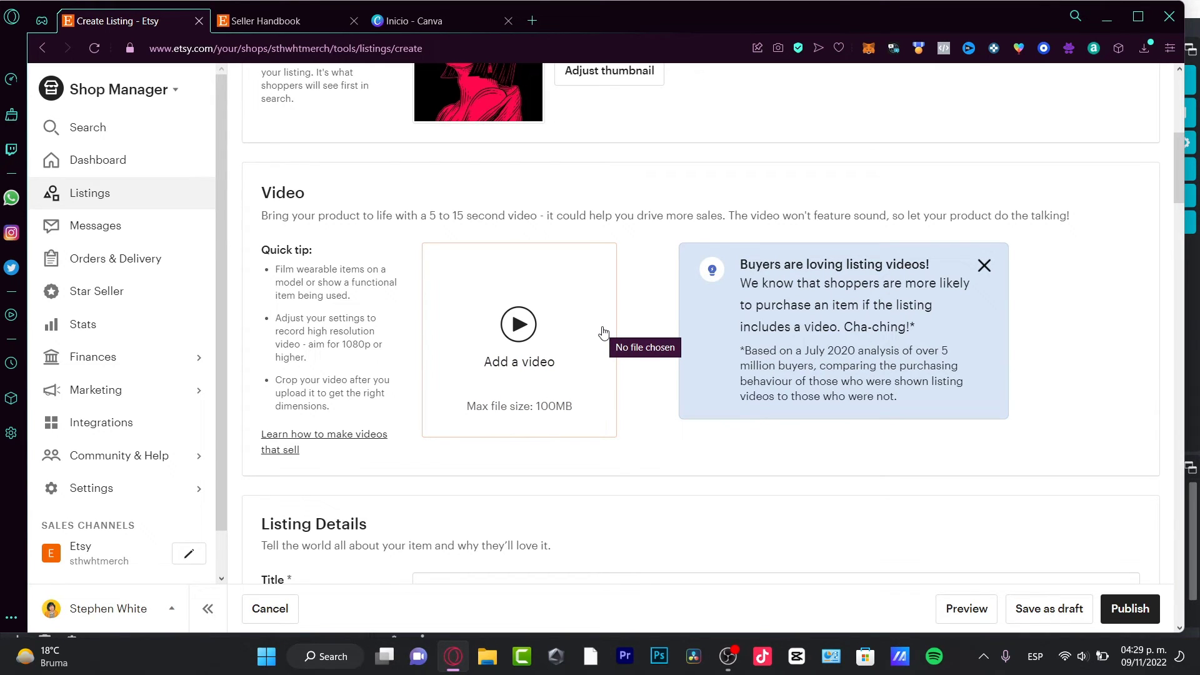
scroll("down", 3)
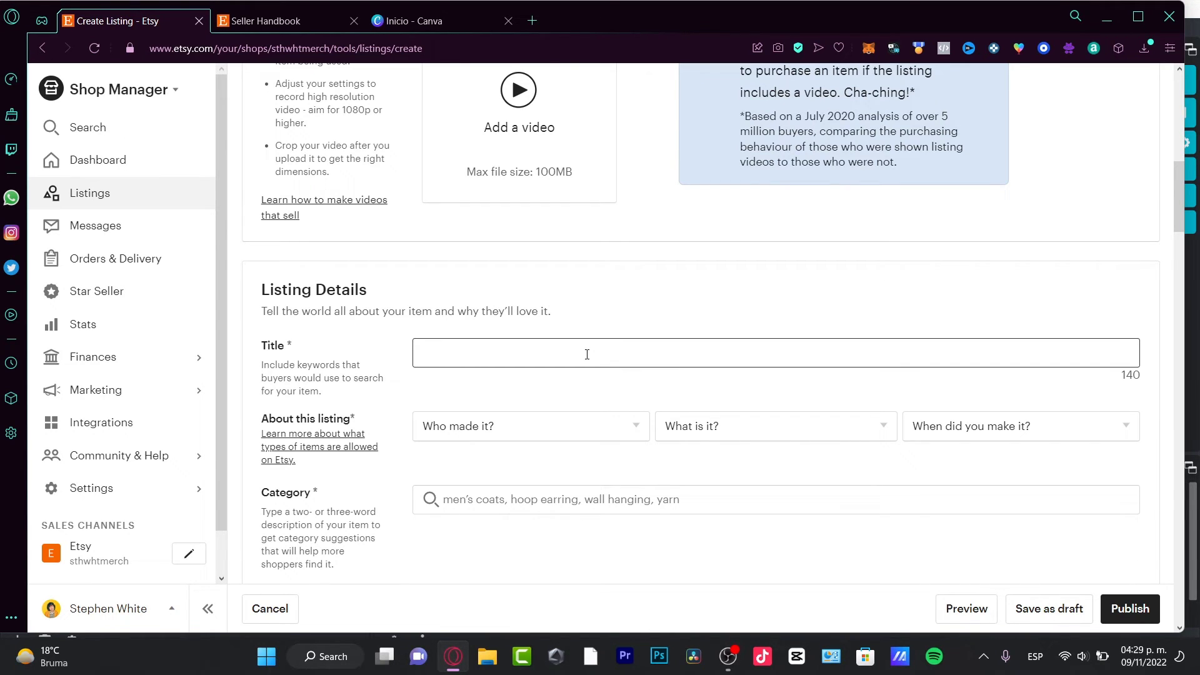
Step: Title the listing 'Digital Printed T shirt costum designs' and scroll further down the form
left_click(1128, 608)
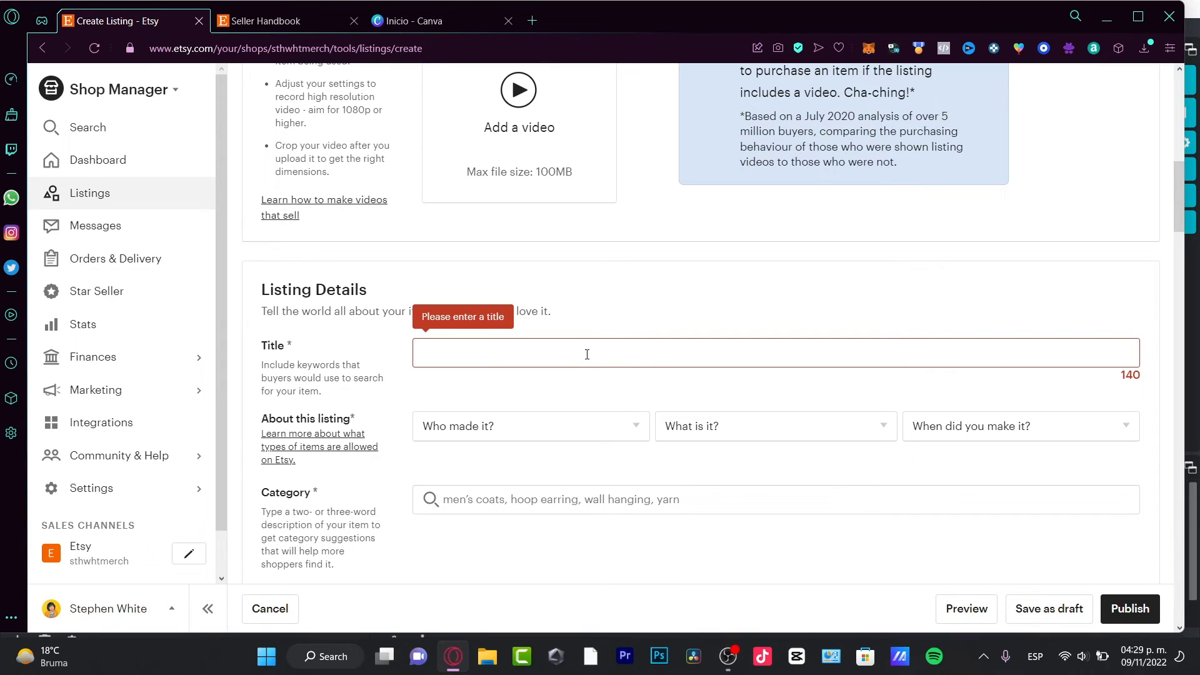
type("Digital Printed T")
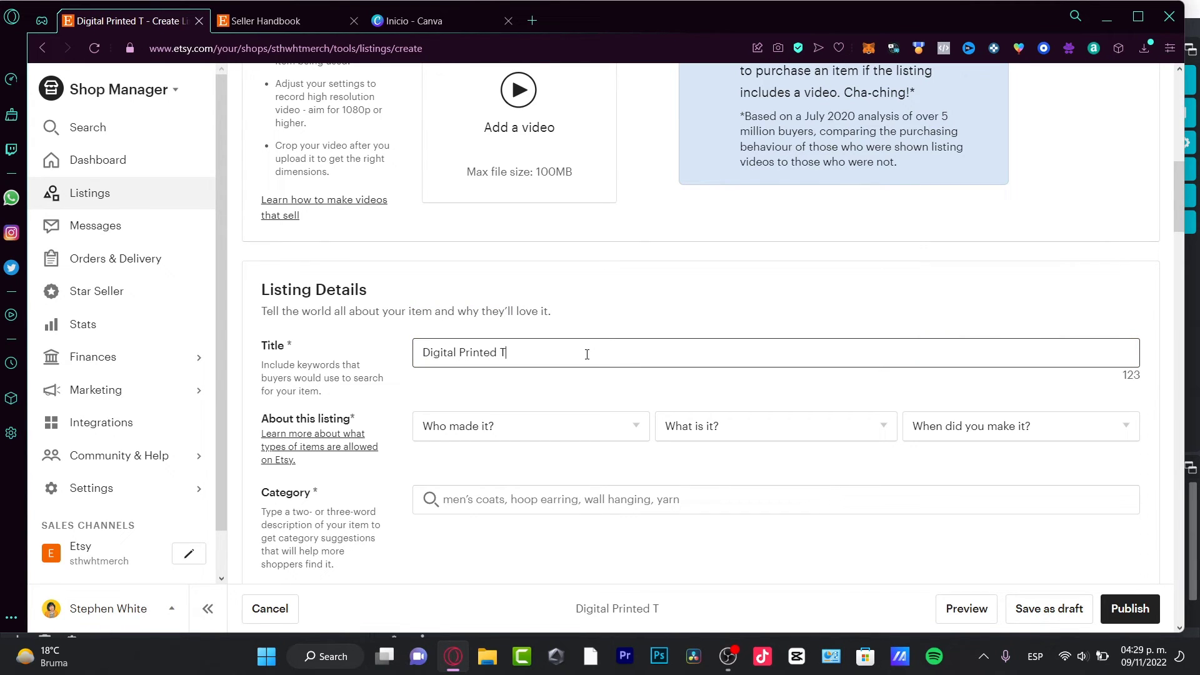
type("shirt costum designs")
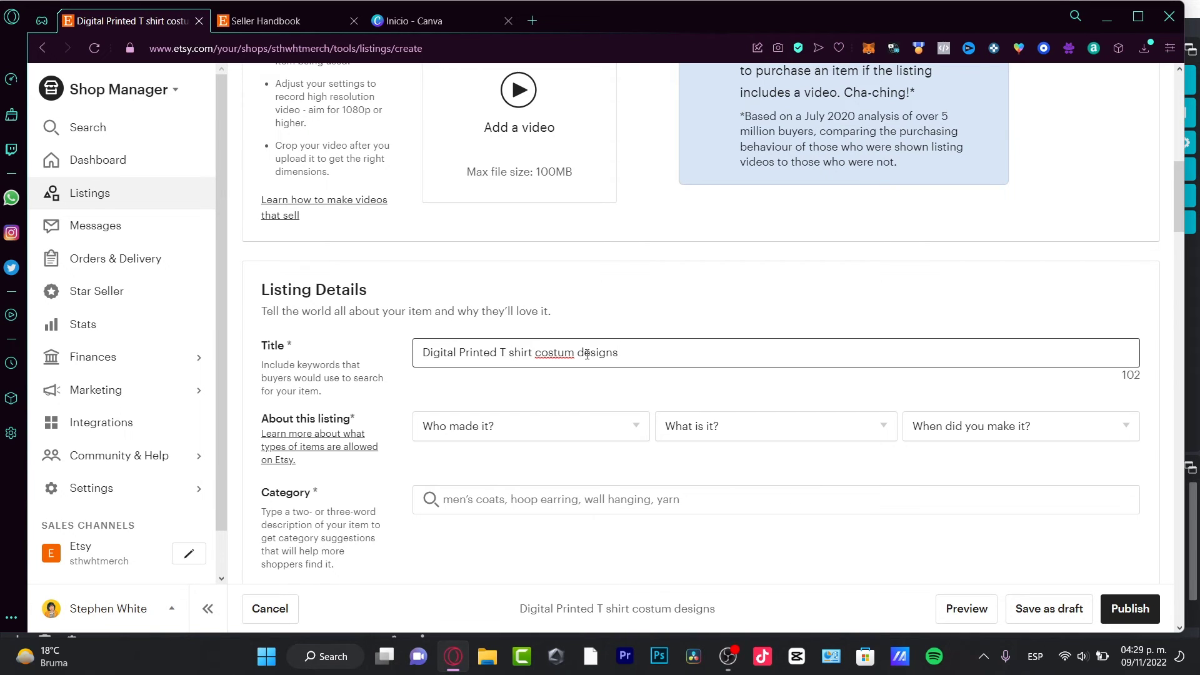
scroll("down", 3)
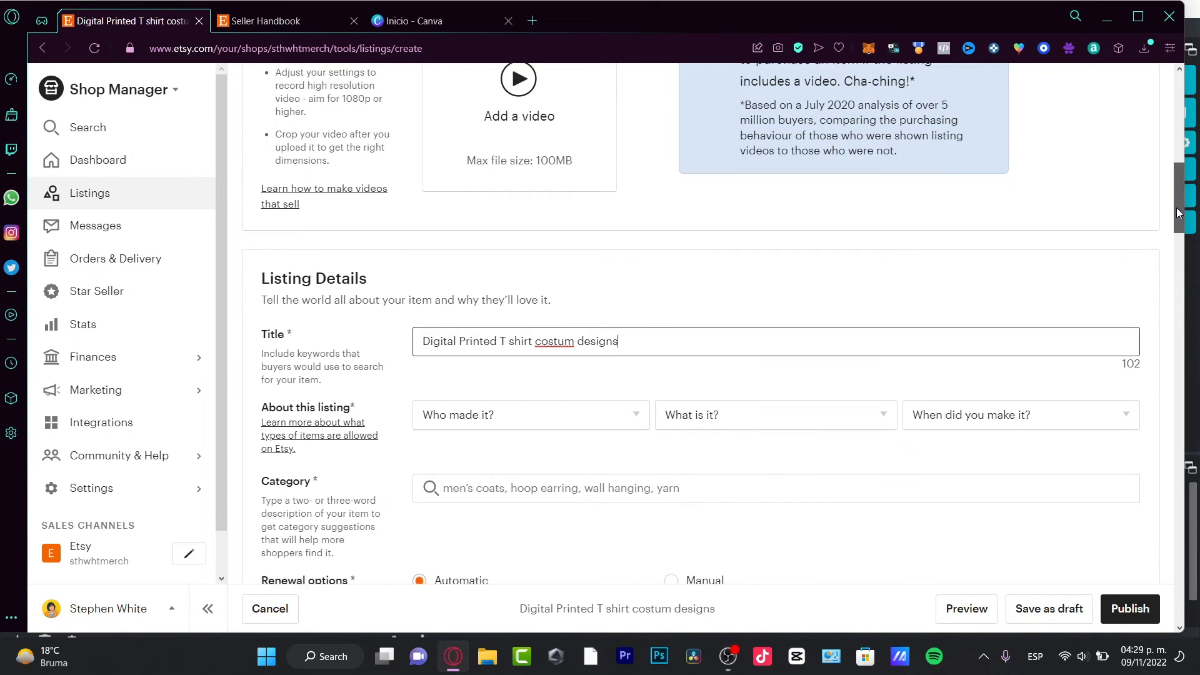
scroll("down", 3)
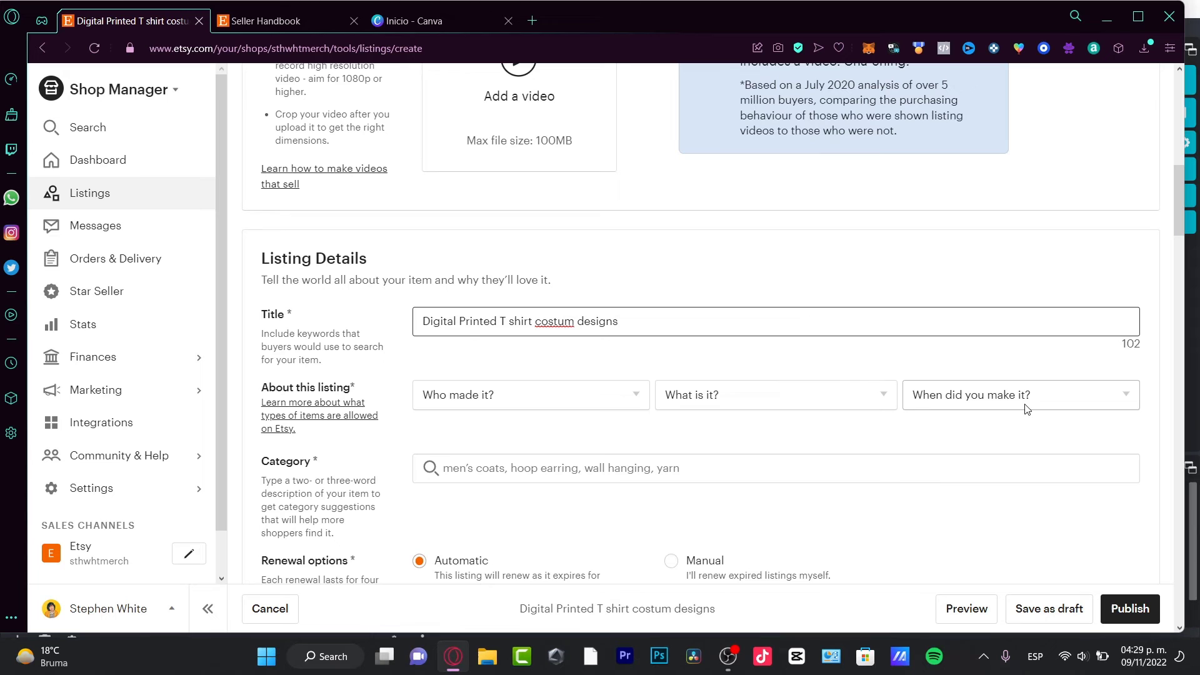
scroll("down", 3)
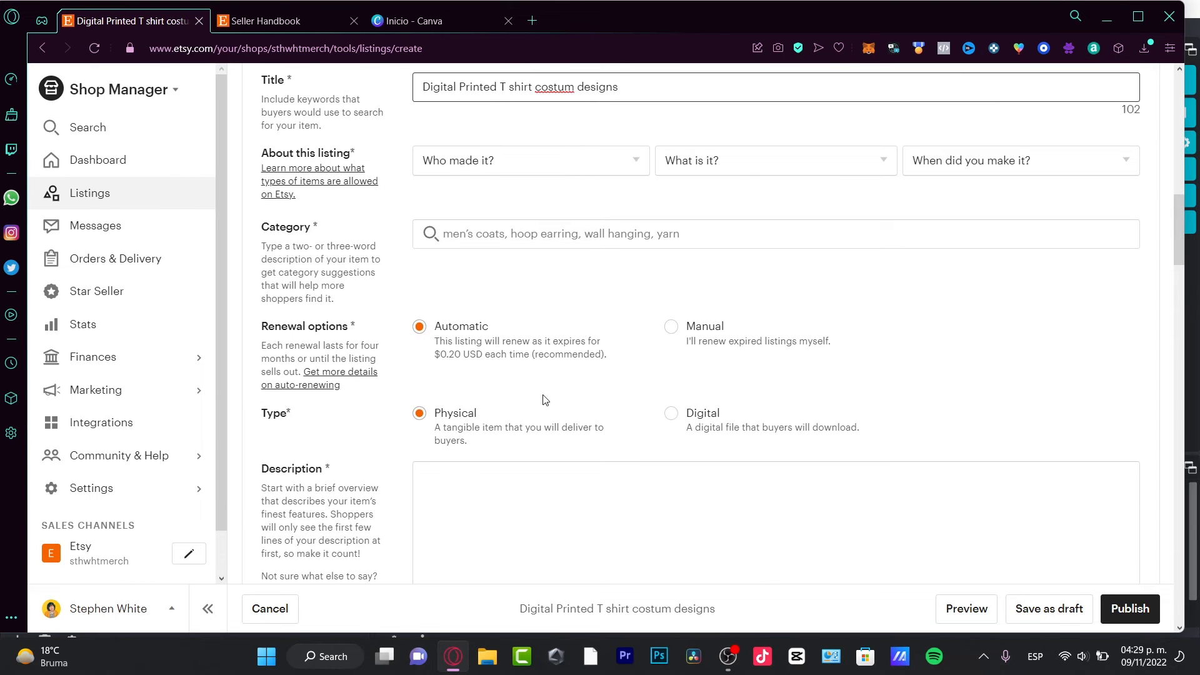
scroll("down", 3)
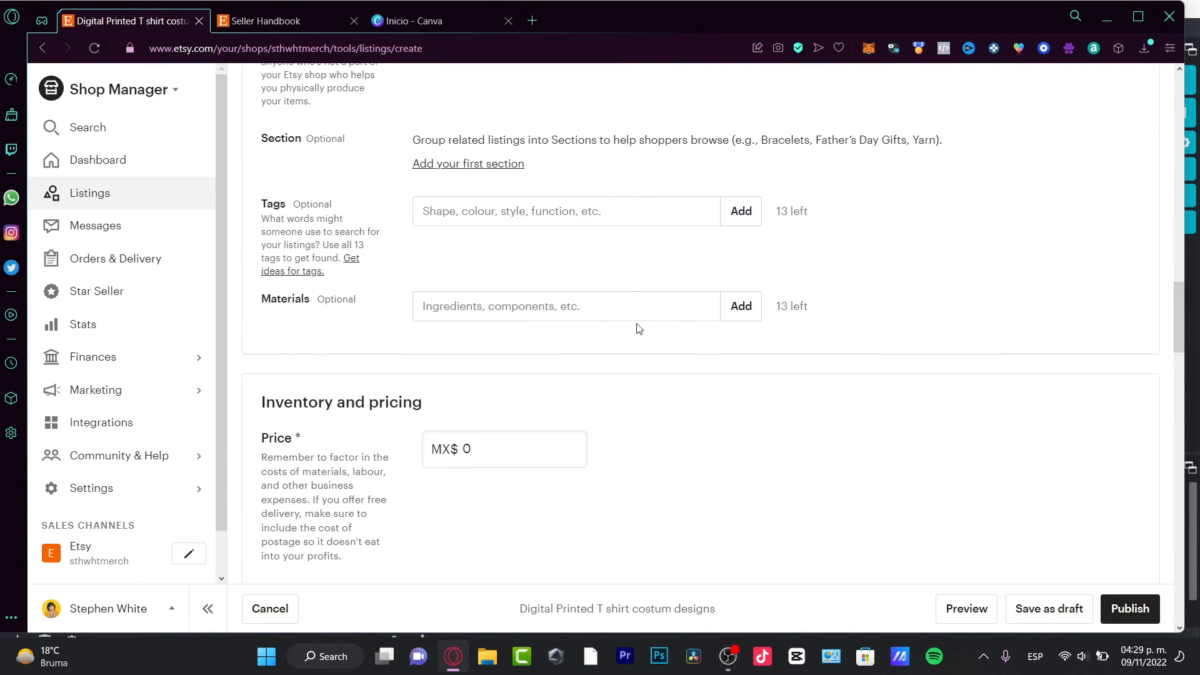
left_click(566, 212)
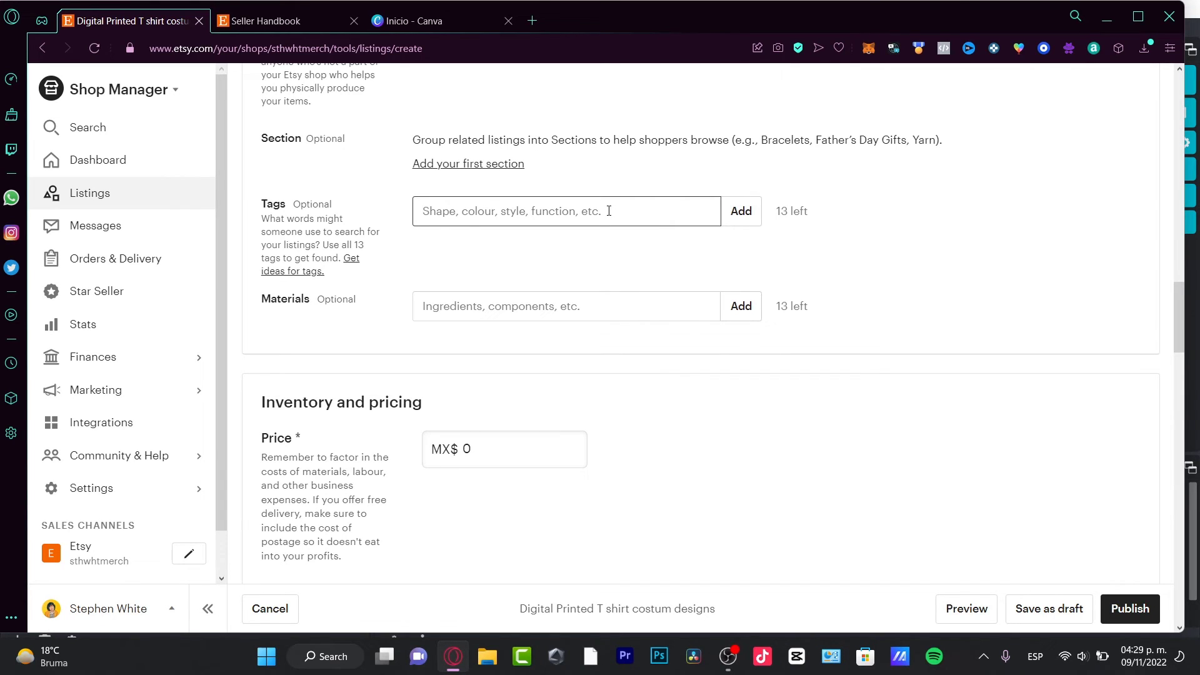
mouse_move(627, 256)
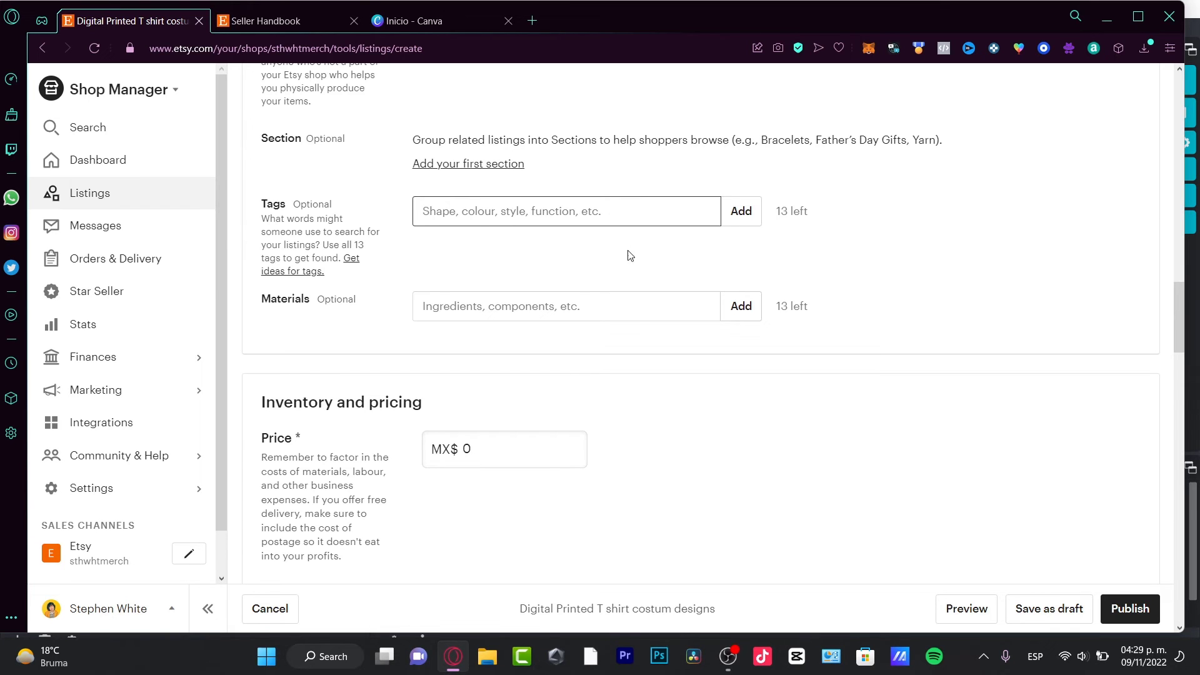
scroll("down", 3)
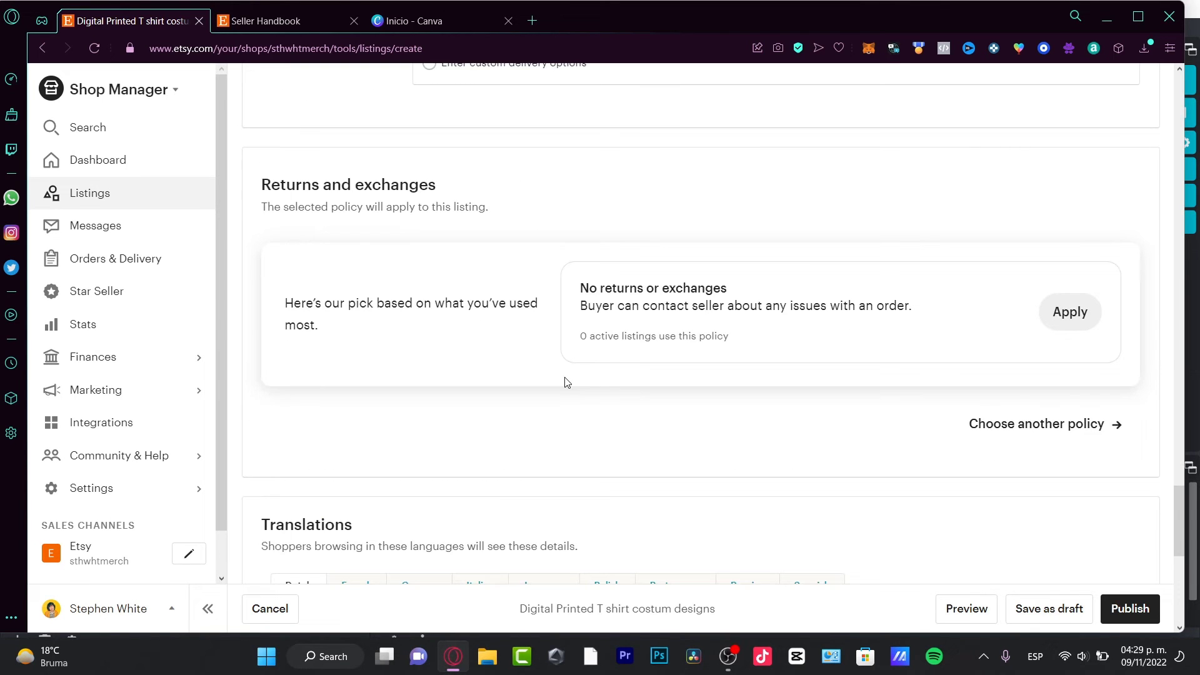
scroll("down", 3)
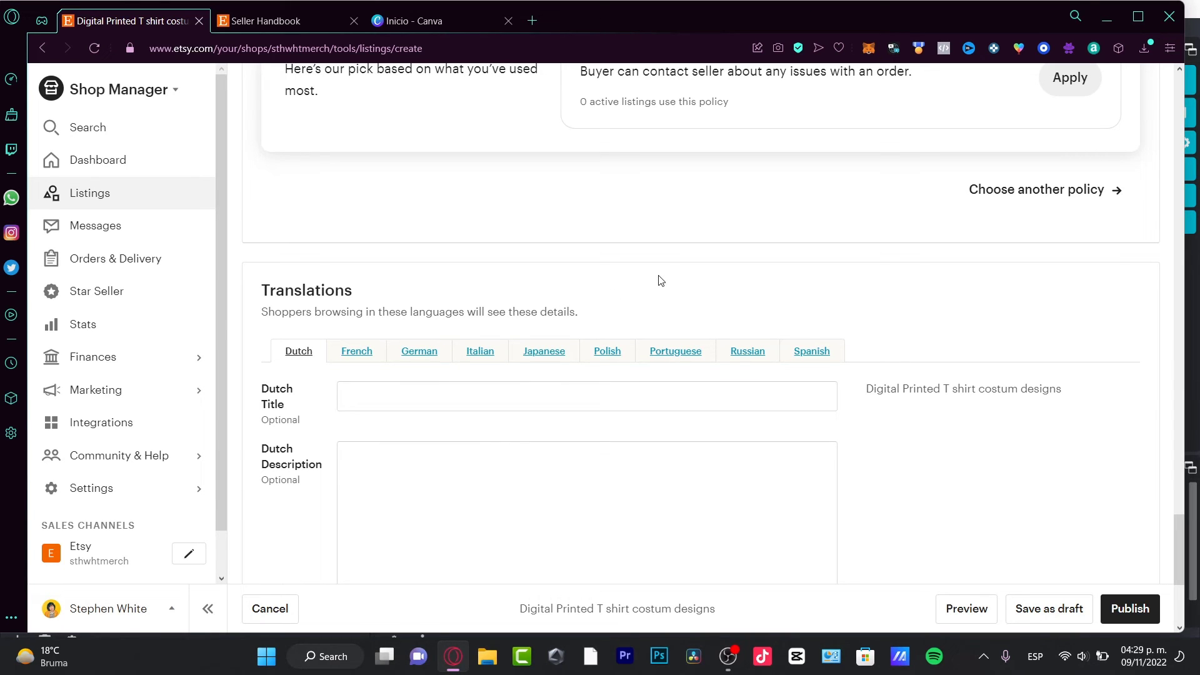
mouse_move(832, 166)
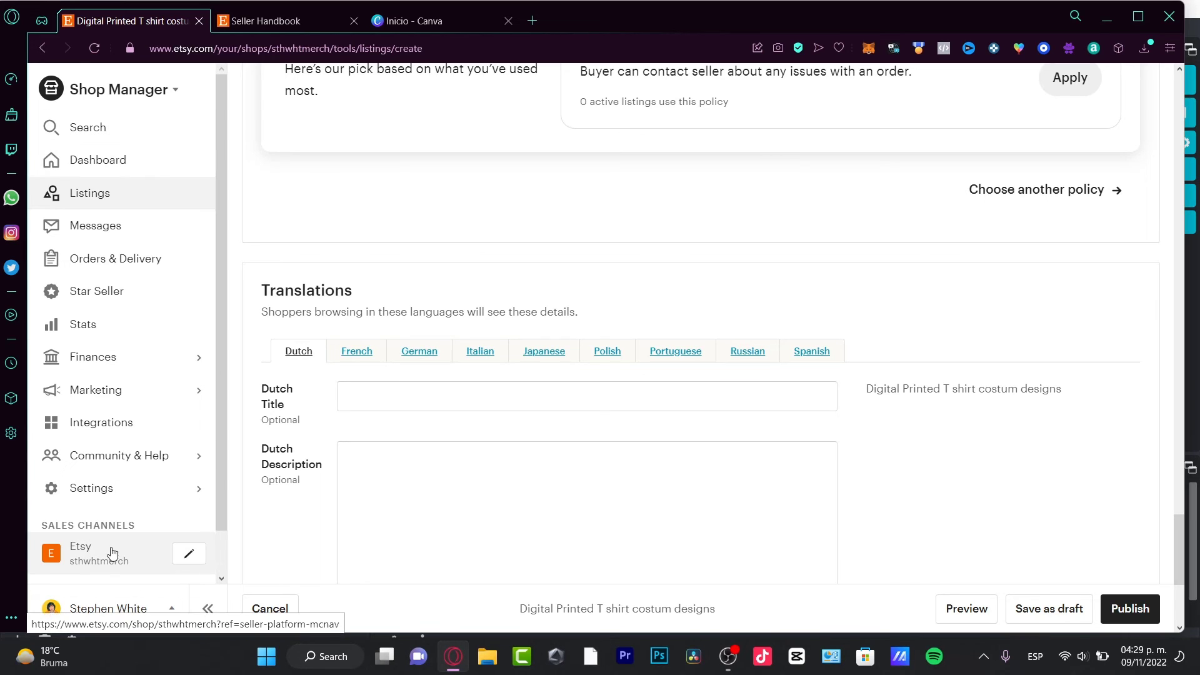
Step: Browse the empty public shop page, then return to the Shop Manager dashboard
left_click(80, 545)
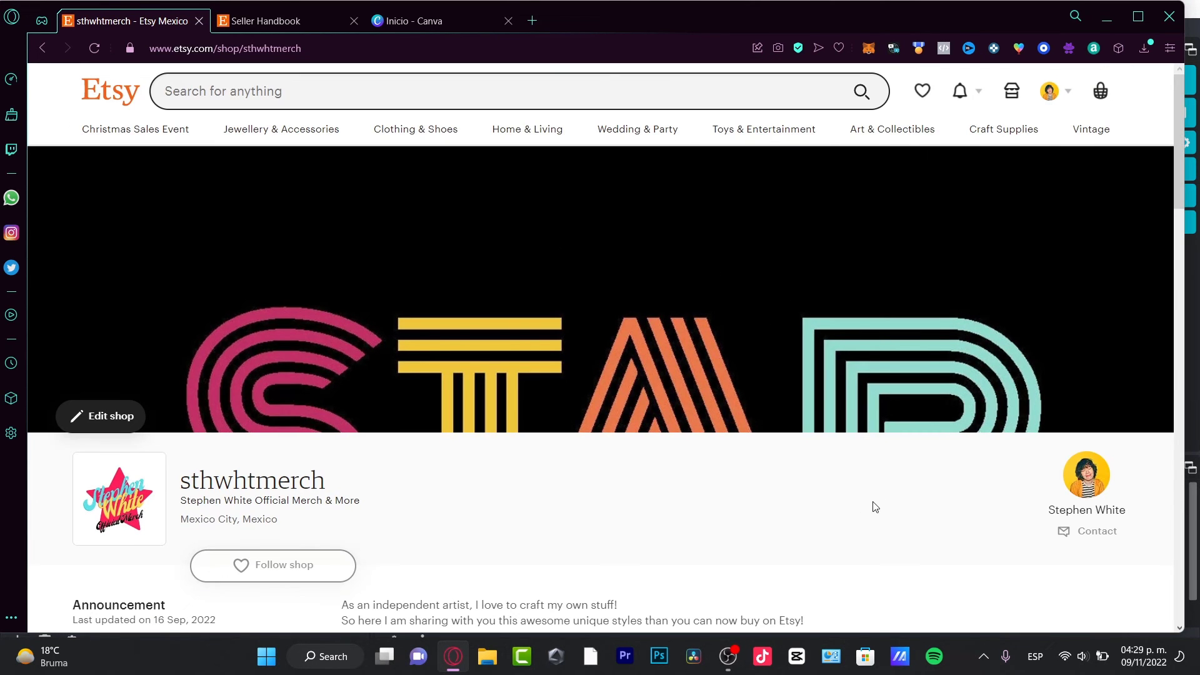
scroll("down", 3)
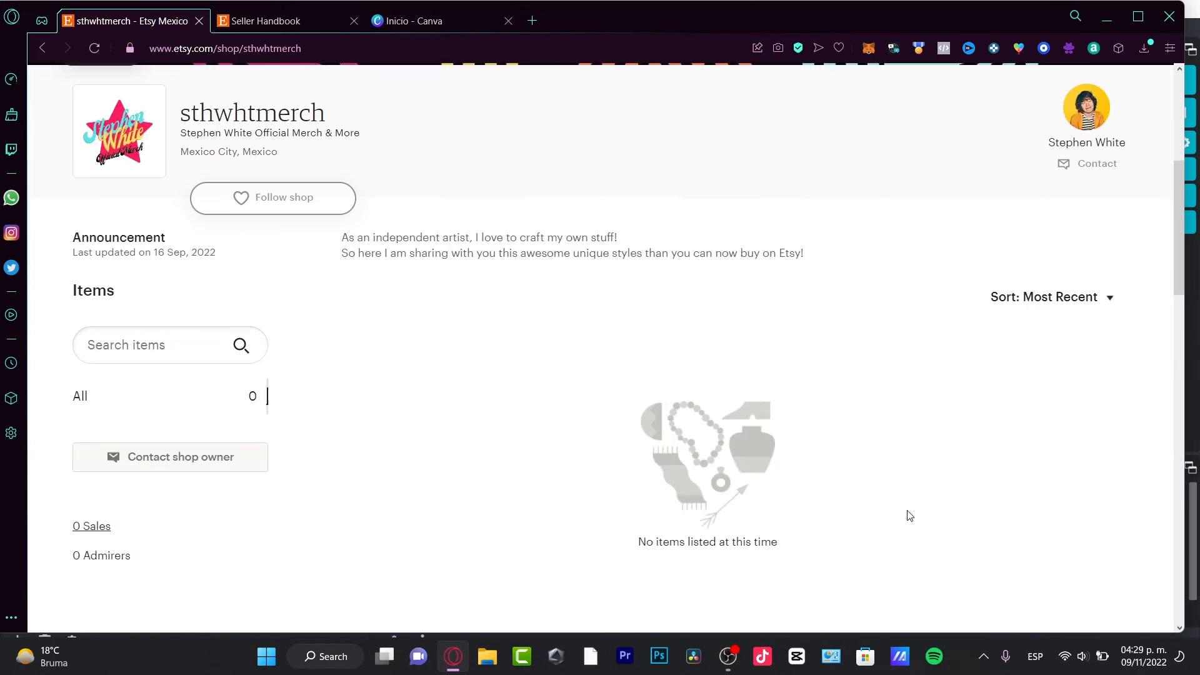
scroll("down", 3)
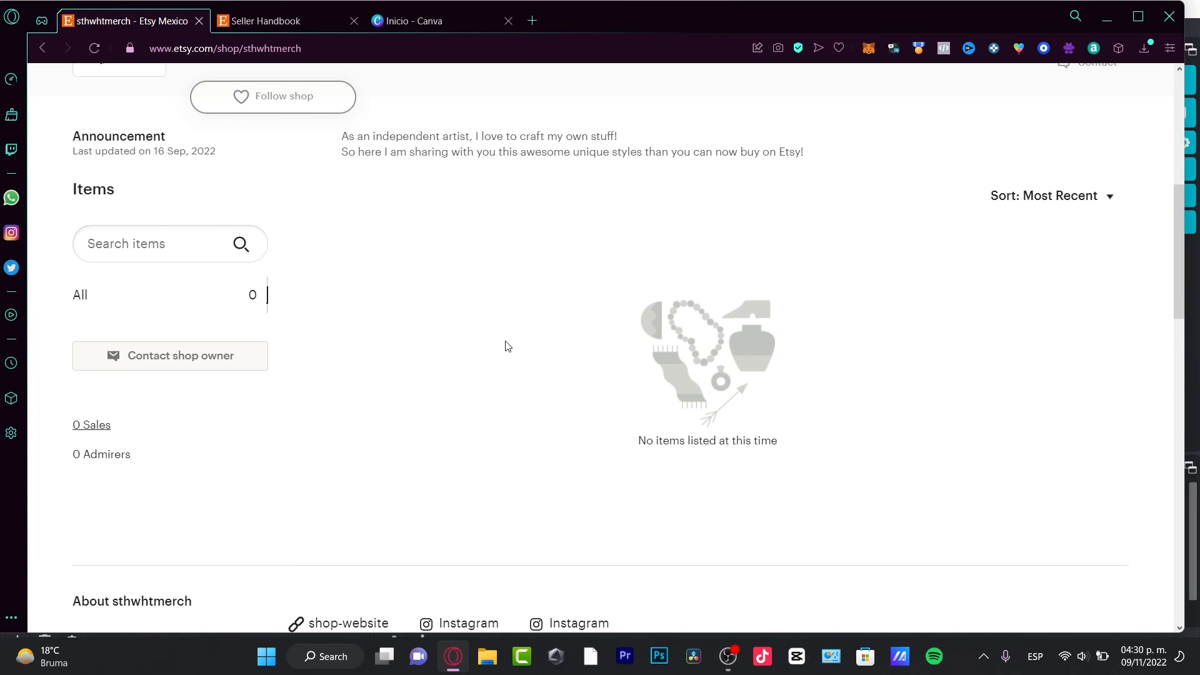
scroll("down", 3)
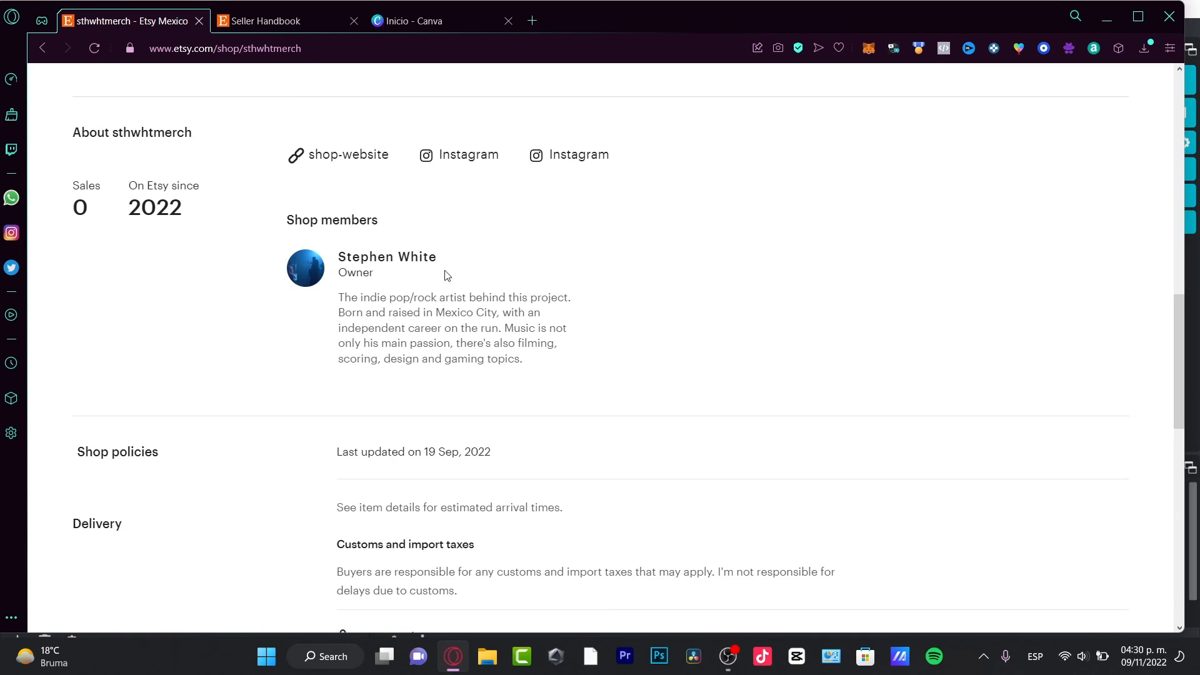
scroll("down", 3)
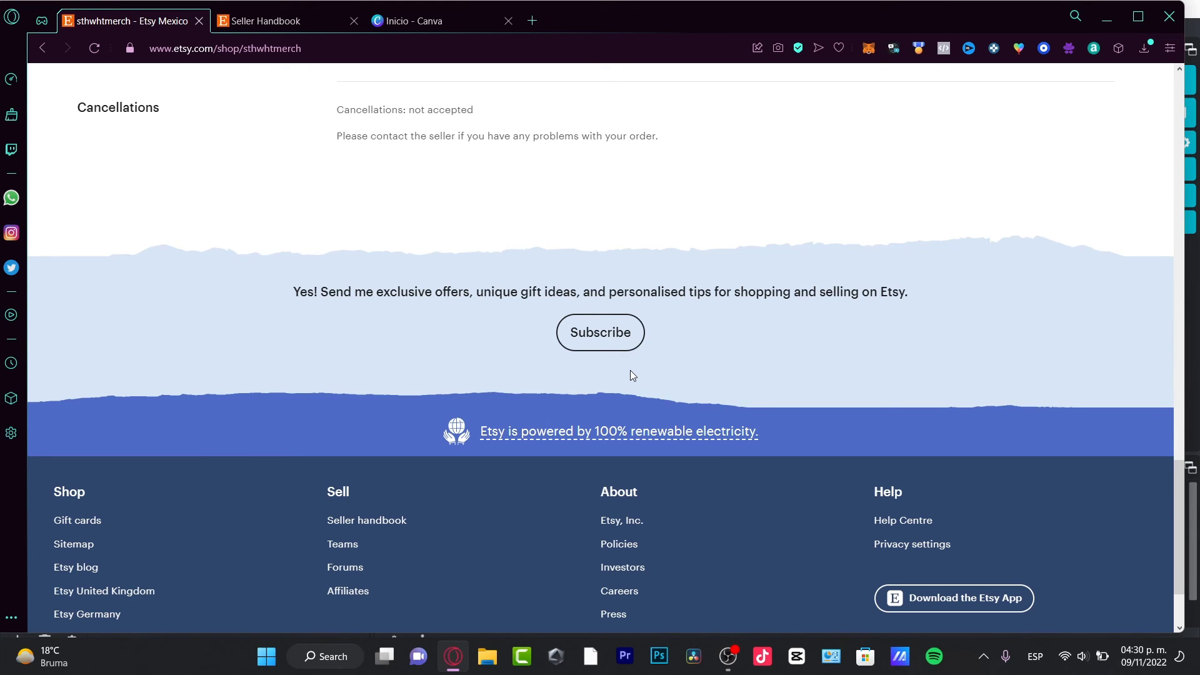
scroll("up", 3)
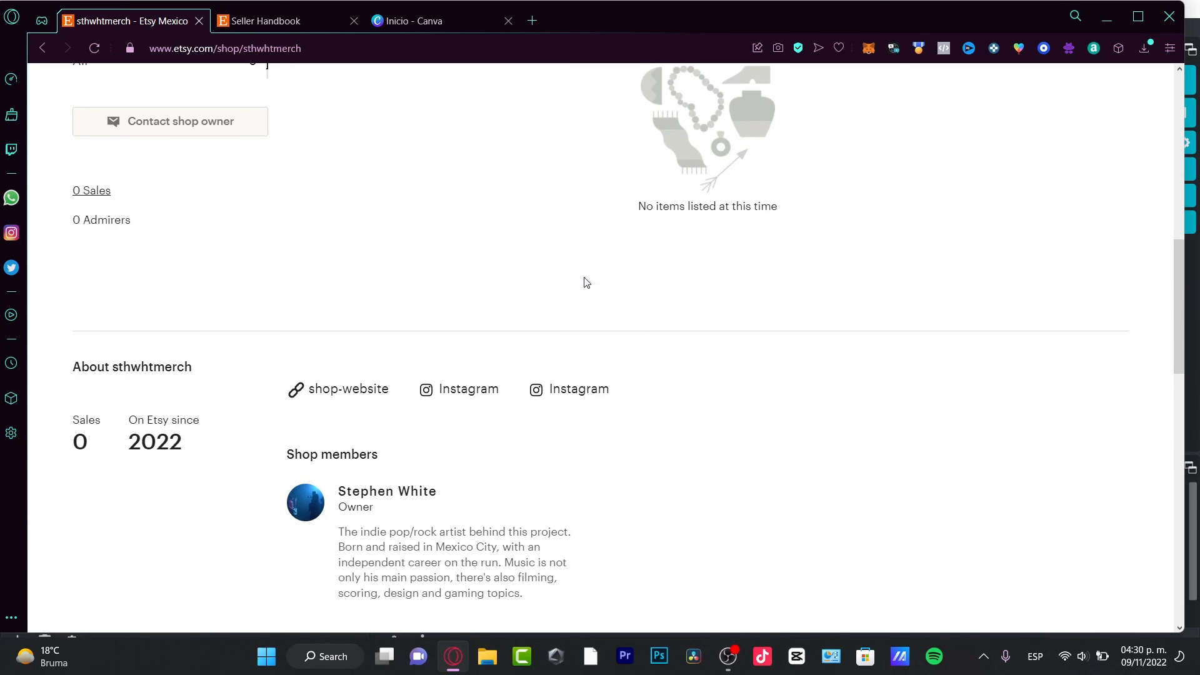
scroll("up", 3)
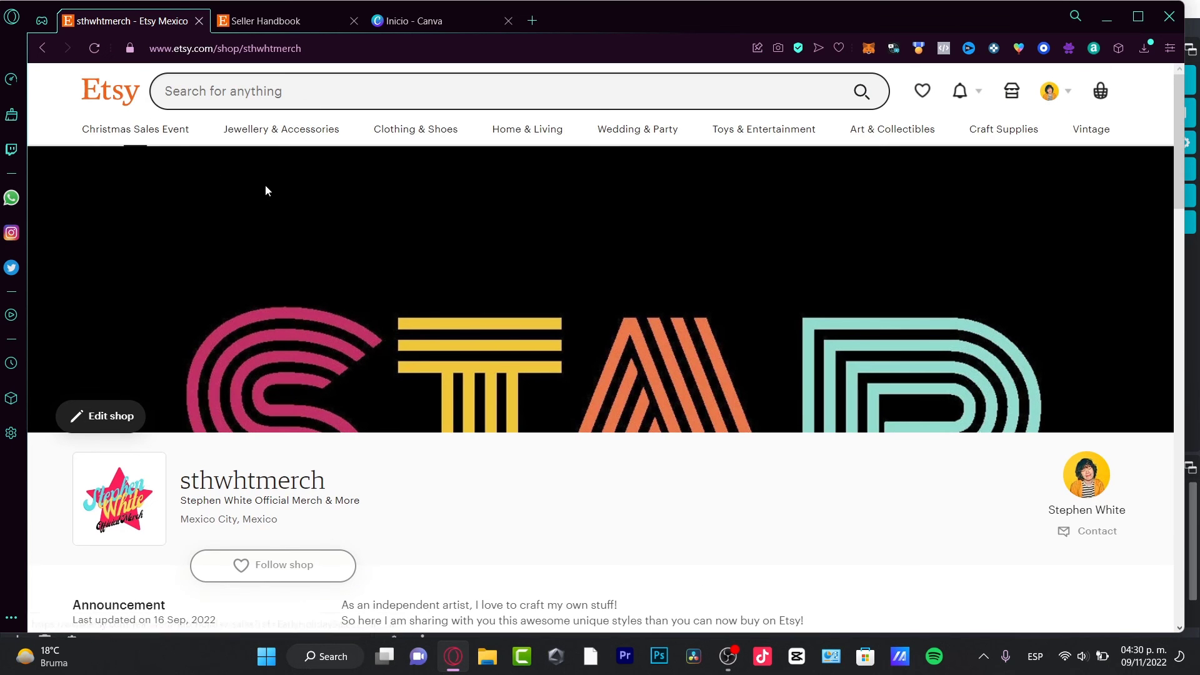
scroll("down", 3)
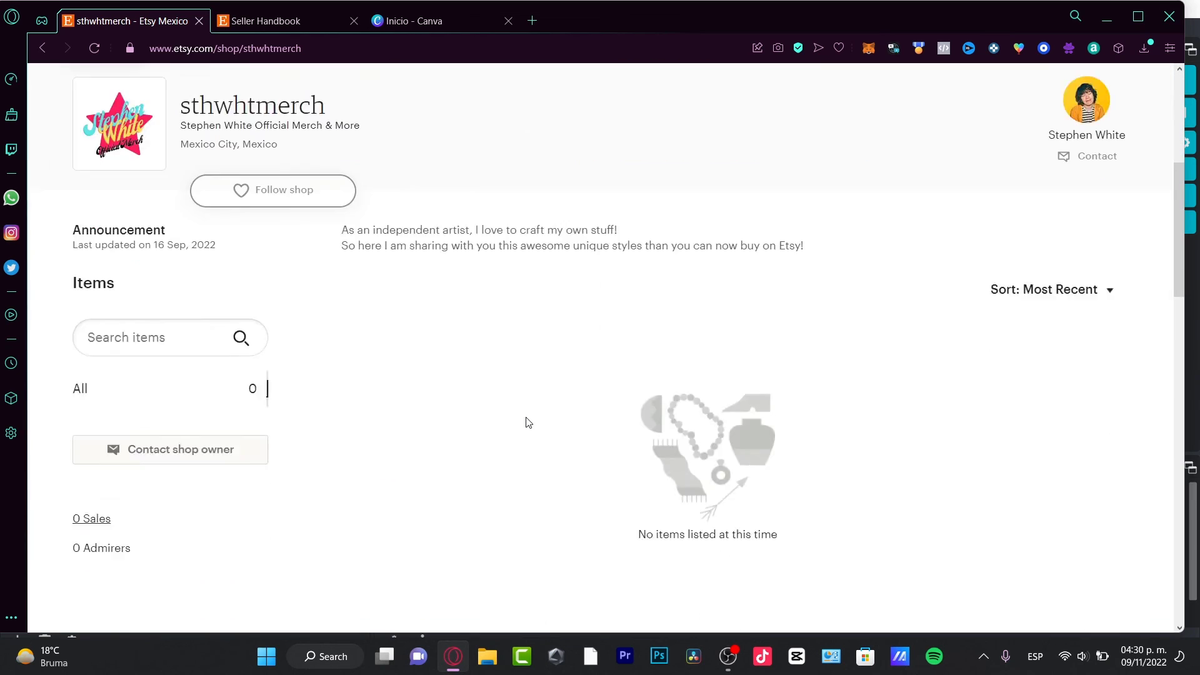
scroll("down", 3)
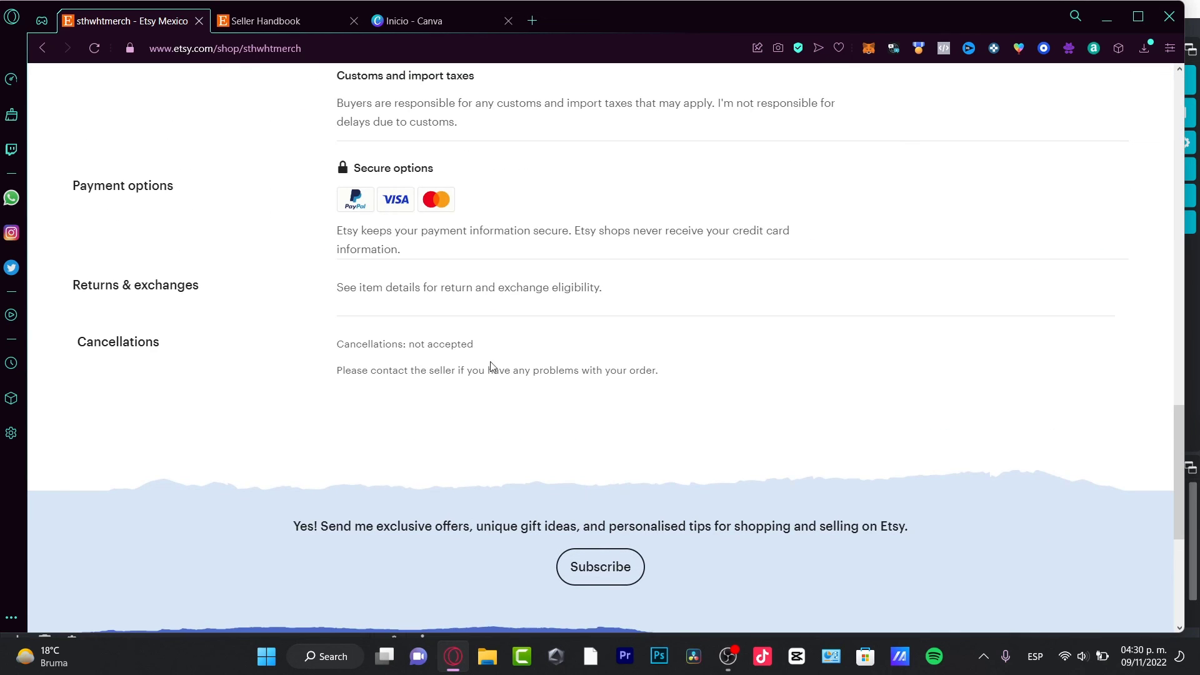
scroll("down", 3)
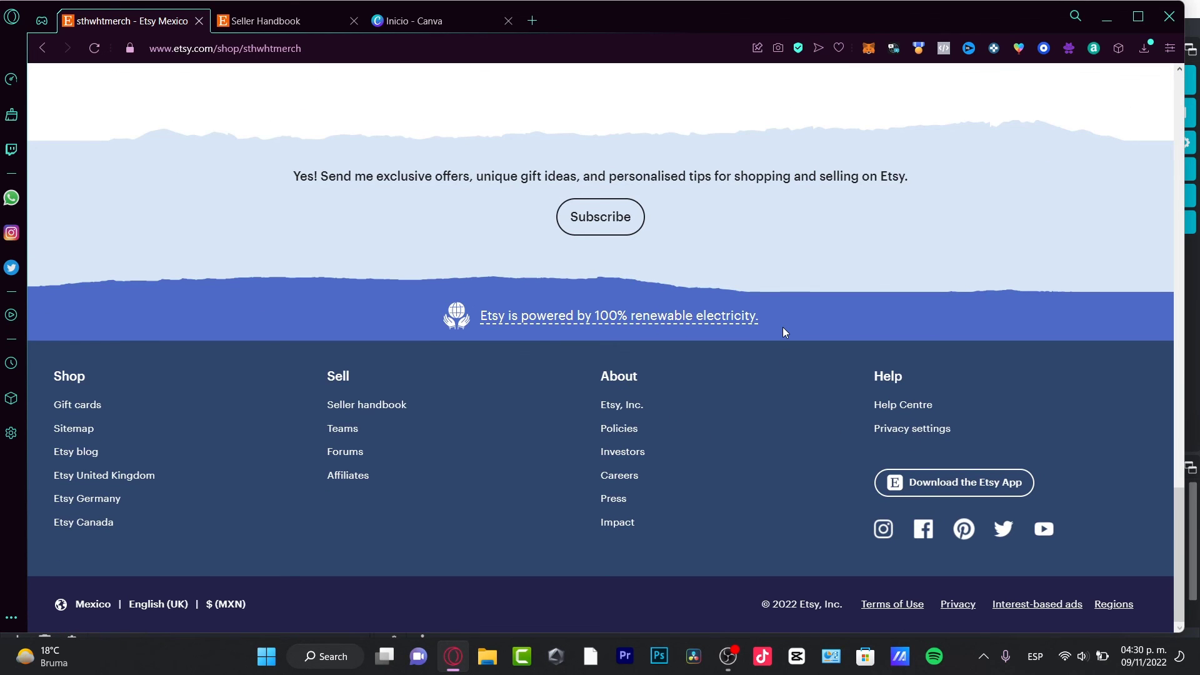
scroll("up", 3)
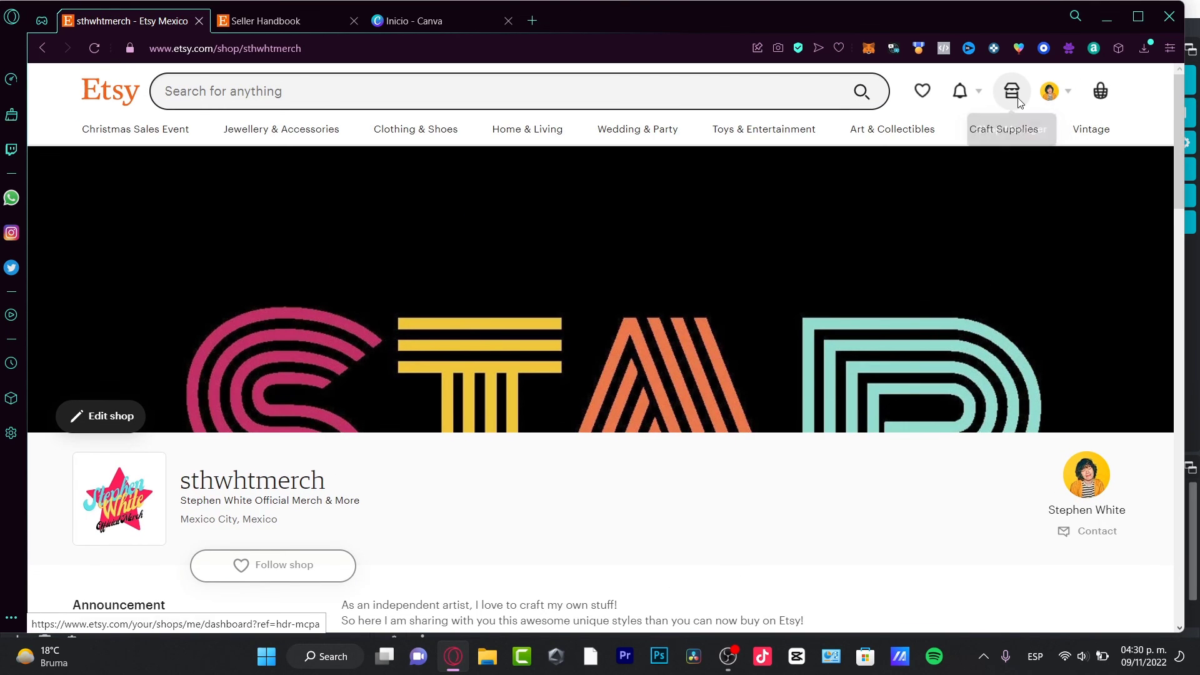
left_click(1009, 91)
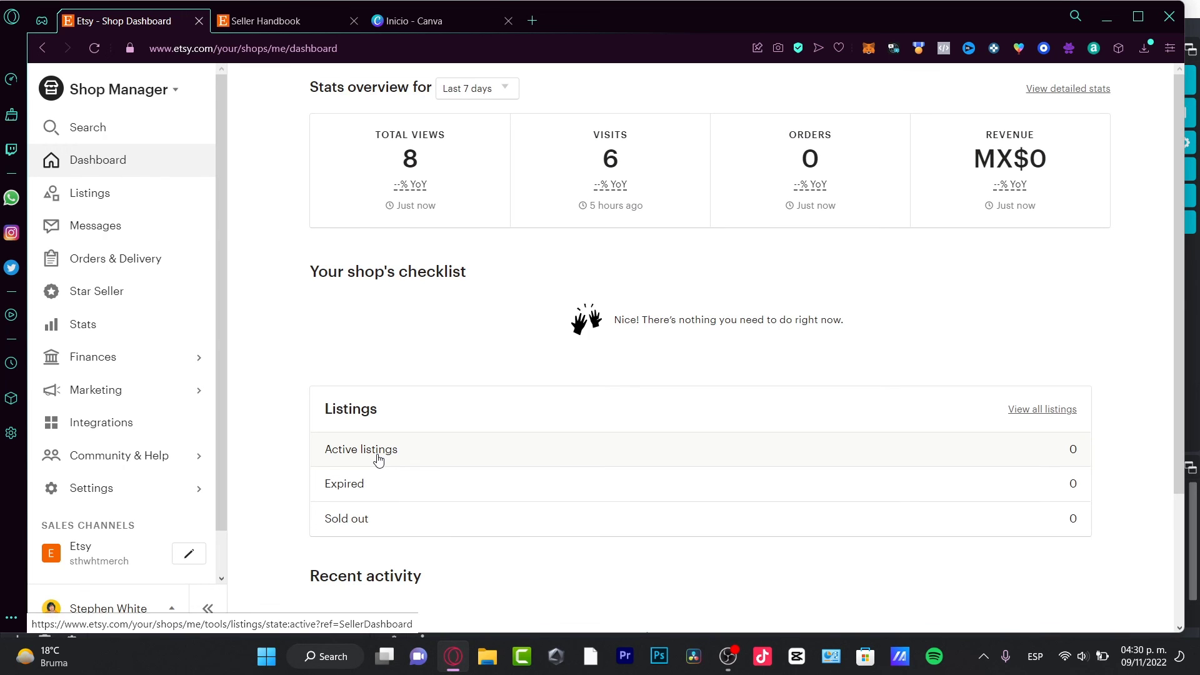
mouse_move(350, 552)
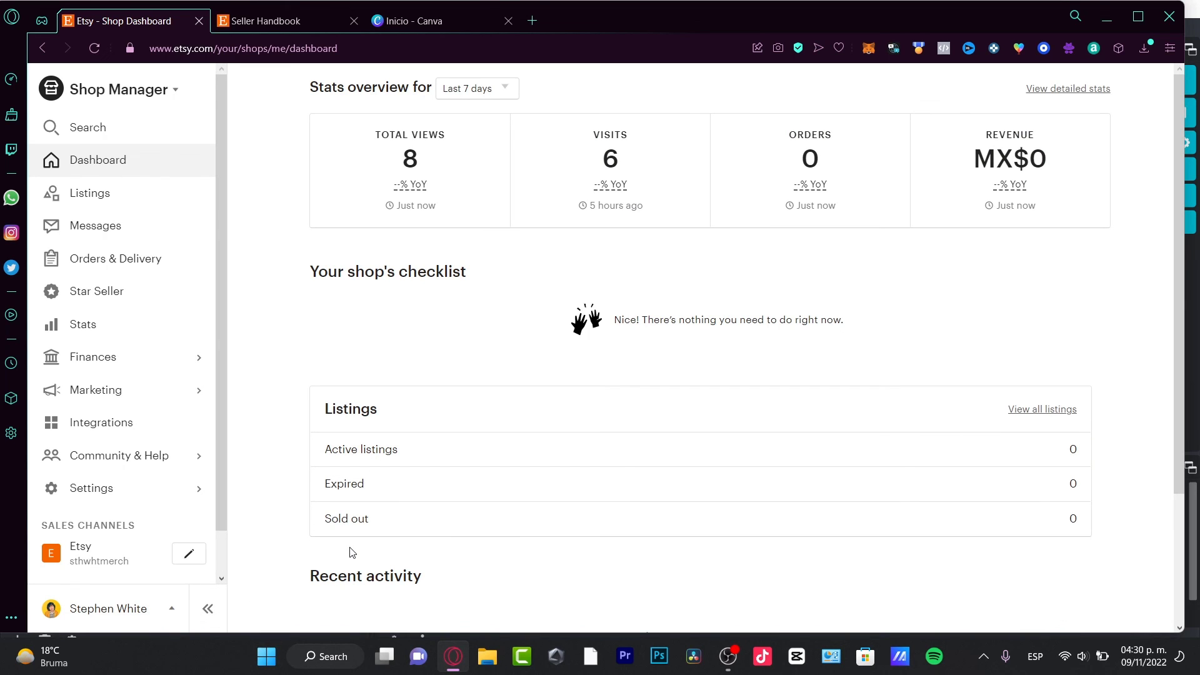
Step: Open the Close Shop tab under Settings > Options for the sthwhtmerch shop
left_click(90, 488)
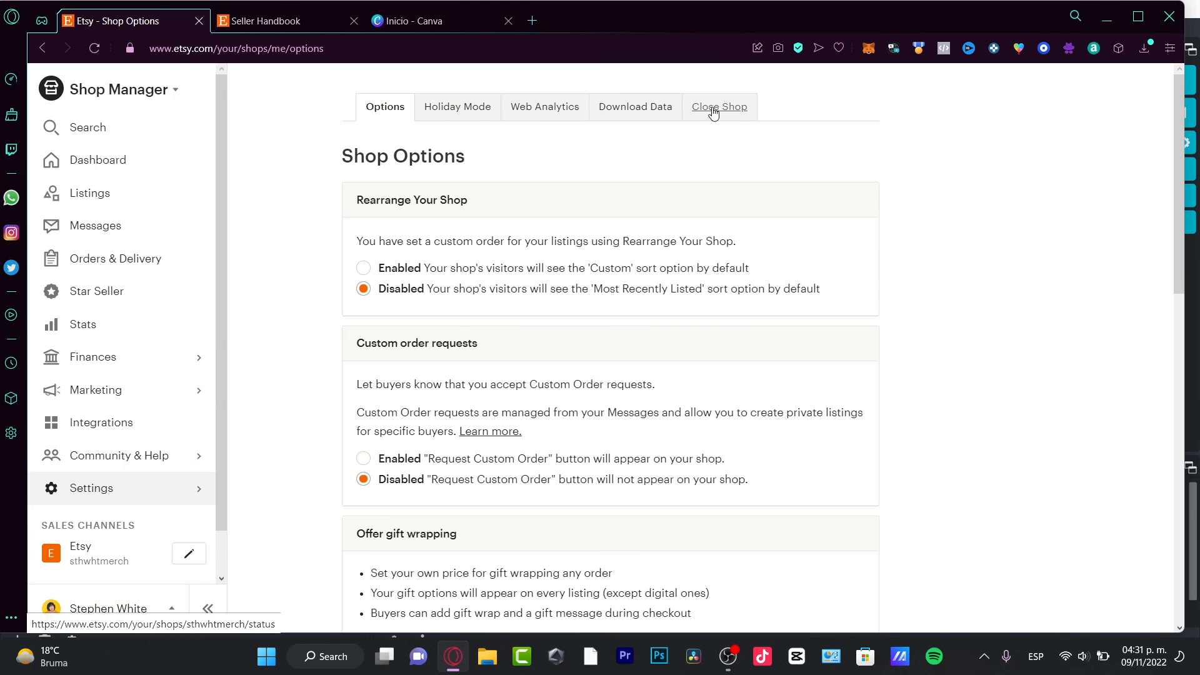
left_click(719, 107)
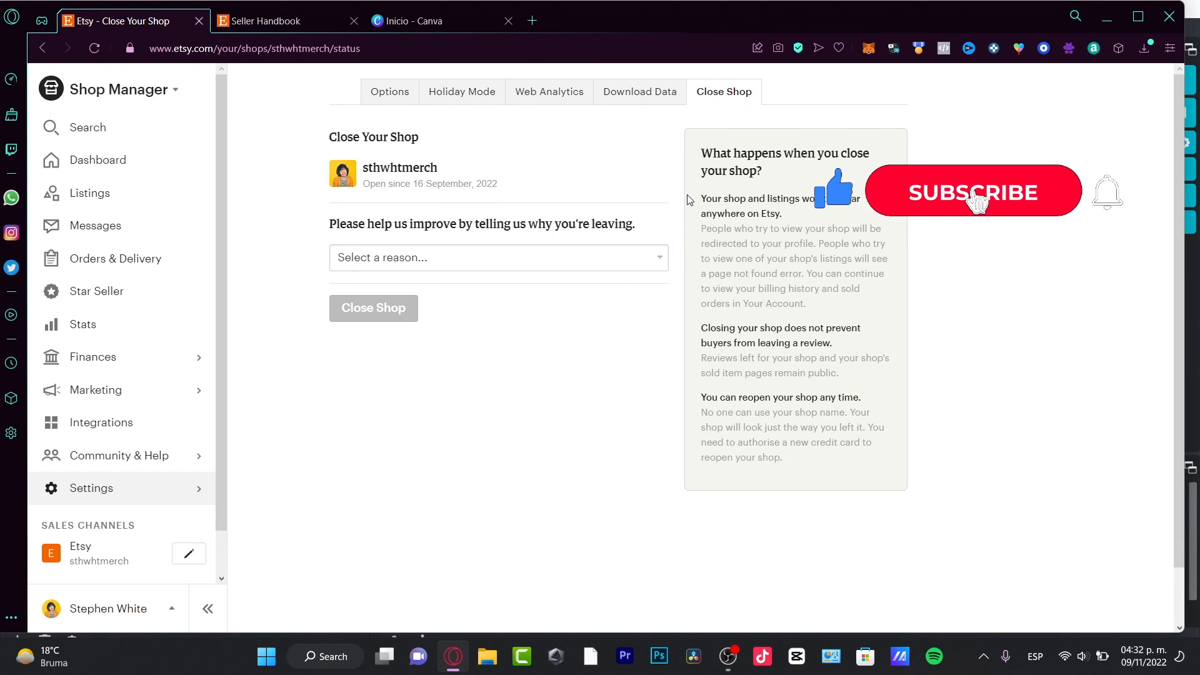
left_click(973, 191)
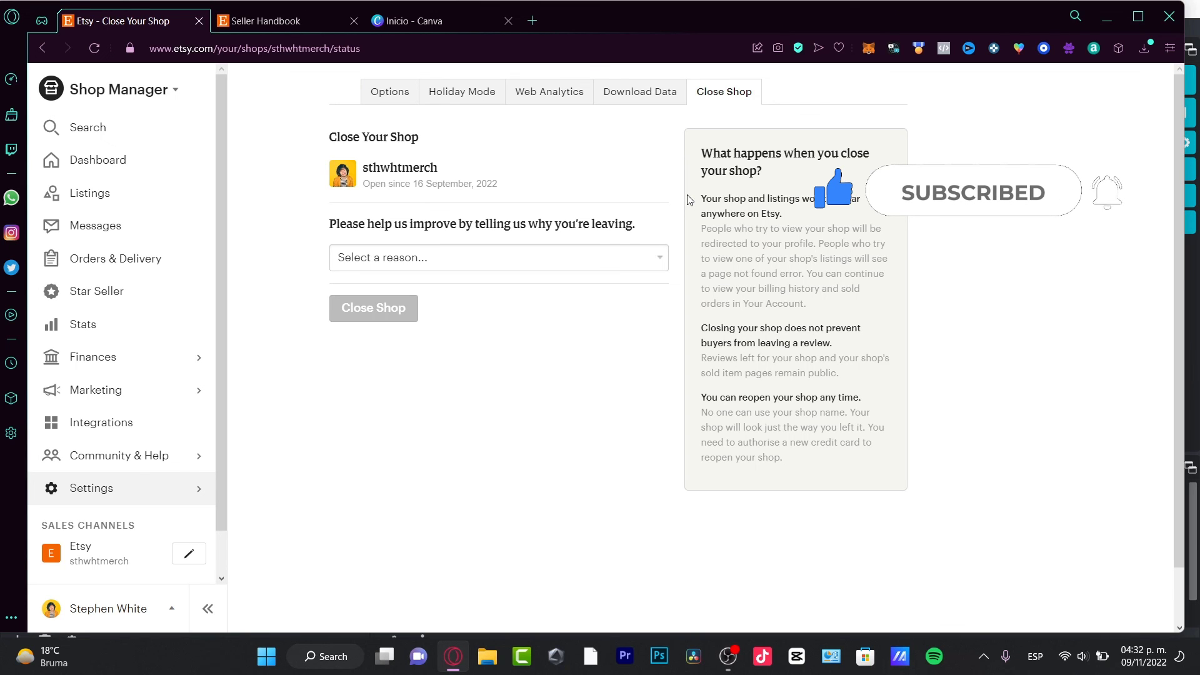